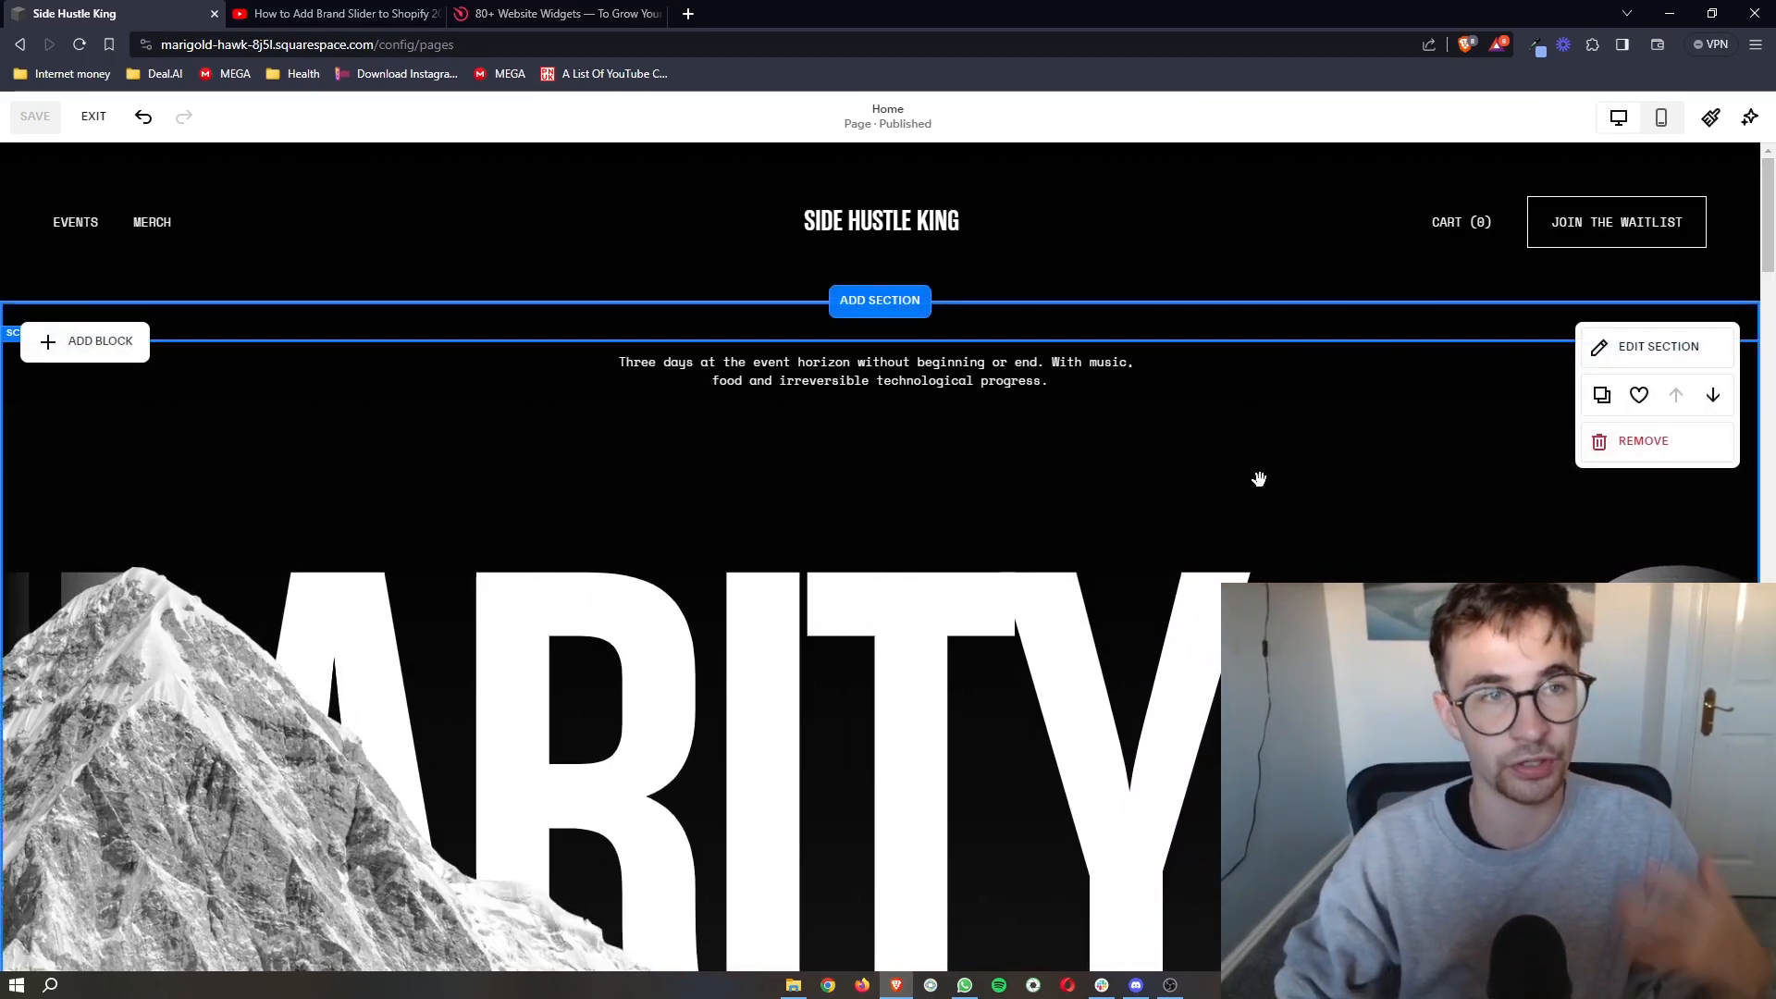
# Review the Squarespace home page, then view the YouTube description holding the Elfsight sign-up link.
pyautogui.scroll(-3)
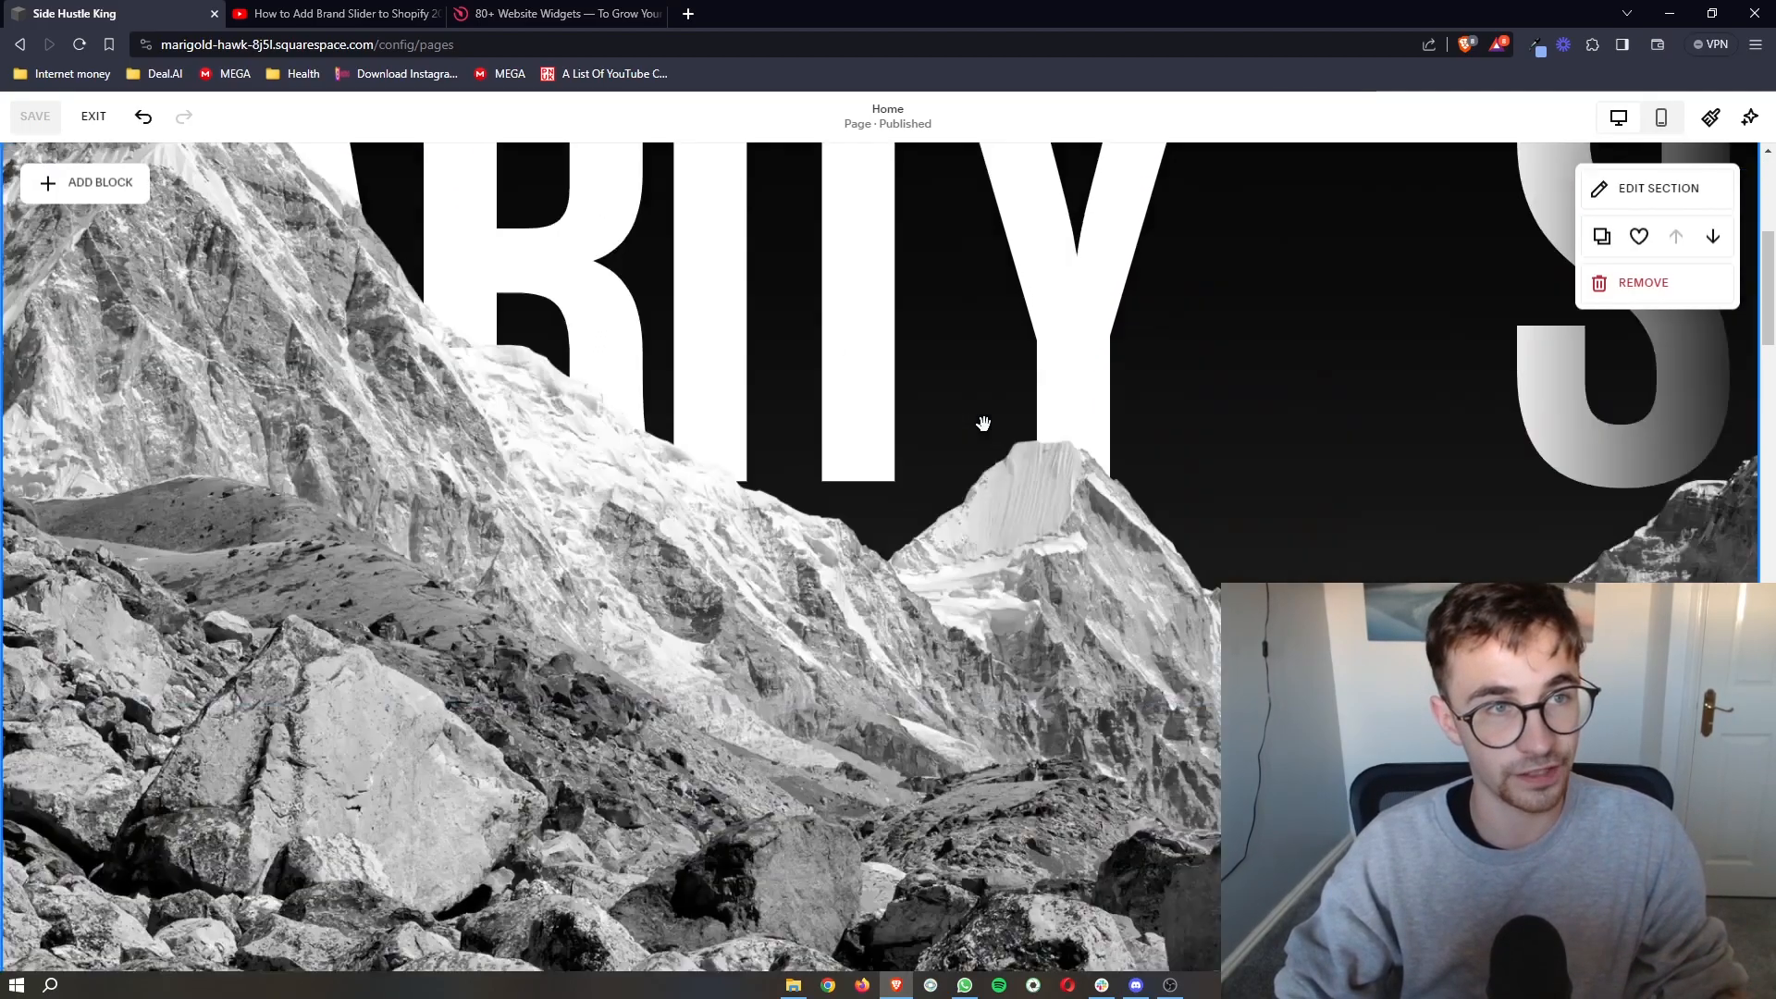
pyautogui.scroll(3)
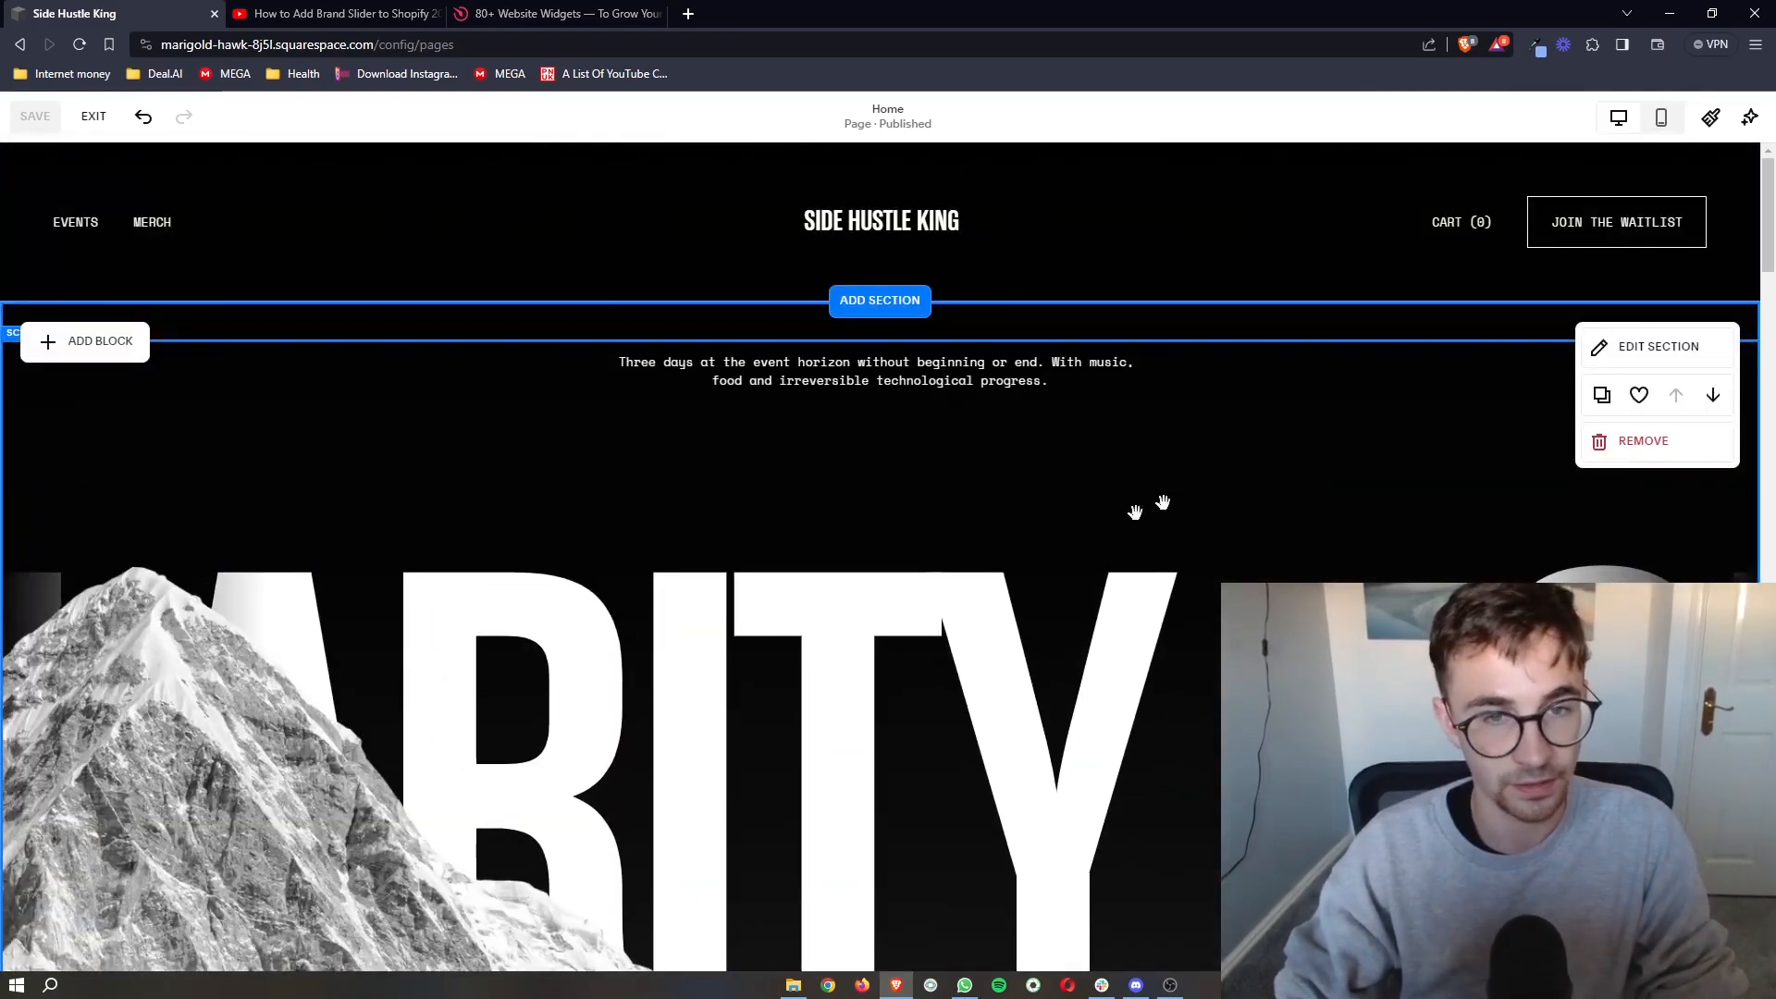
pyautogui.click(329, 13)
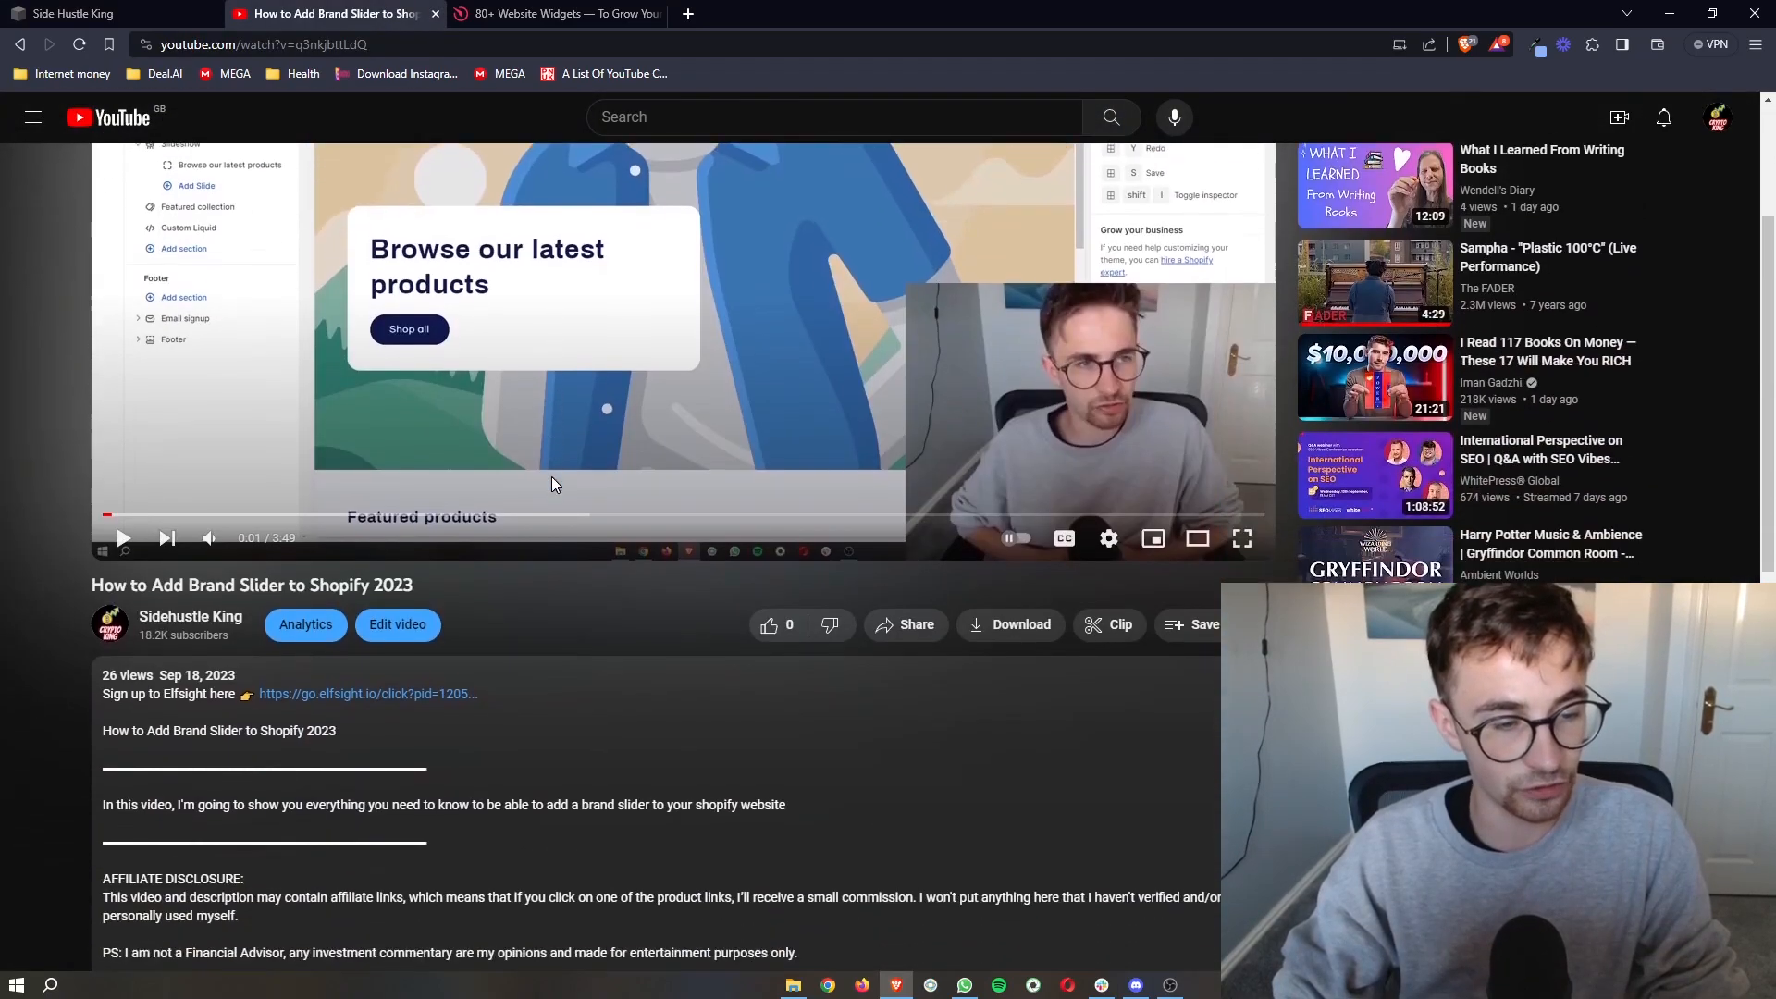
pyautogui.scroll(-3)
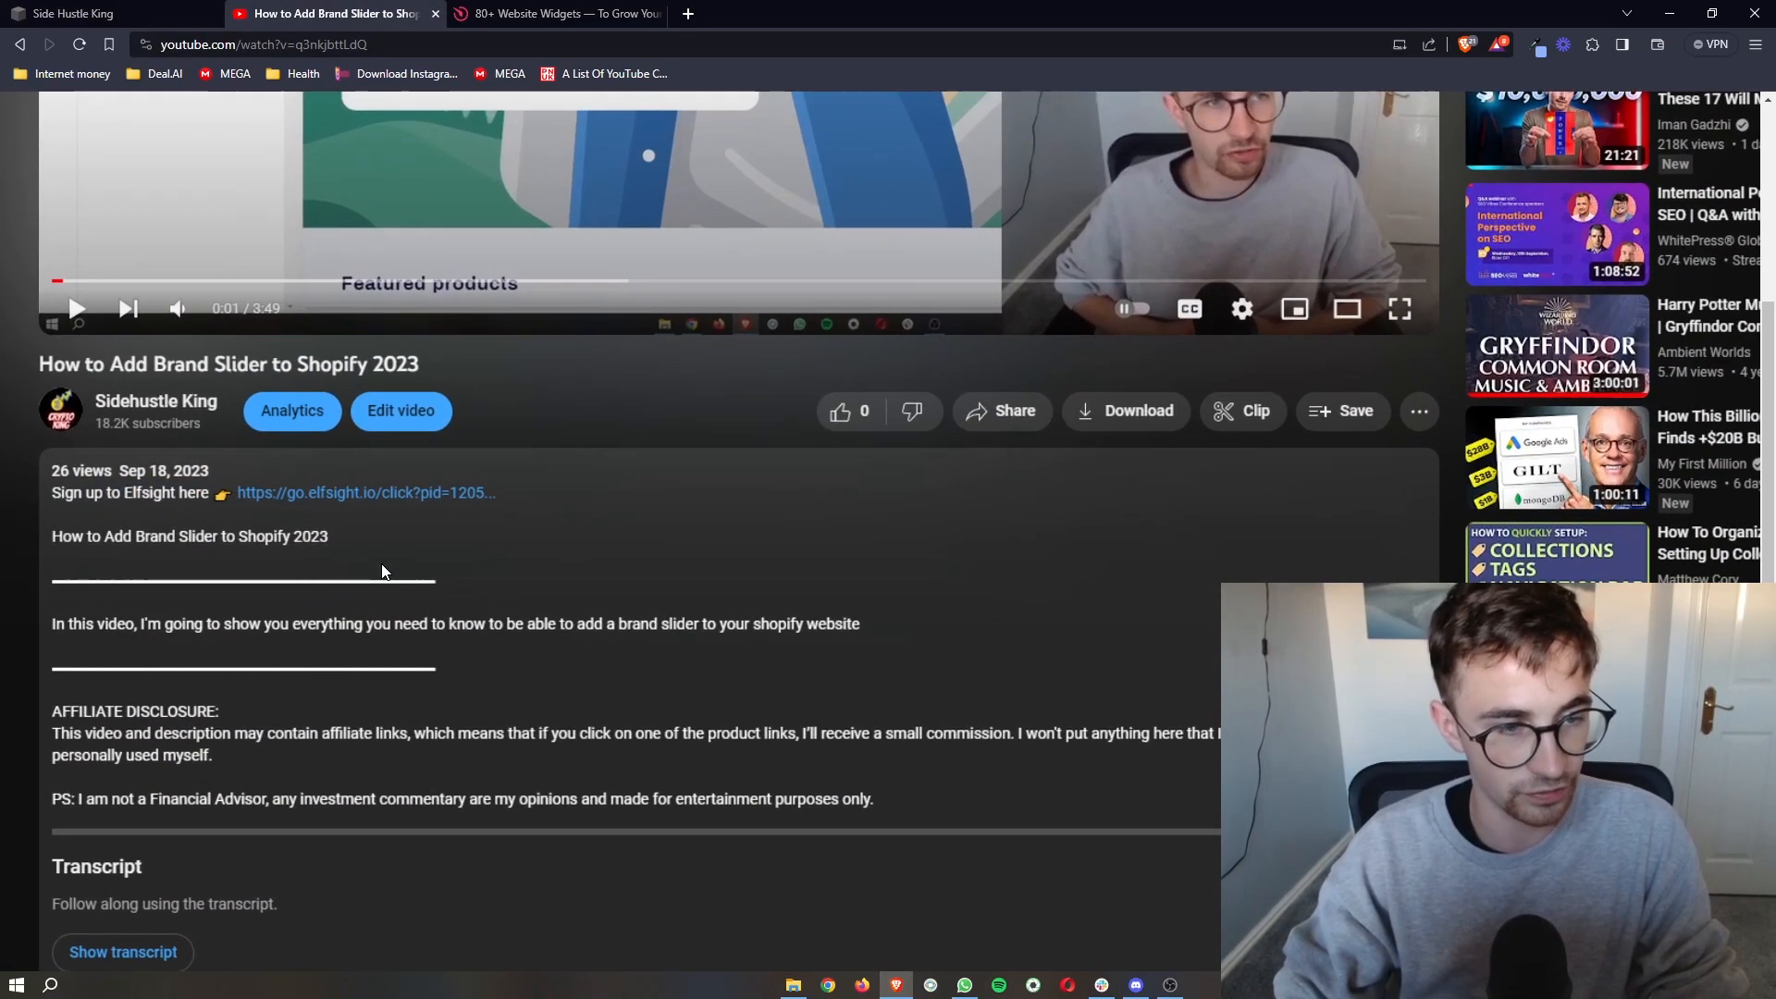
pyautogui.scroll(3)
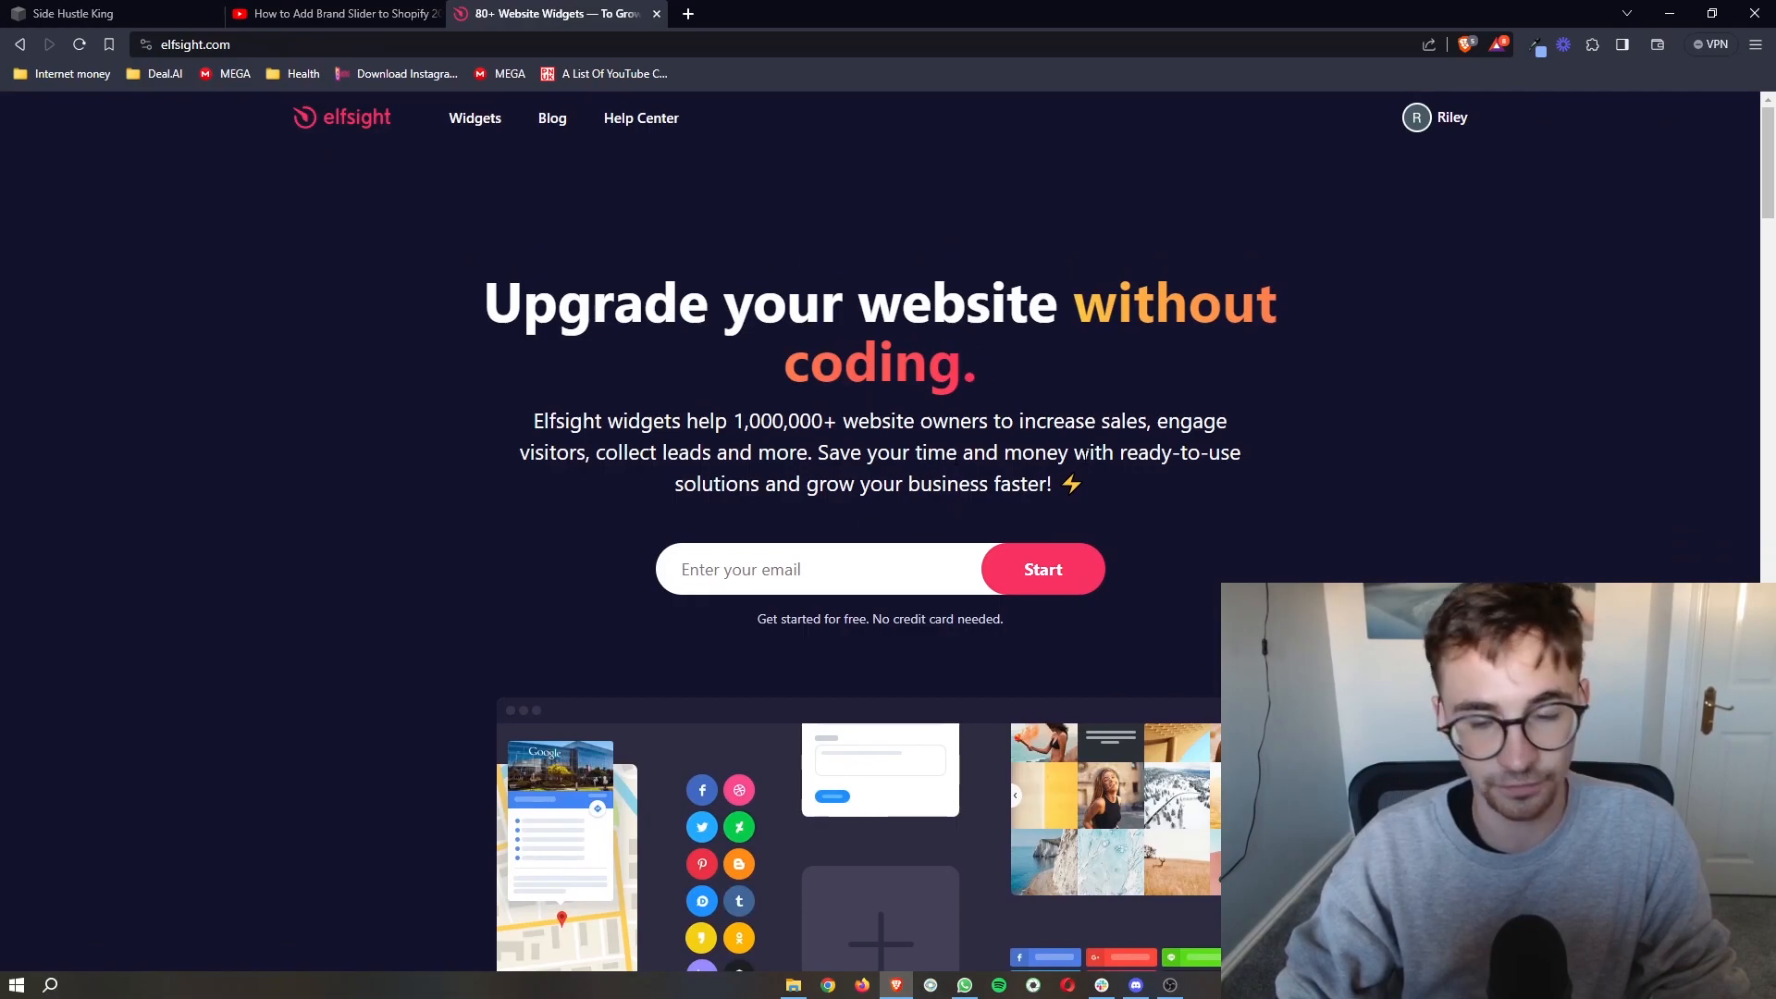
pyautogui.moveTo(1114, 503)
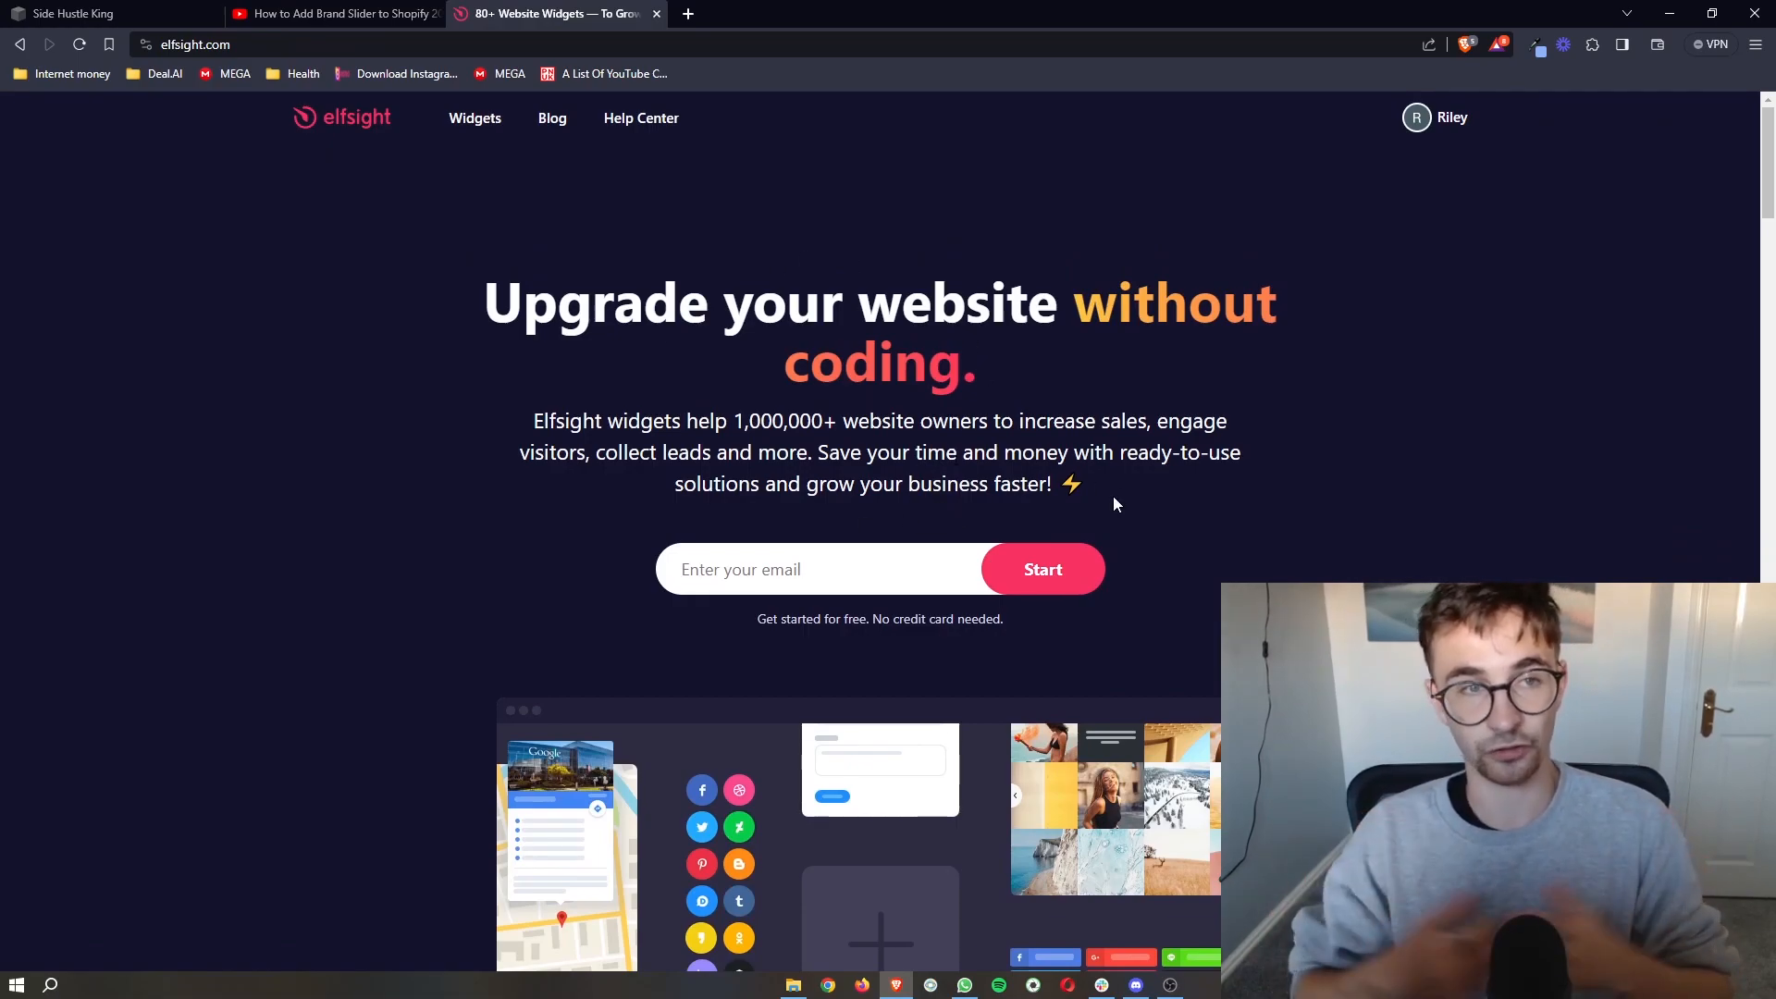
pyautogui.scroll(-3)
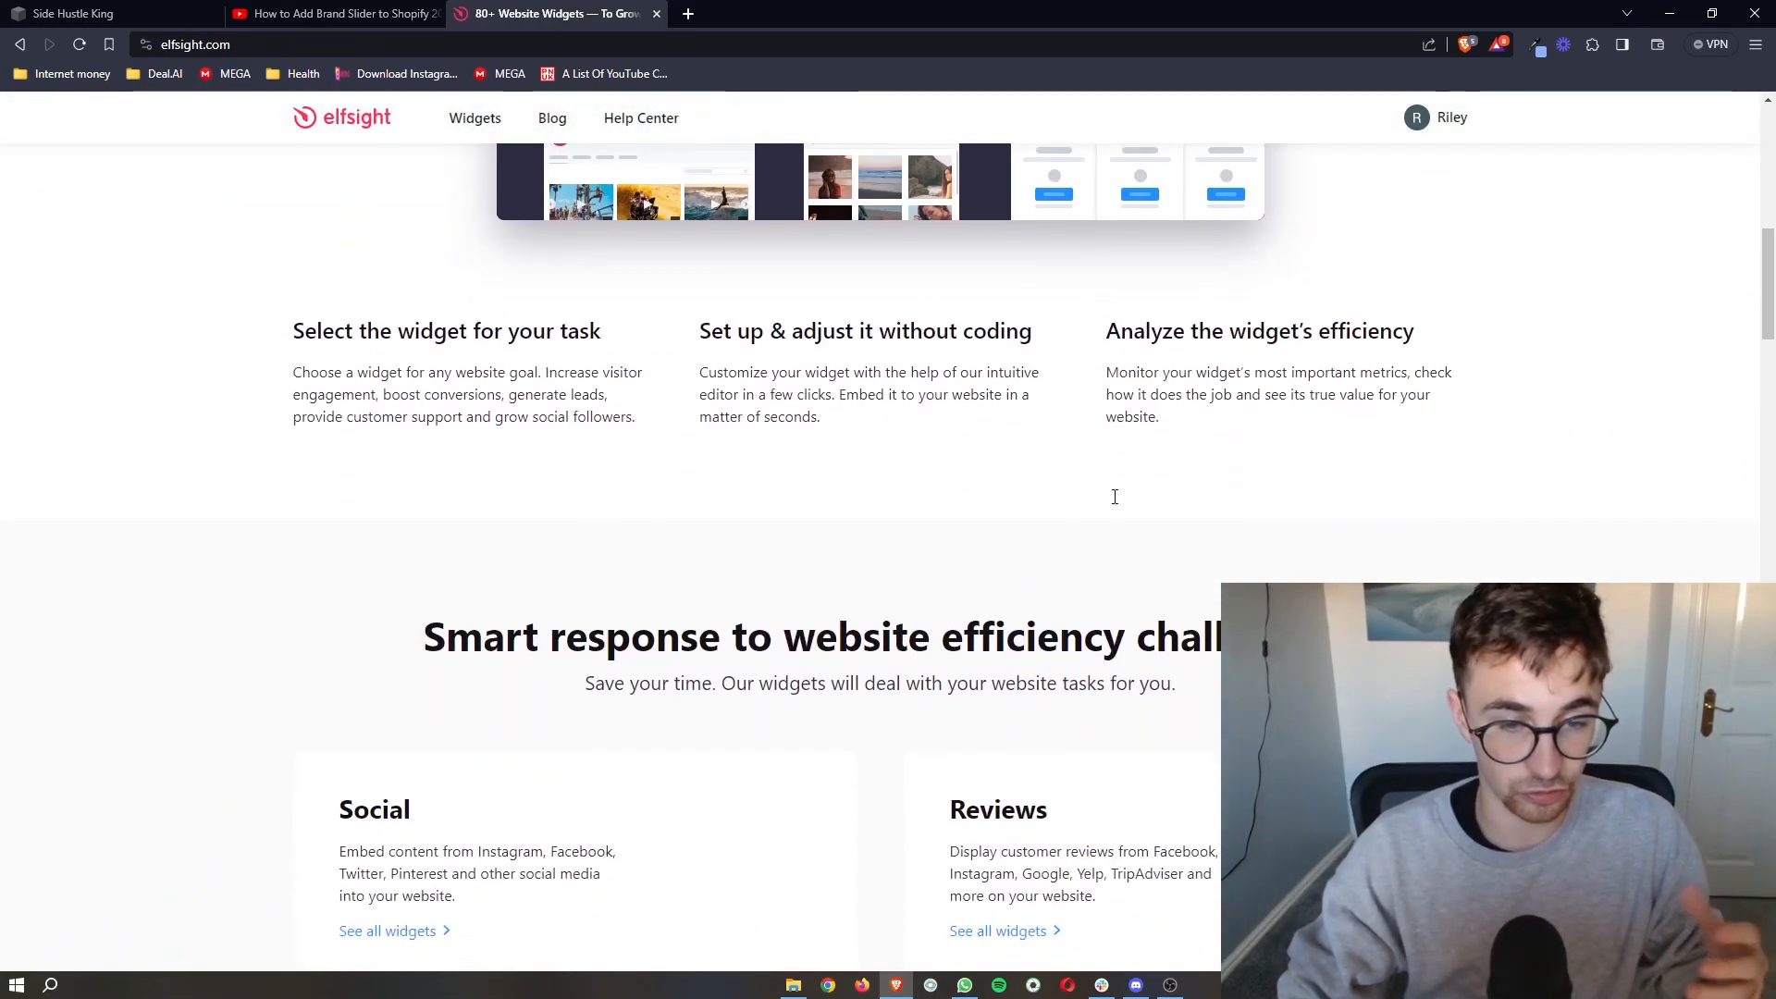
pyautogui.scroll(-3)
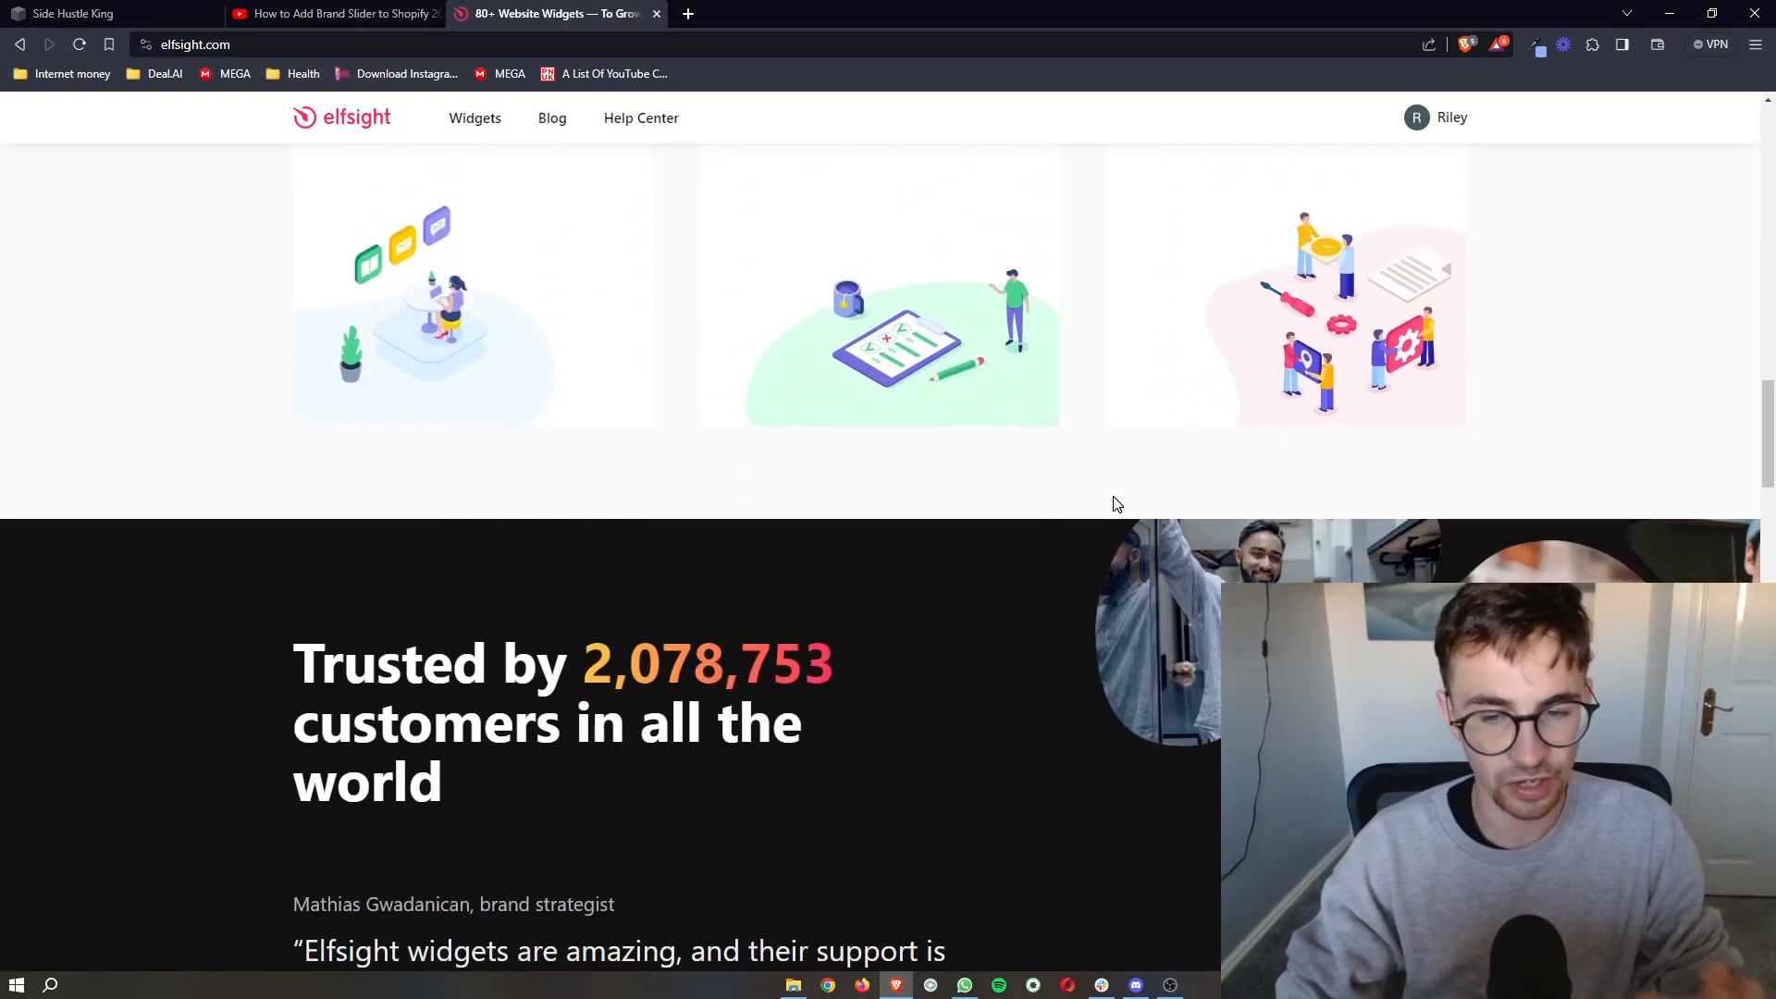
pyautogui.scroll(3)
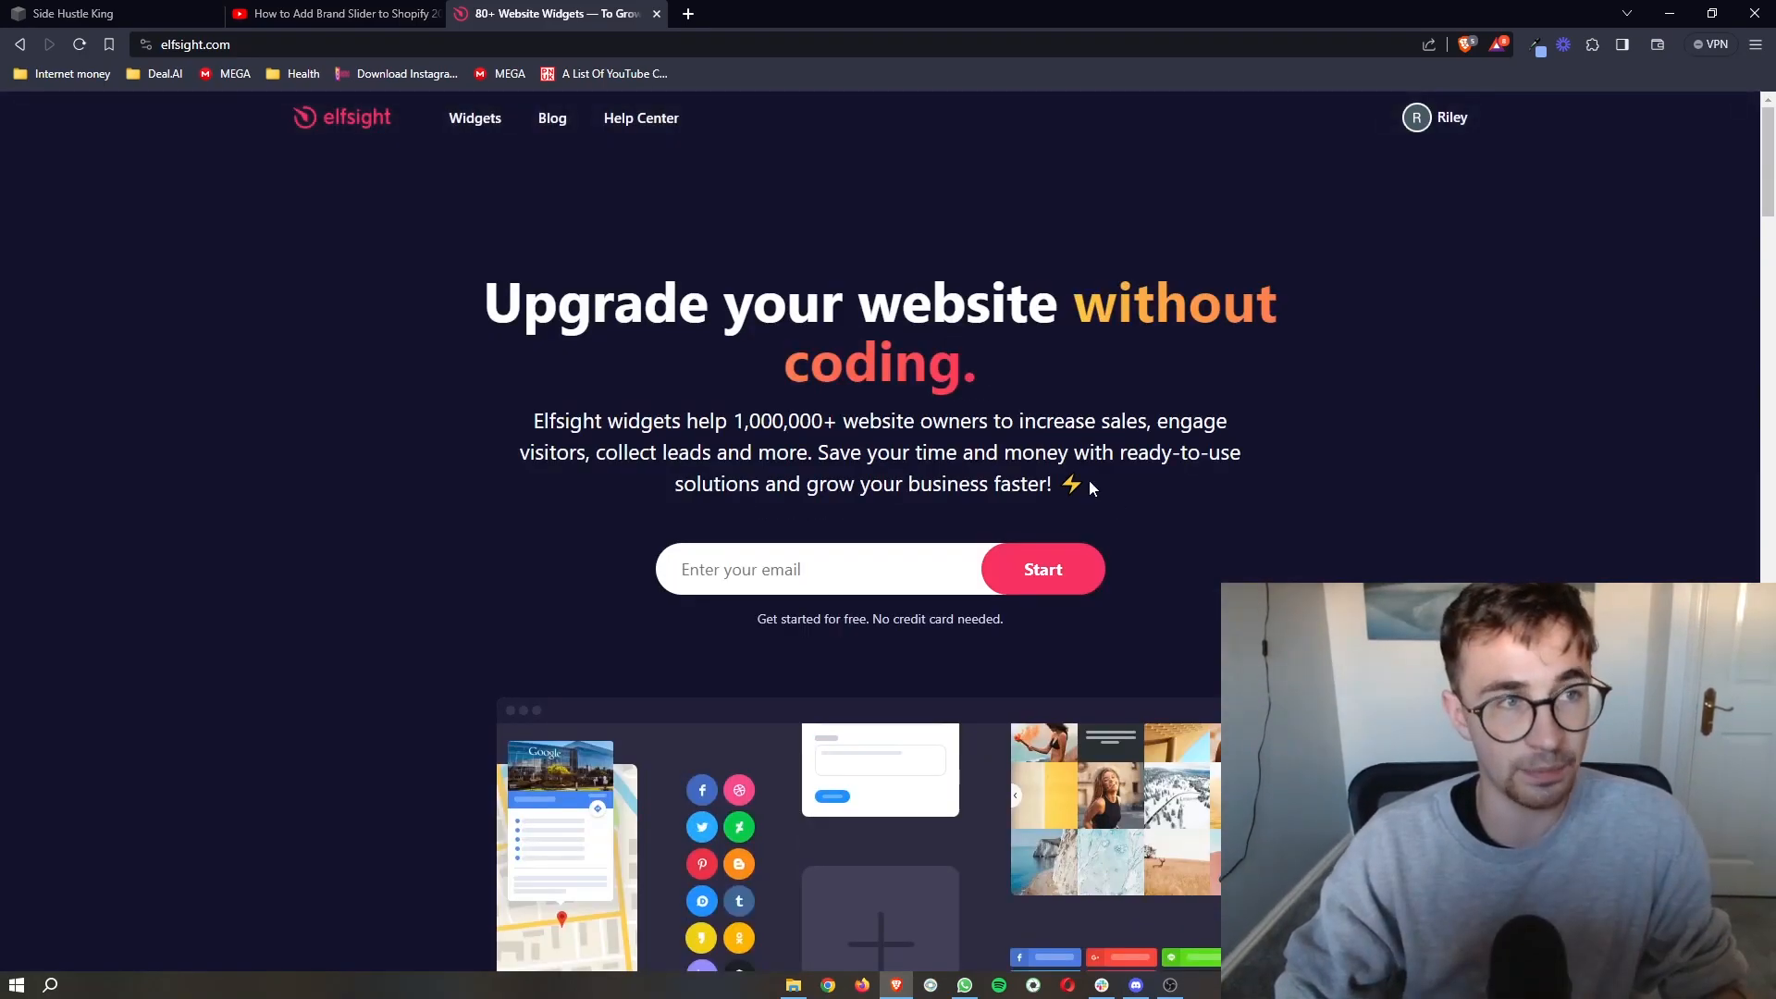
pyautogui.click(74, 13)
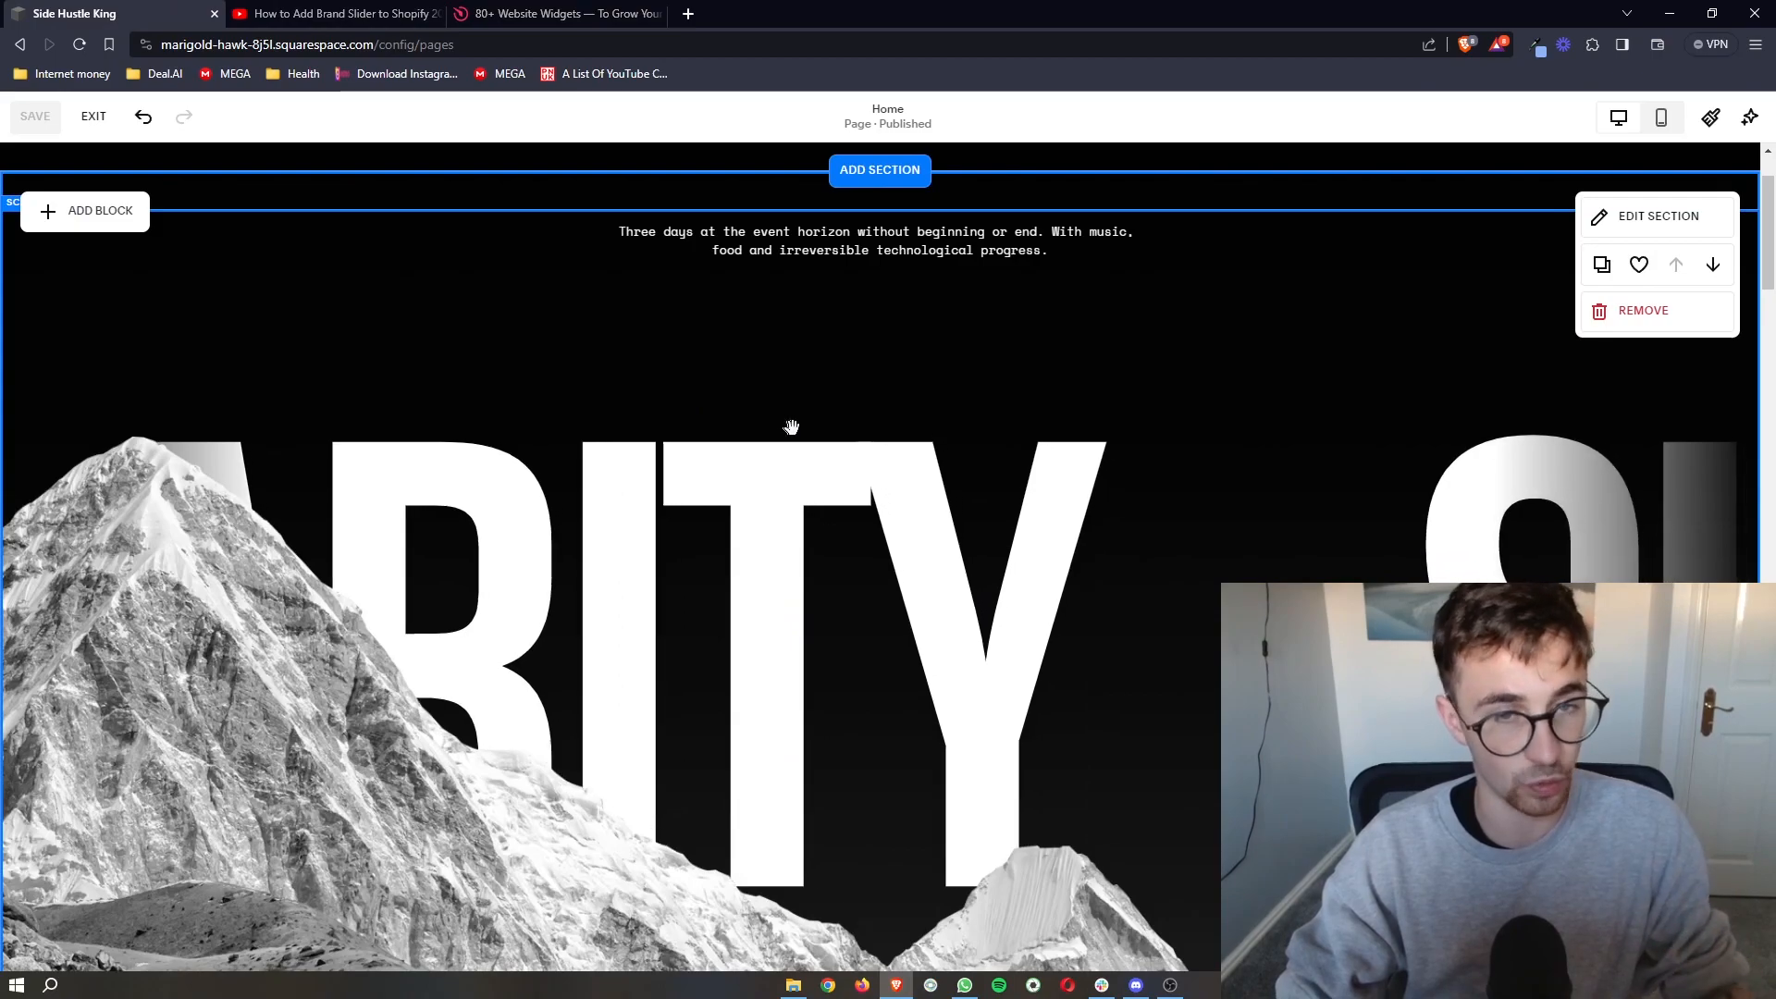
pyautogui.click(555, 13)
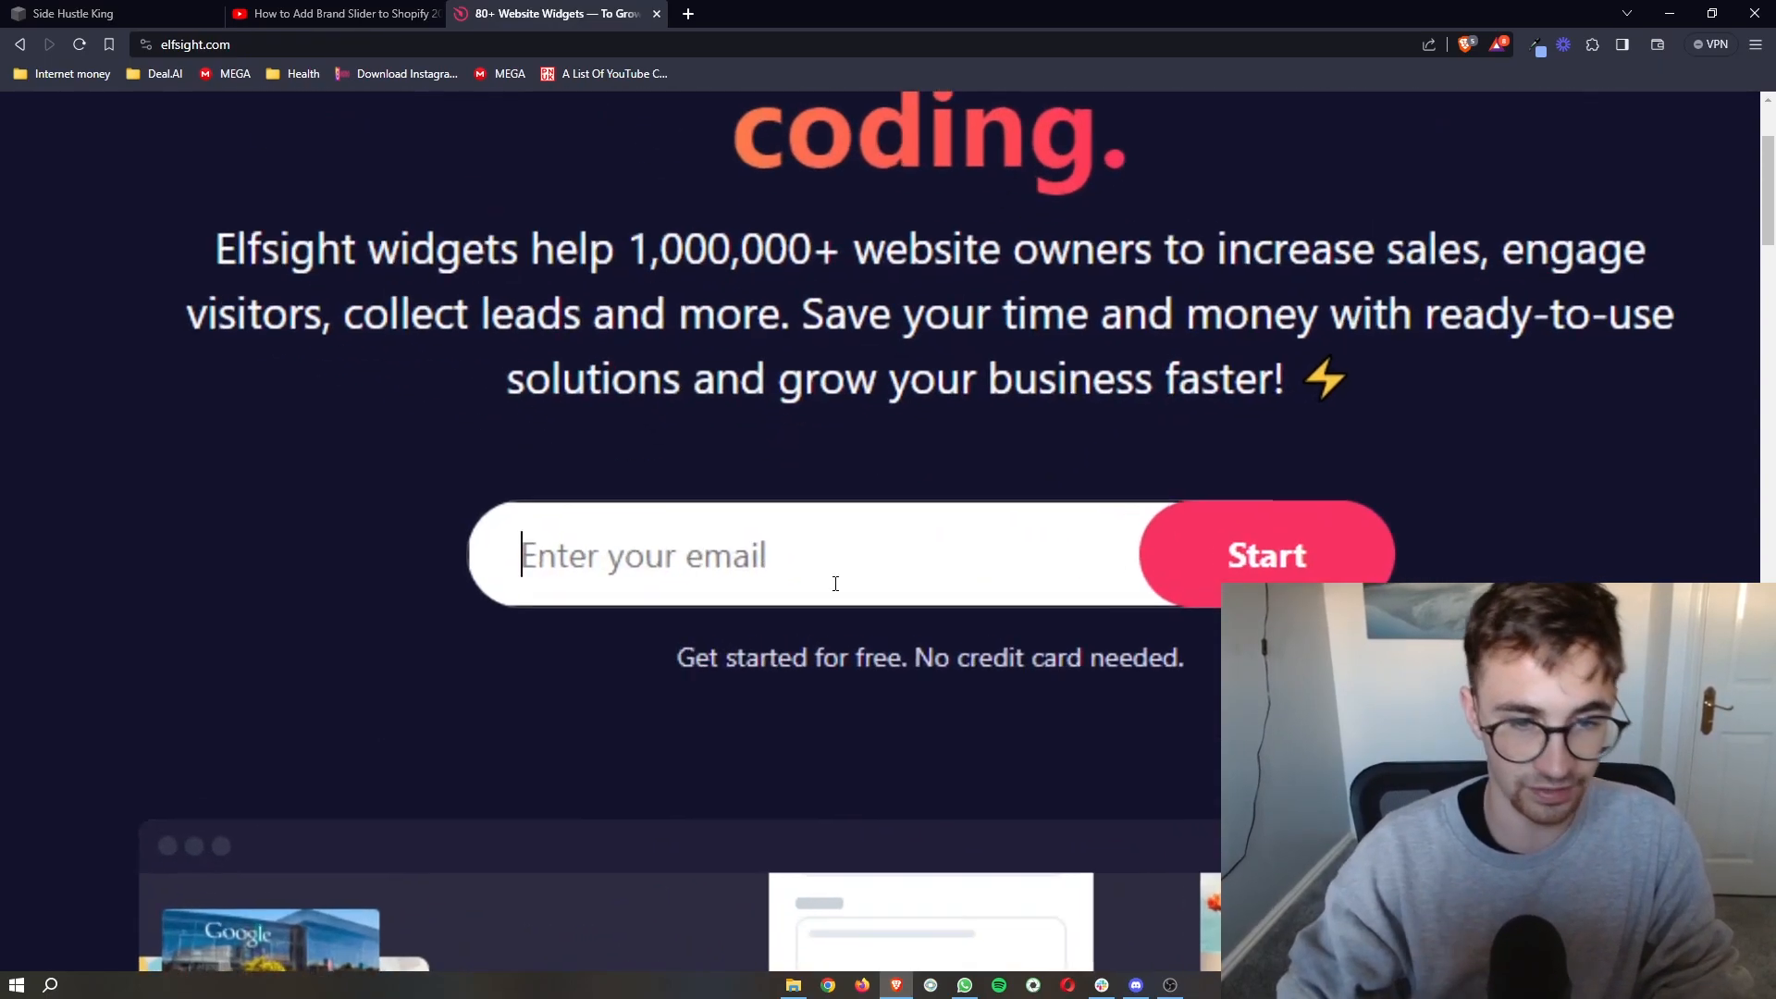
pyautogui.scroll(3)
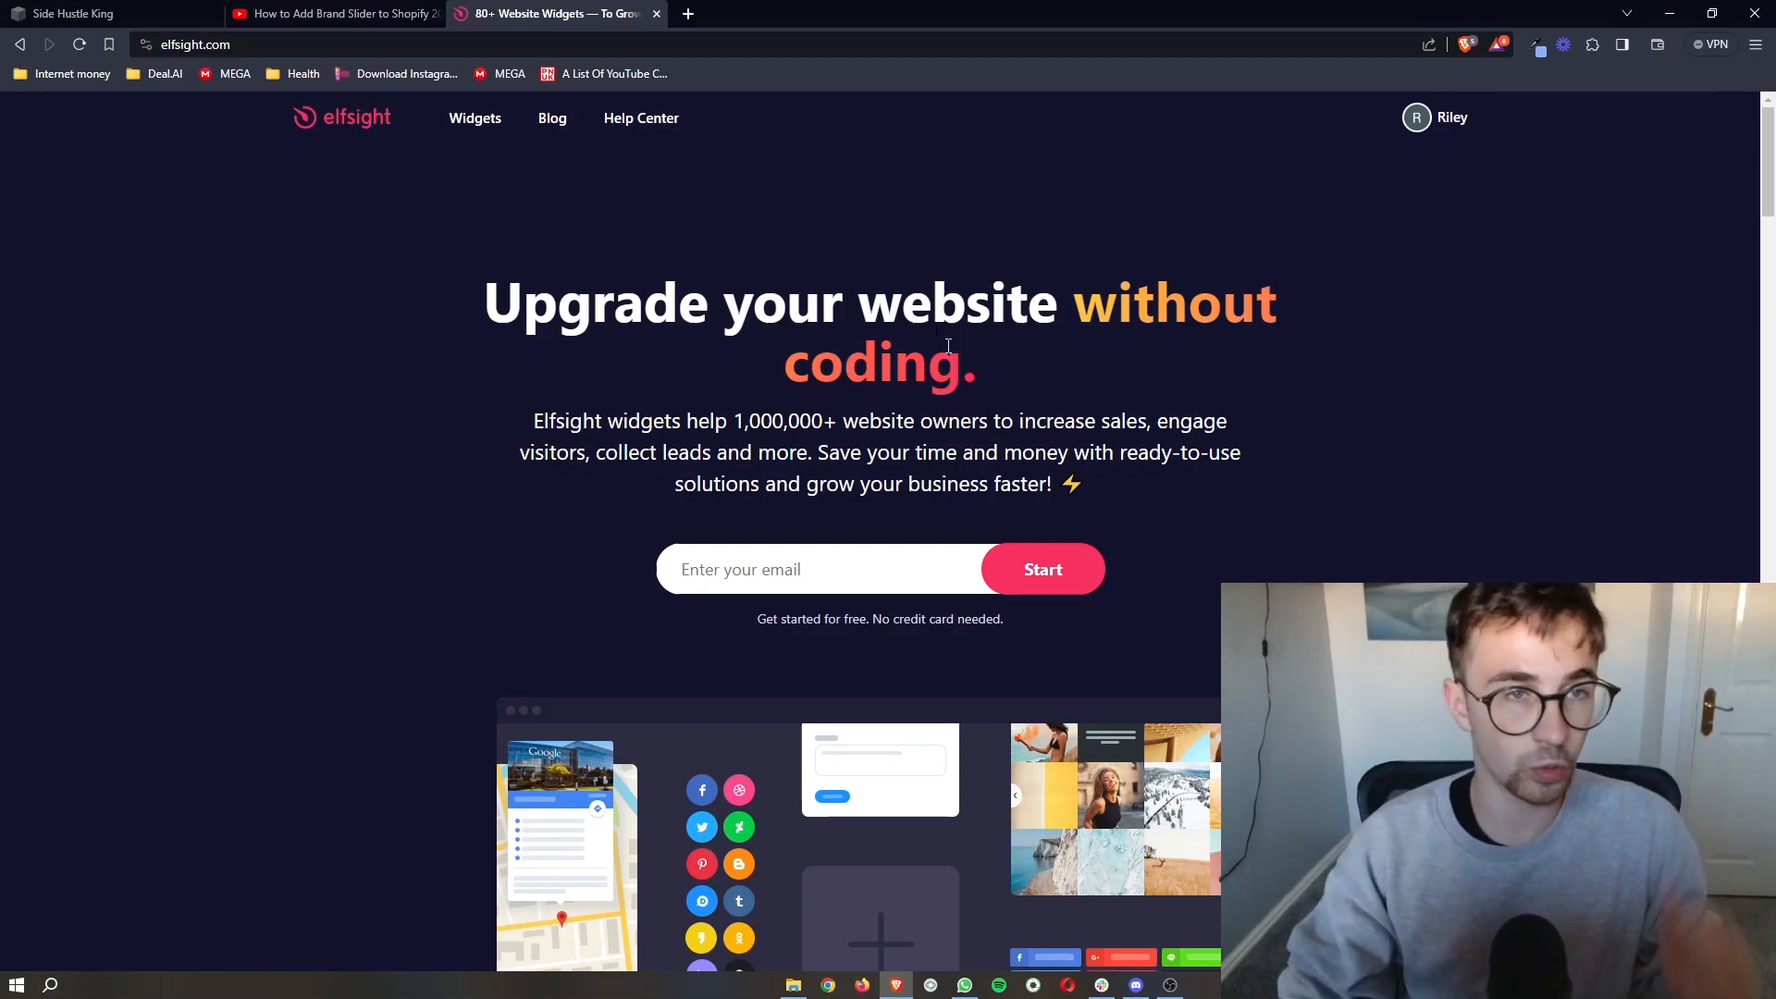
# Browse the Elfsight widget catalogue and search it for 'tiktok'.
pyautogui.click(475, 119)
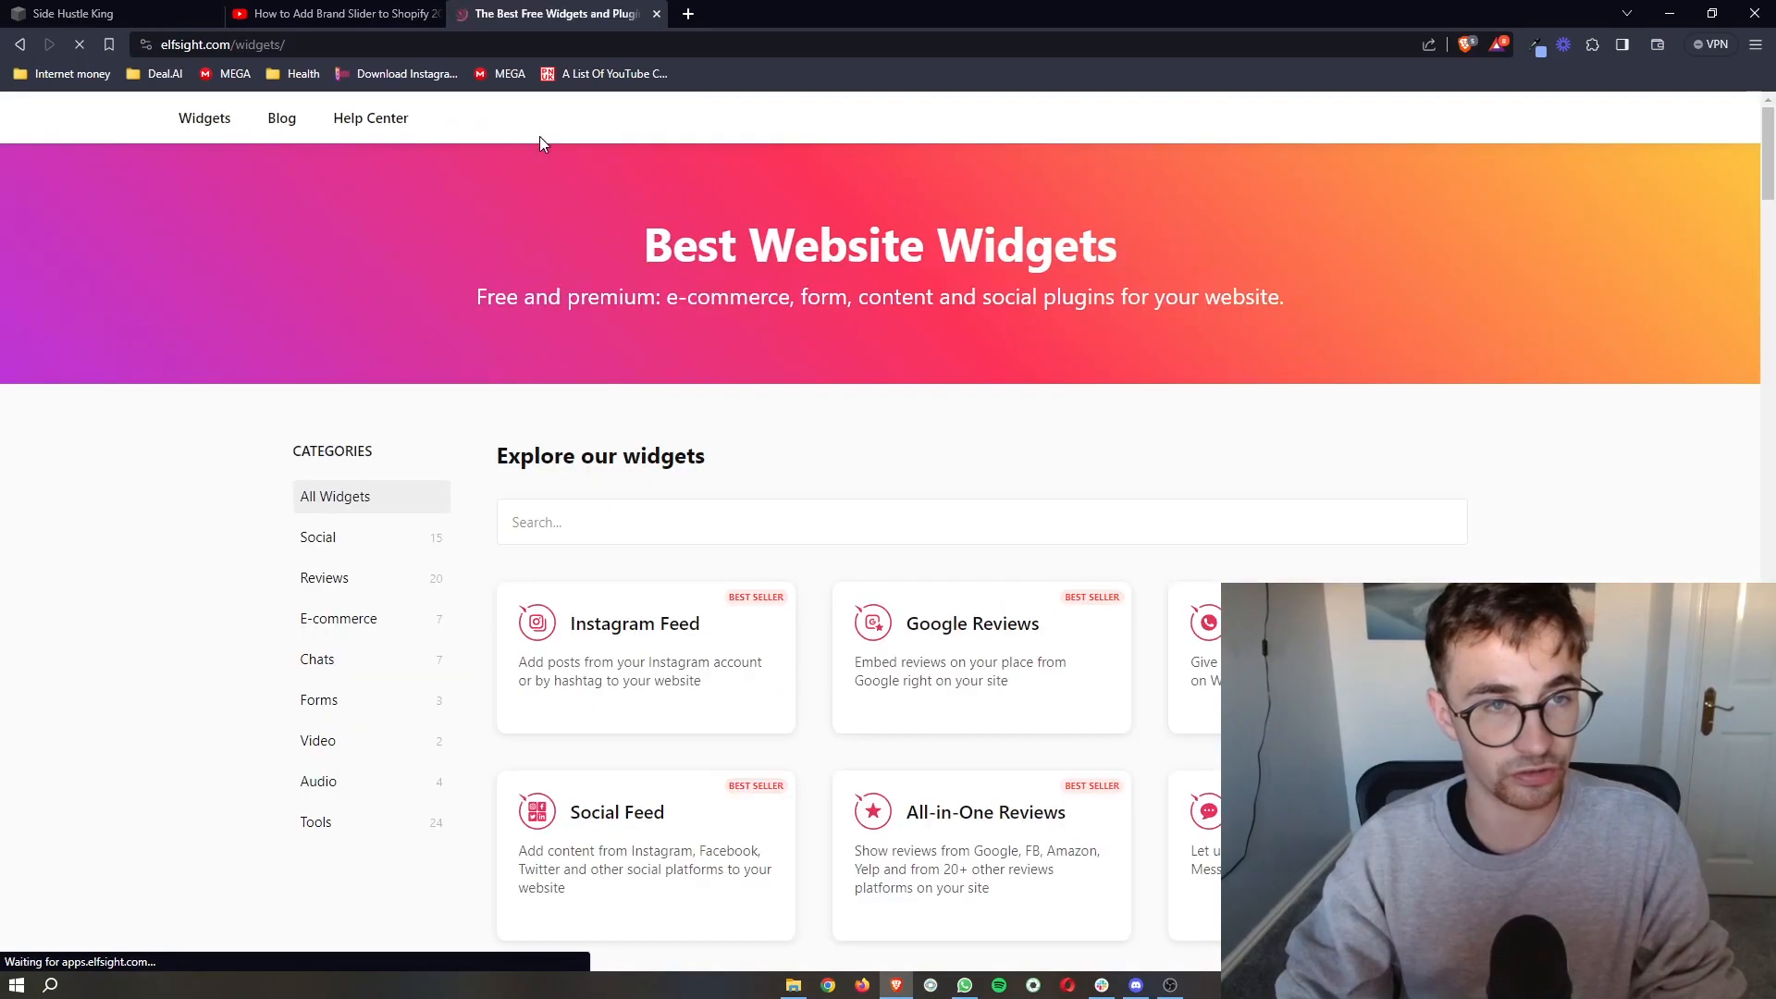
pyautogui.scroll(-3)
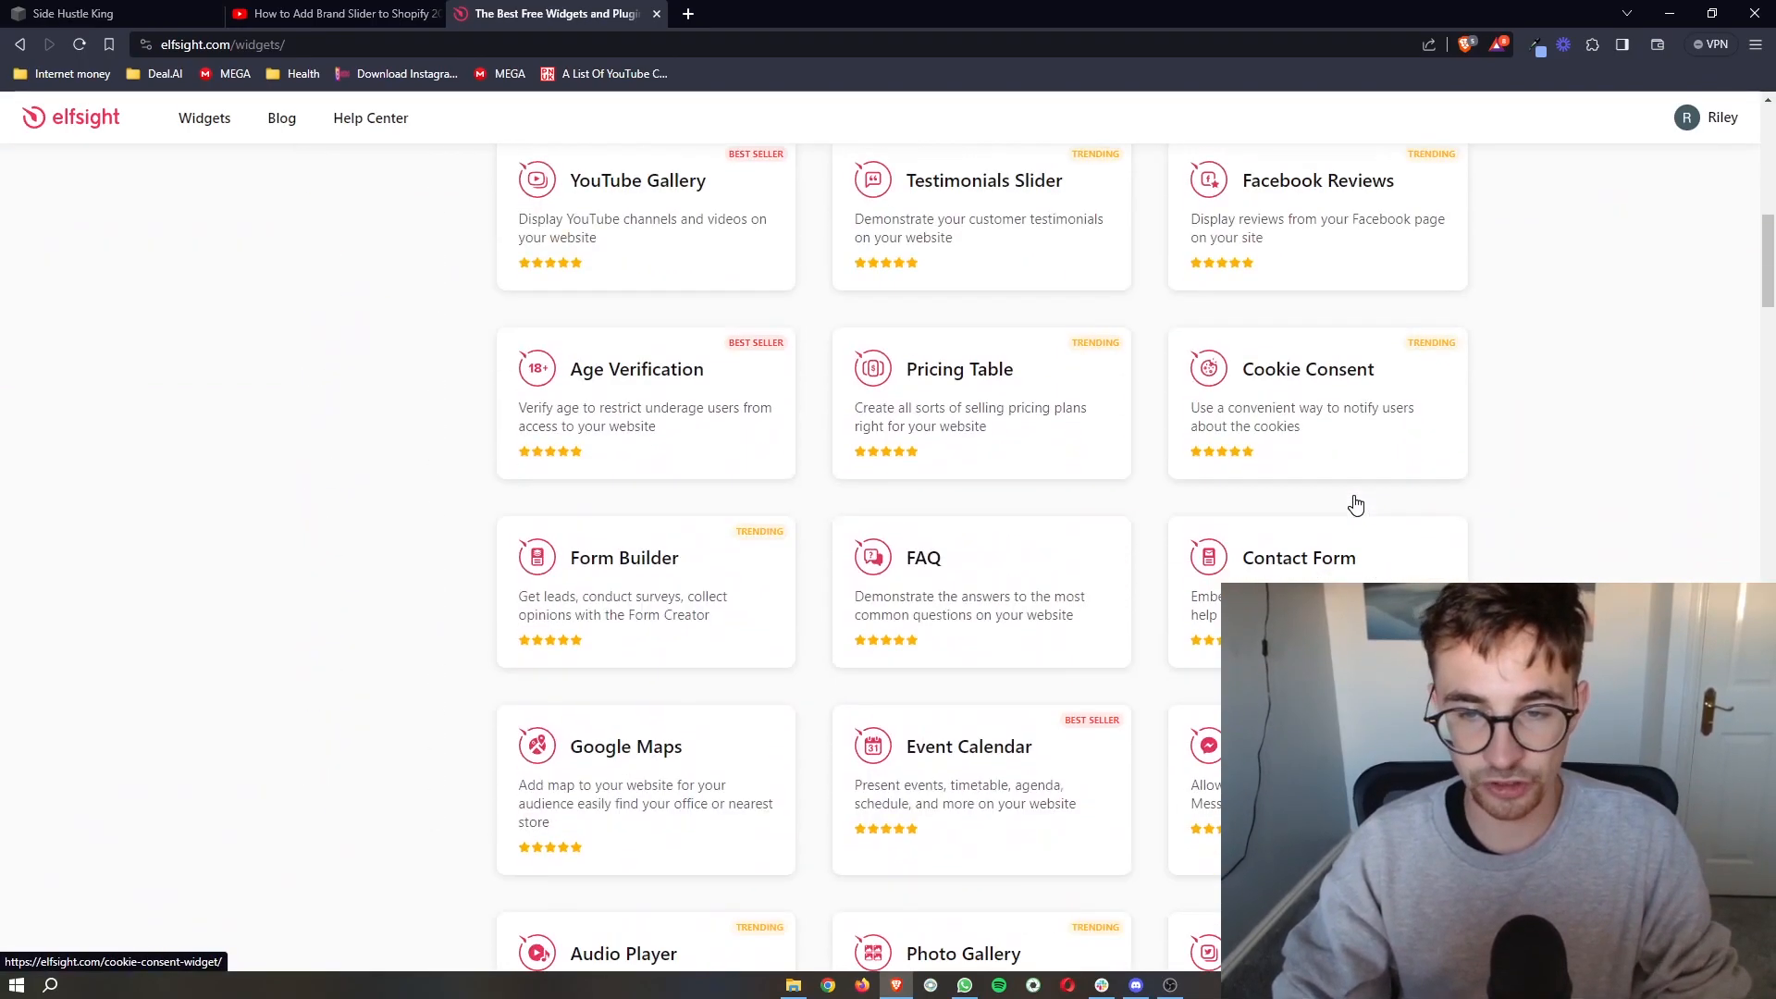
pyautogui.scroll(-3)
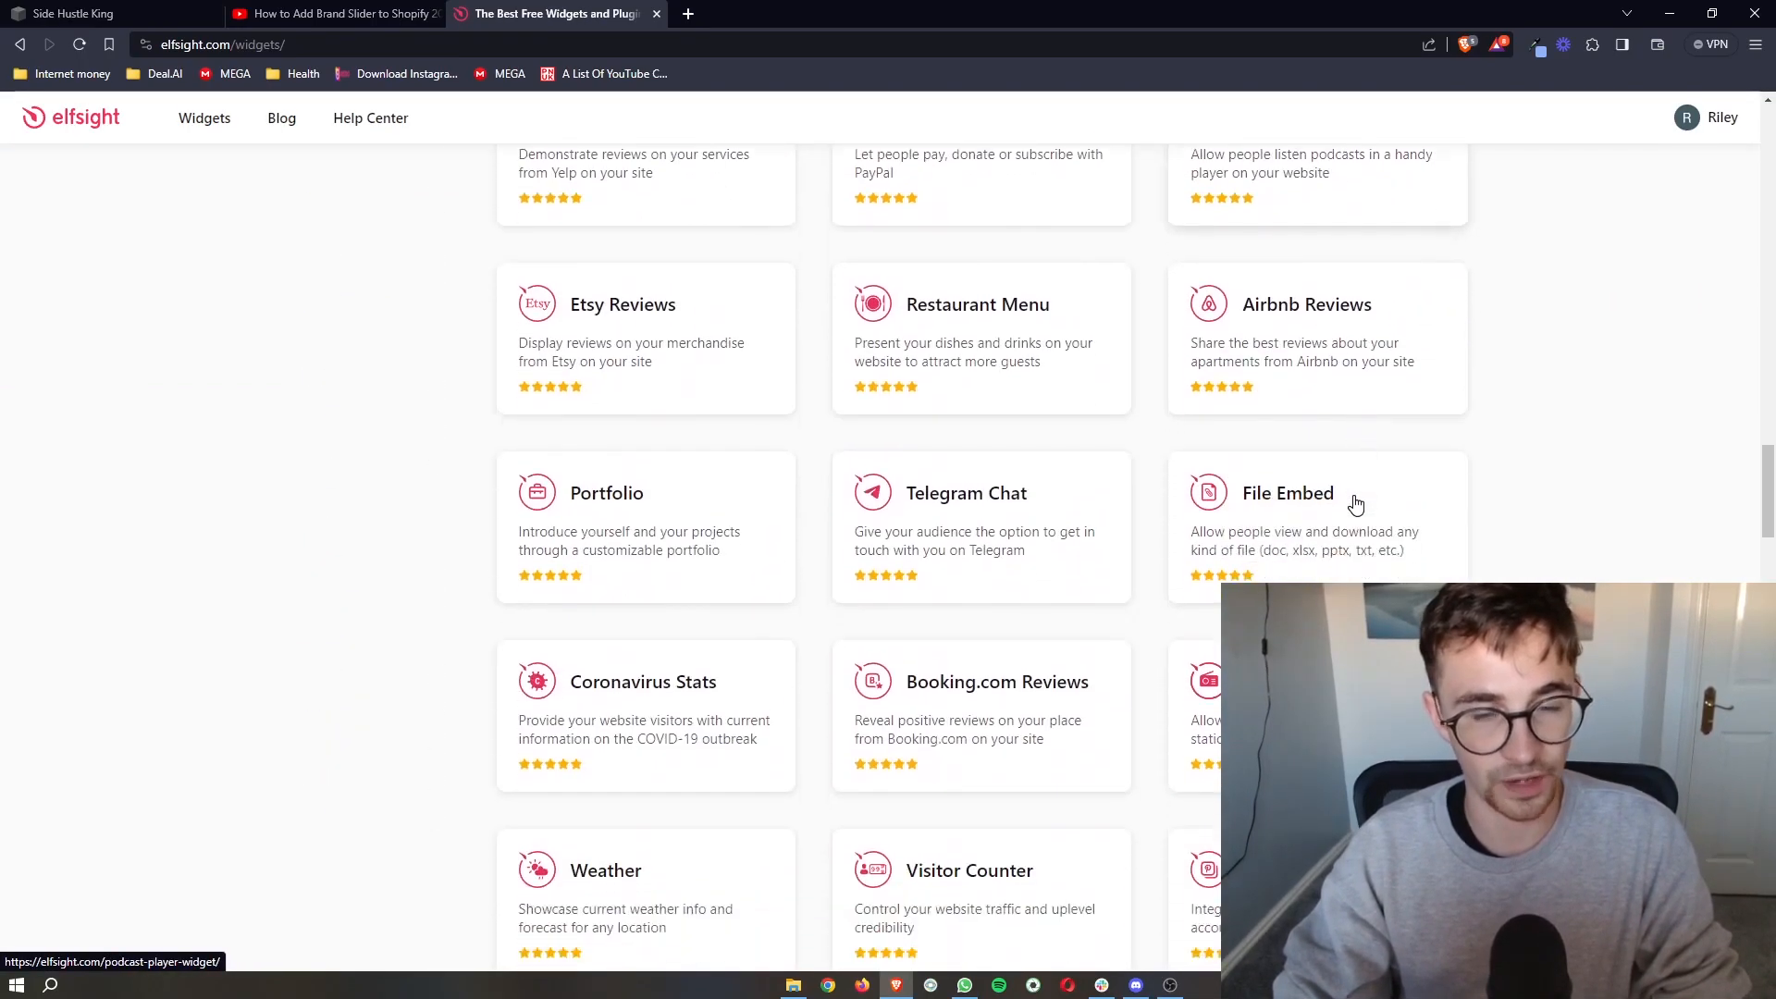
pyautogui.scroll(3)
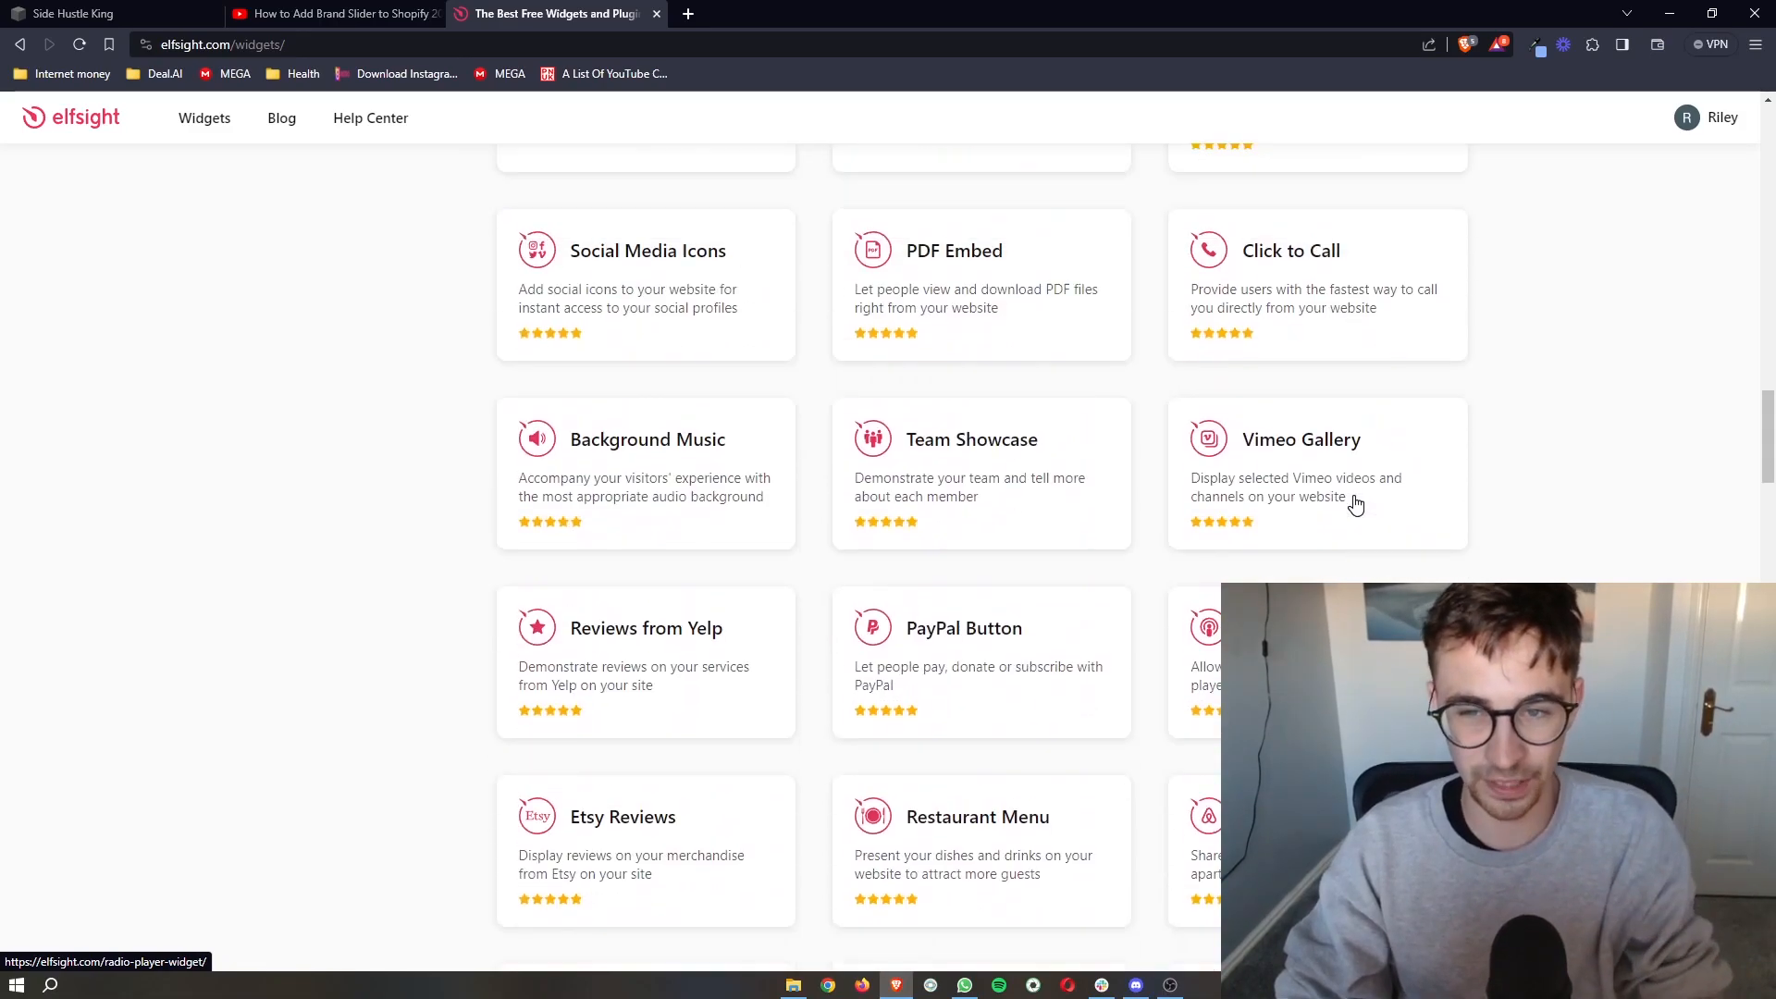
pyautogui.scroll(3)
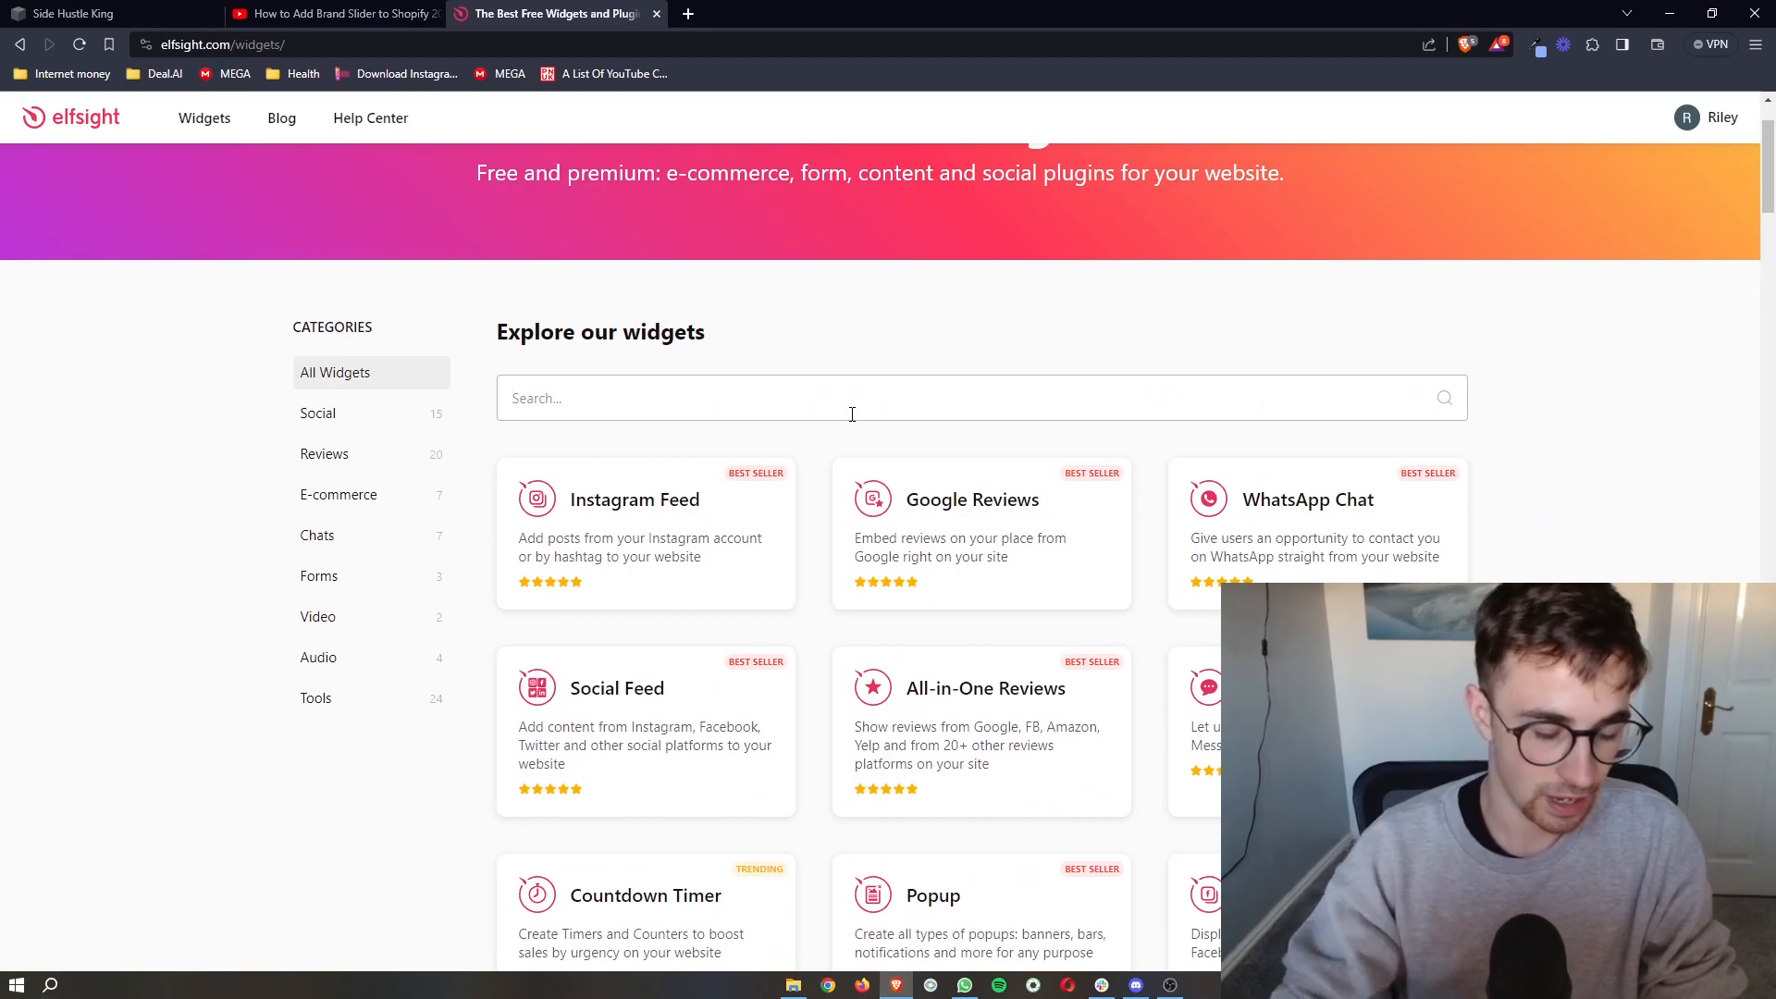
pyautogui.write('tiktok')
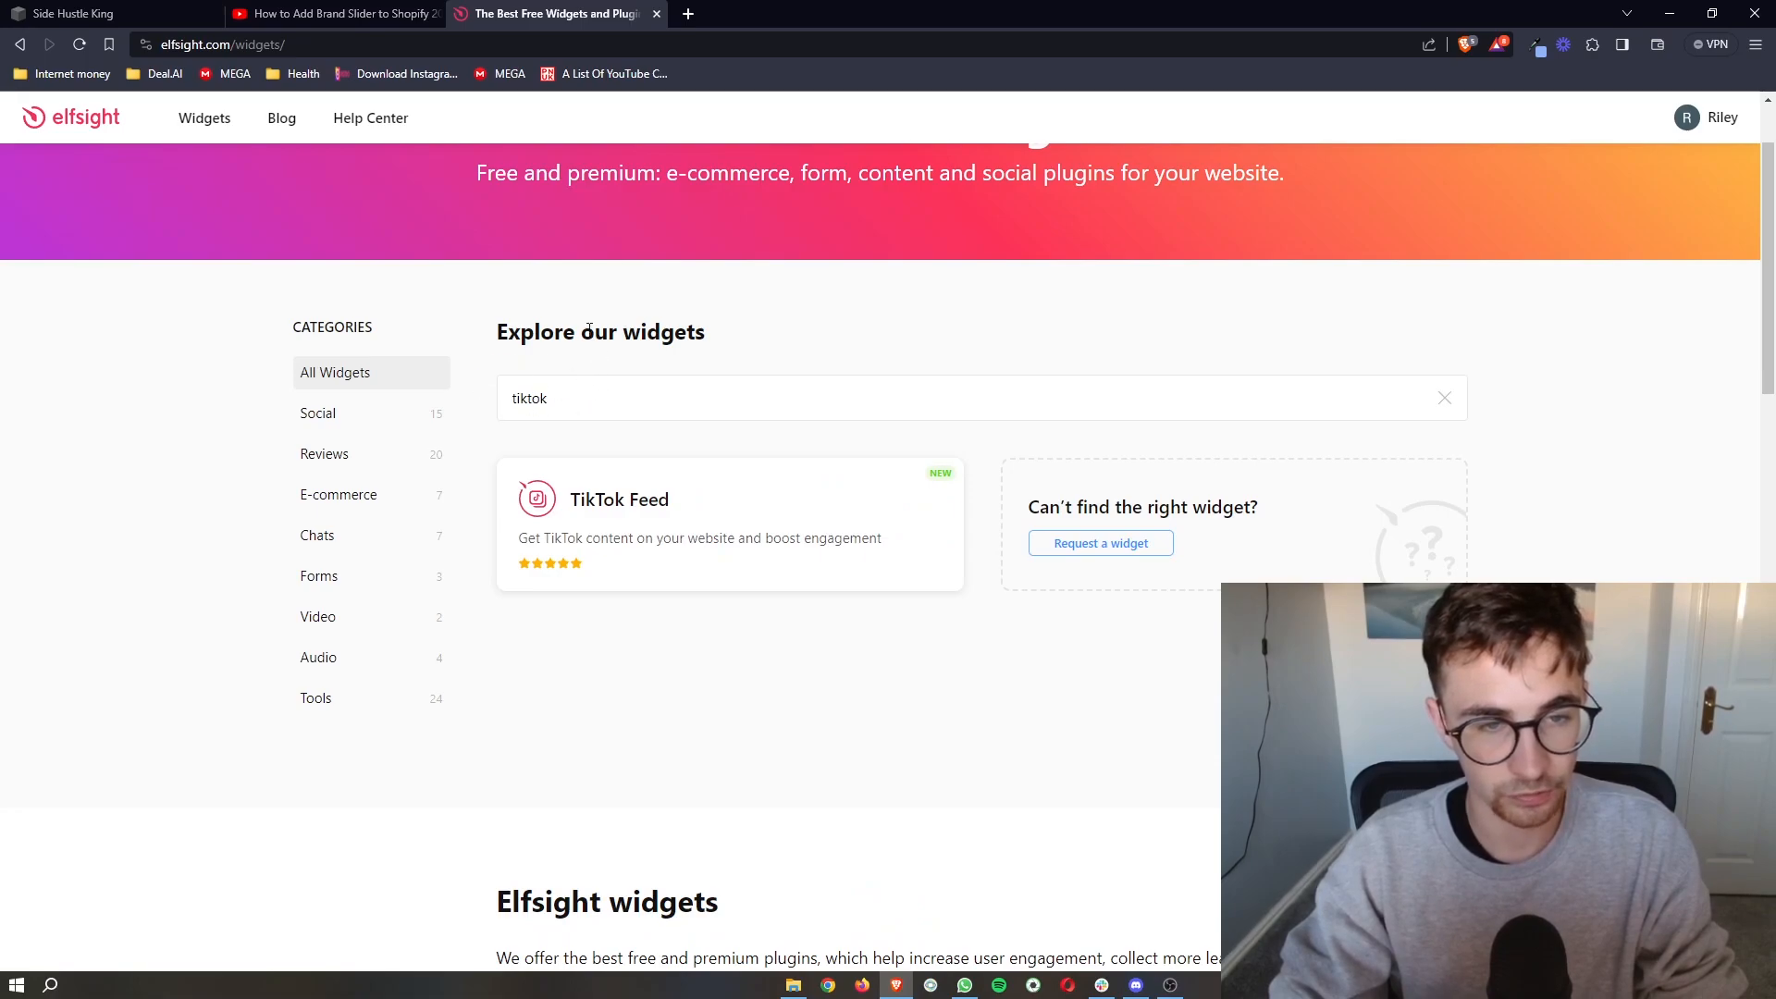
pyautogui.moveTo(645, 587)
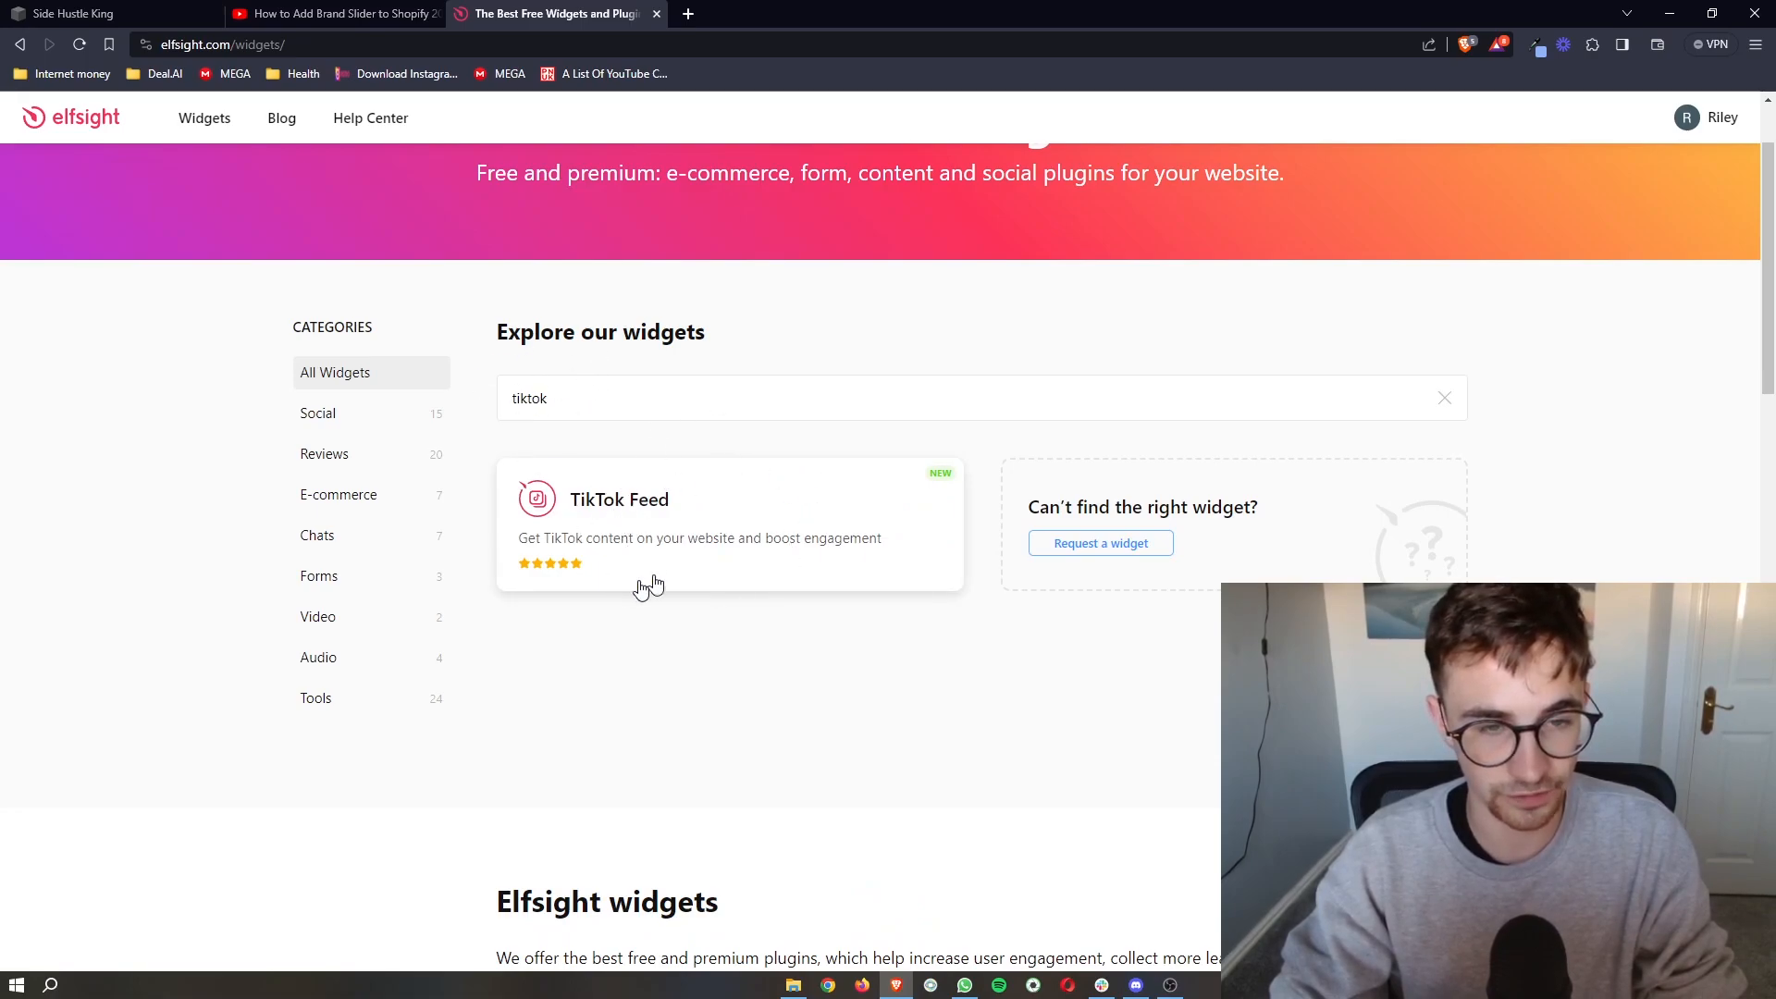
pyautogui.moveTo(667, 527)
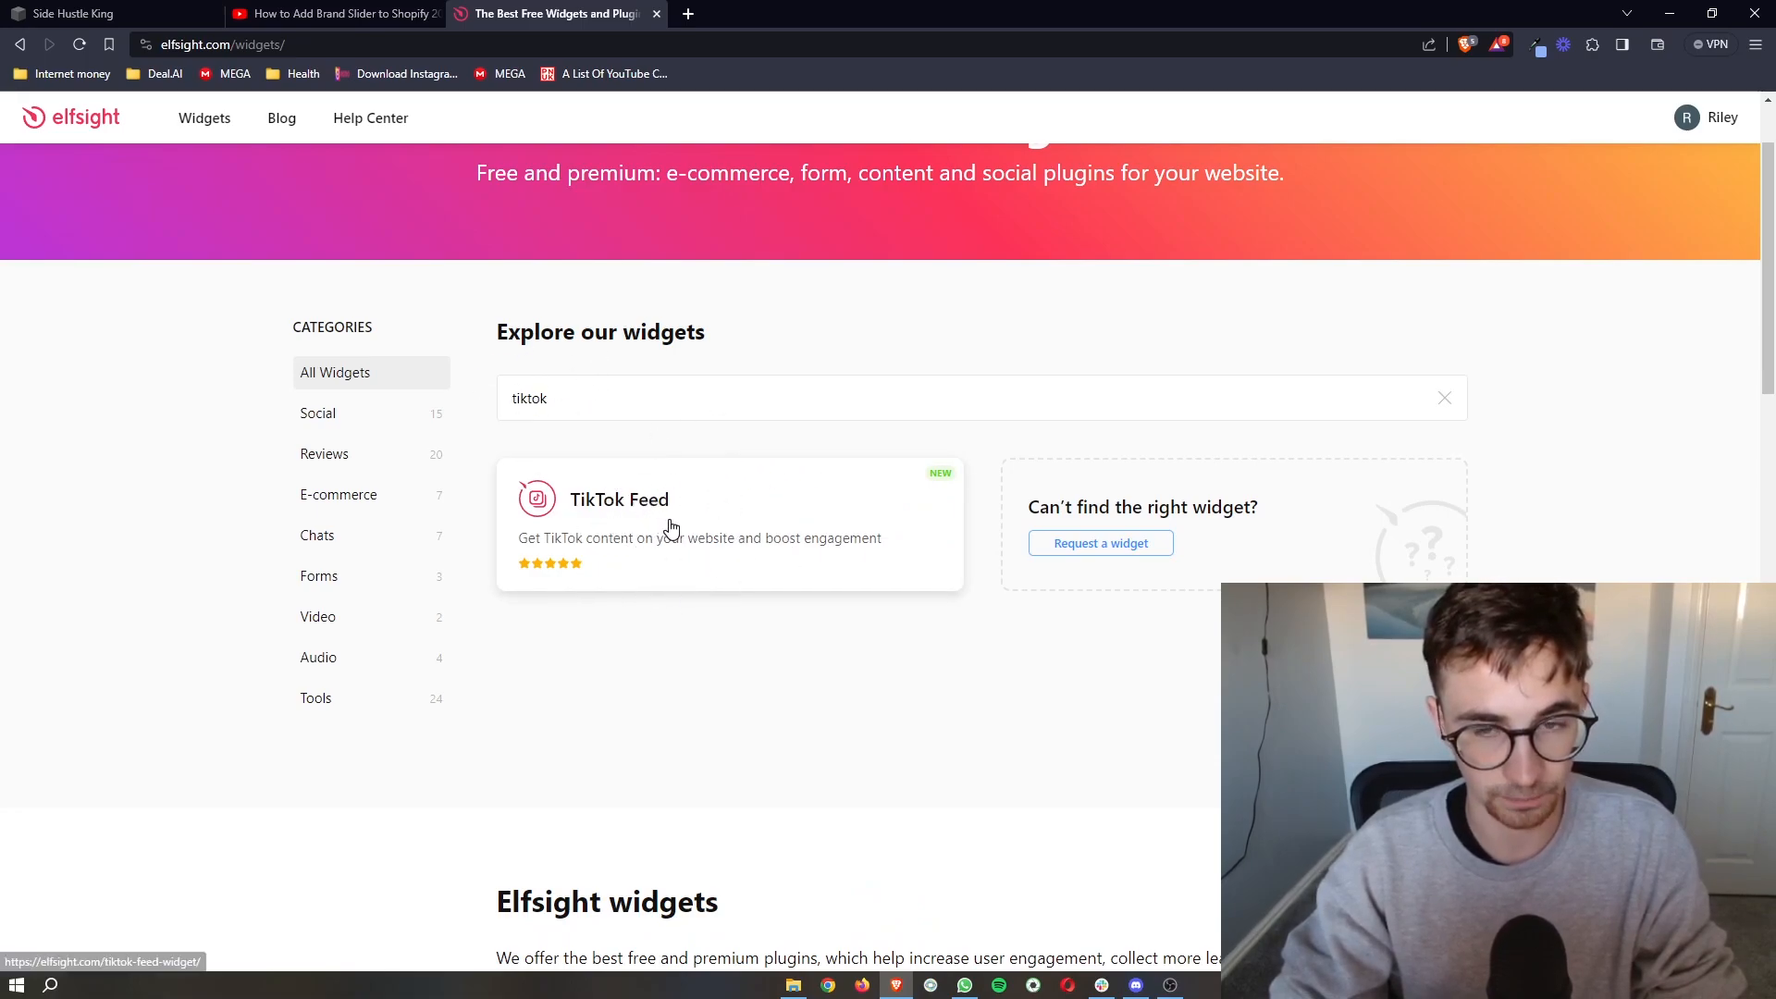
# Preview Small Widget, Carousel and Masonry Colored layouts, settling on Masonry Dark.
pyautogui.click(619, 500)
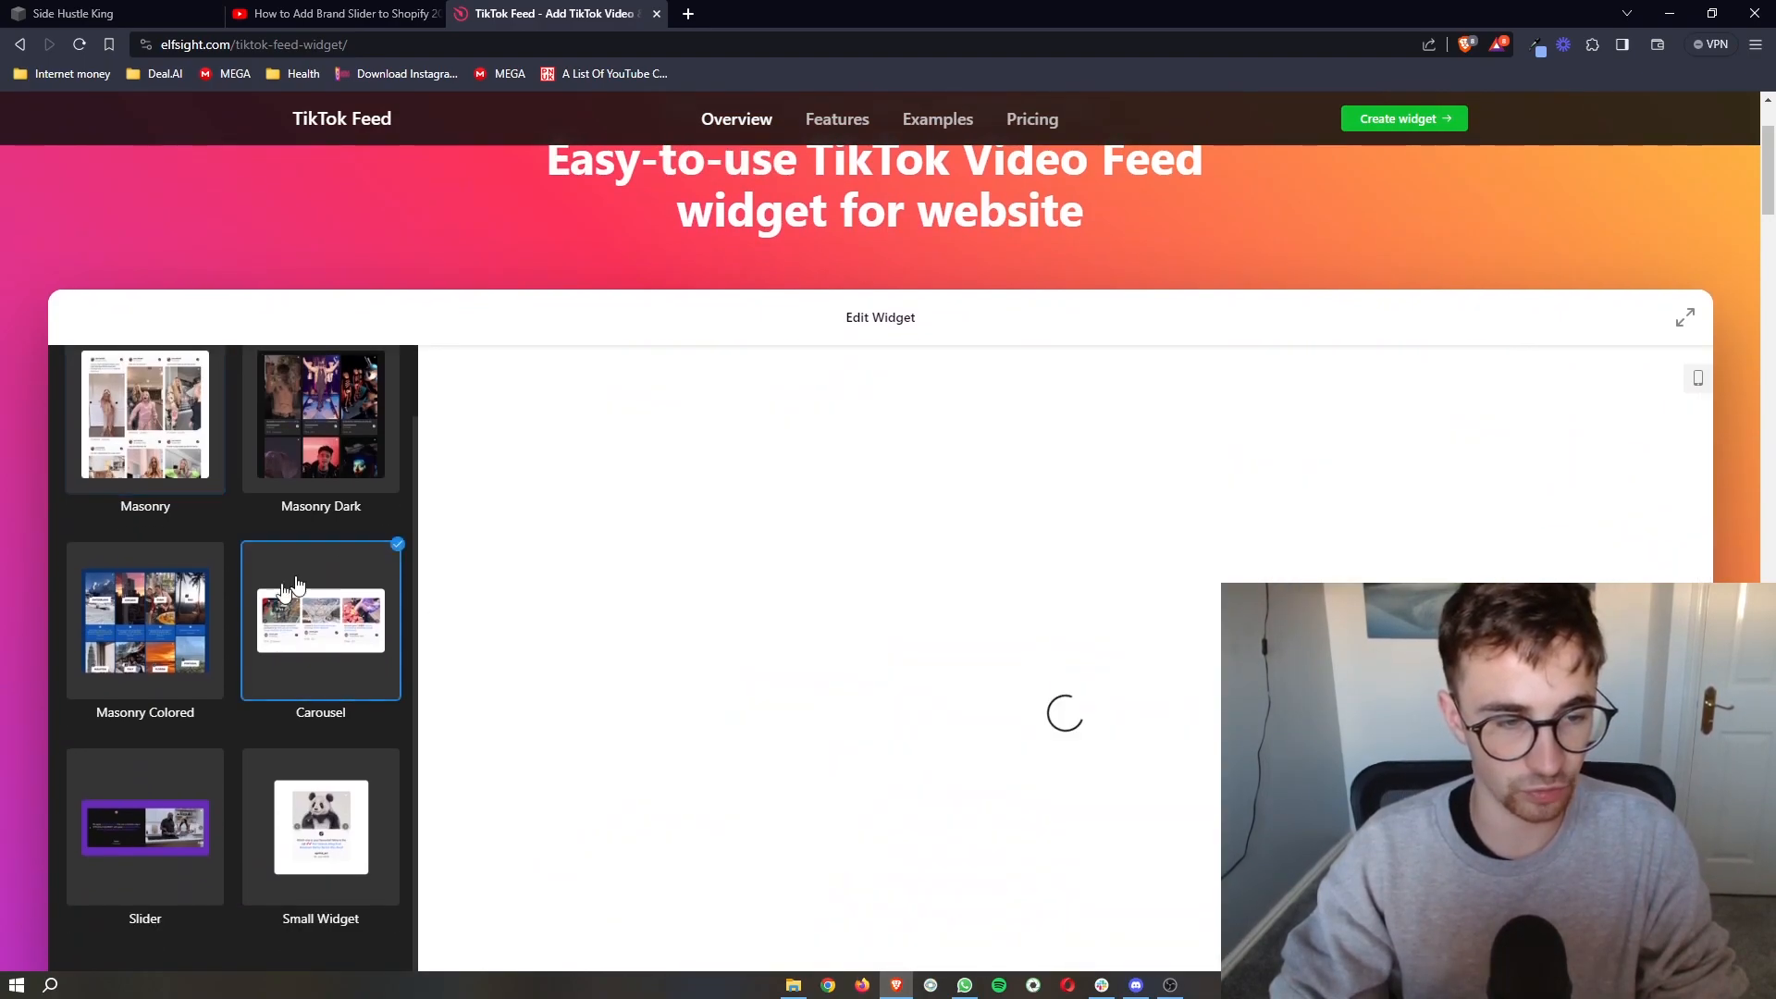
pyautogui.click(320, 827)
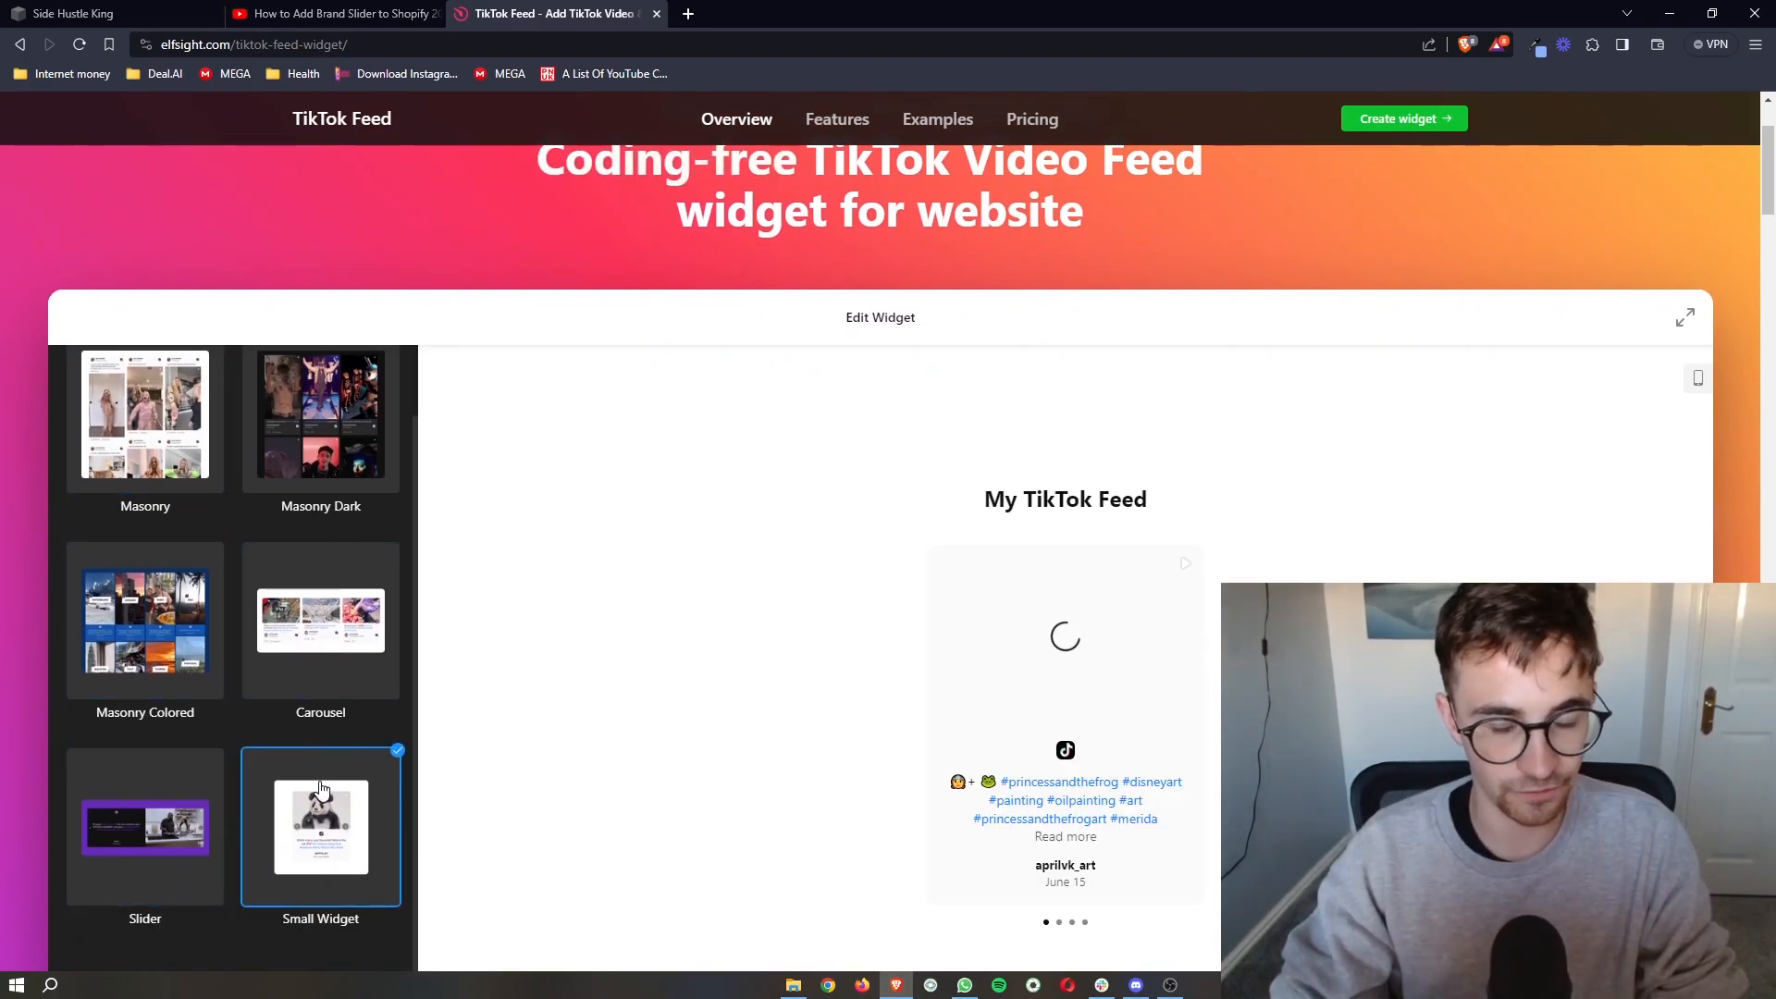
pyautogui.click(320, 620)
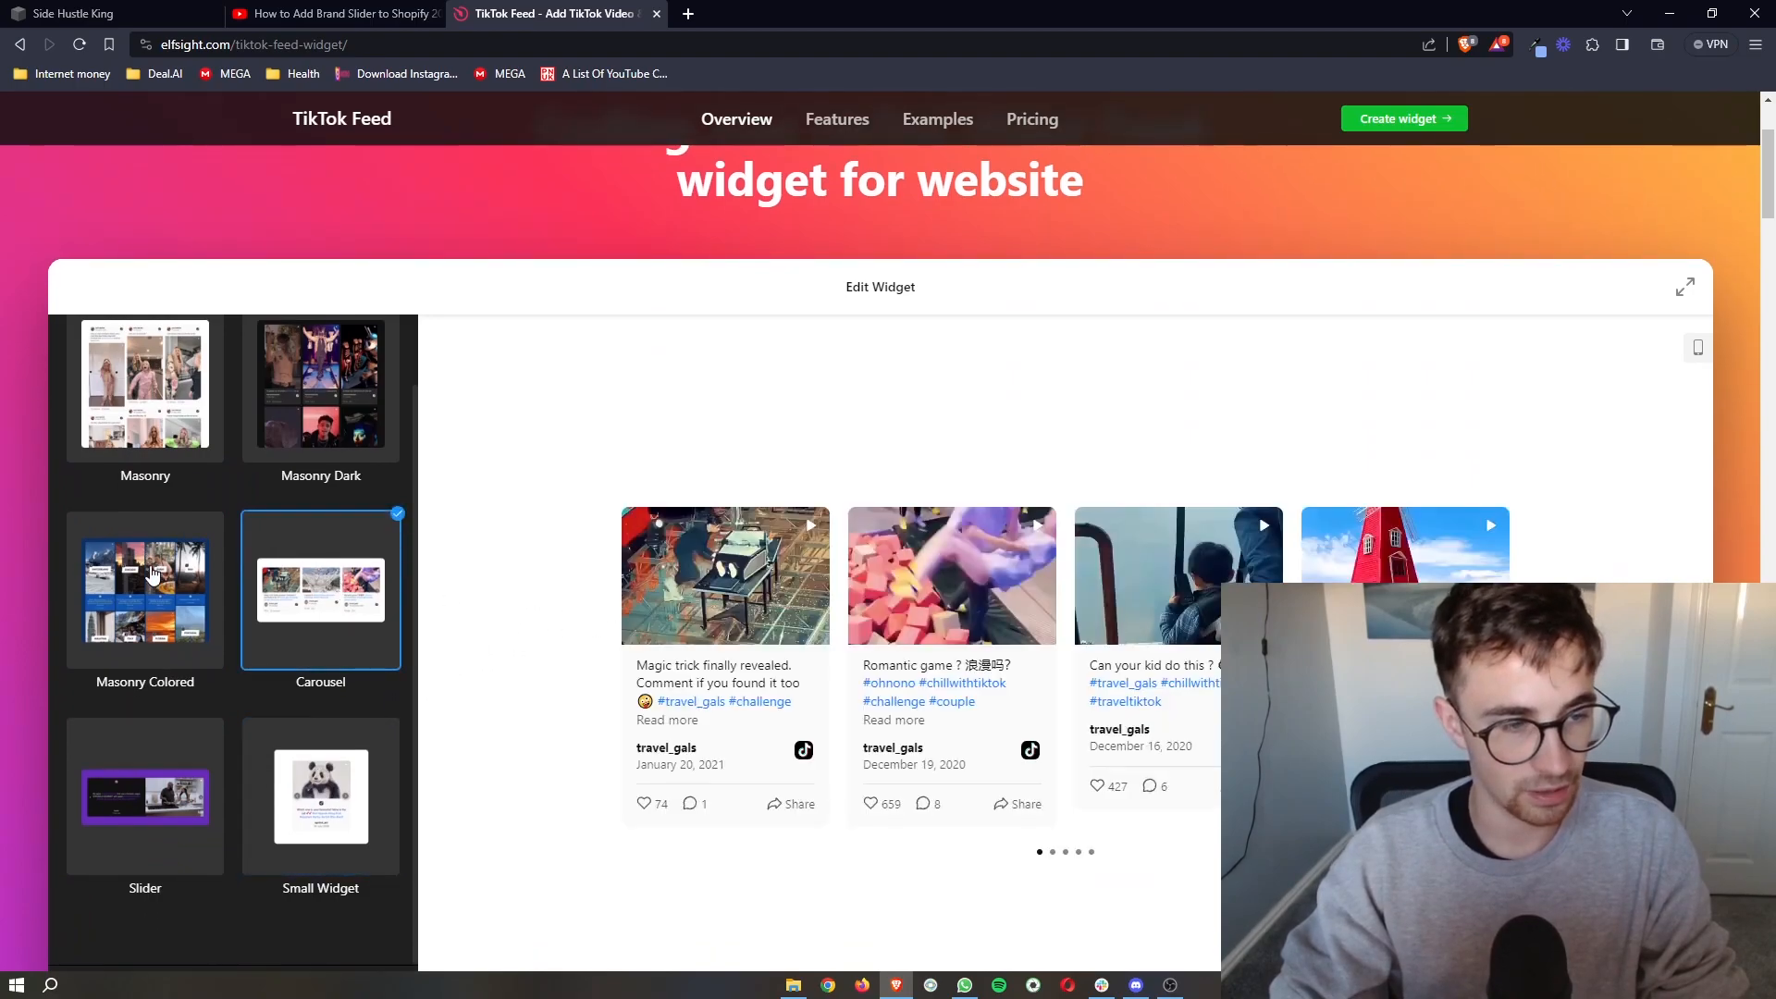
pyautogui.click(145, 590)
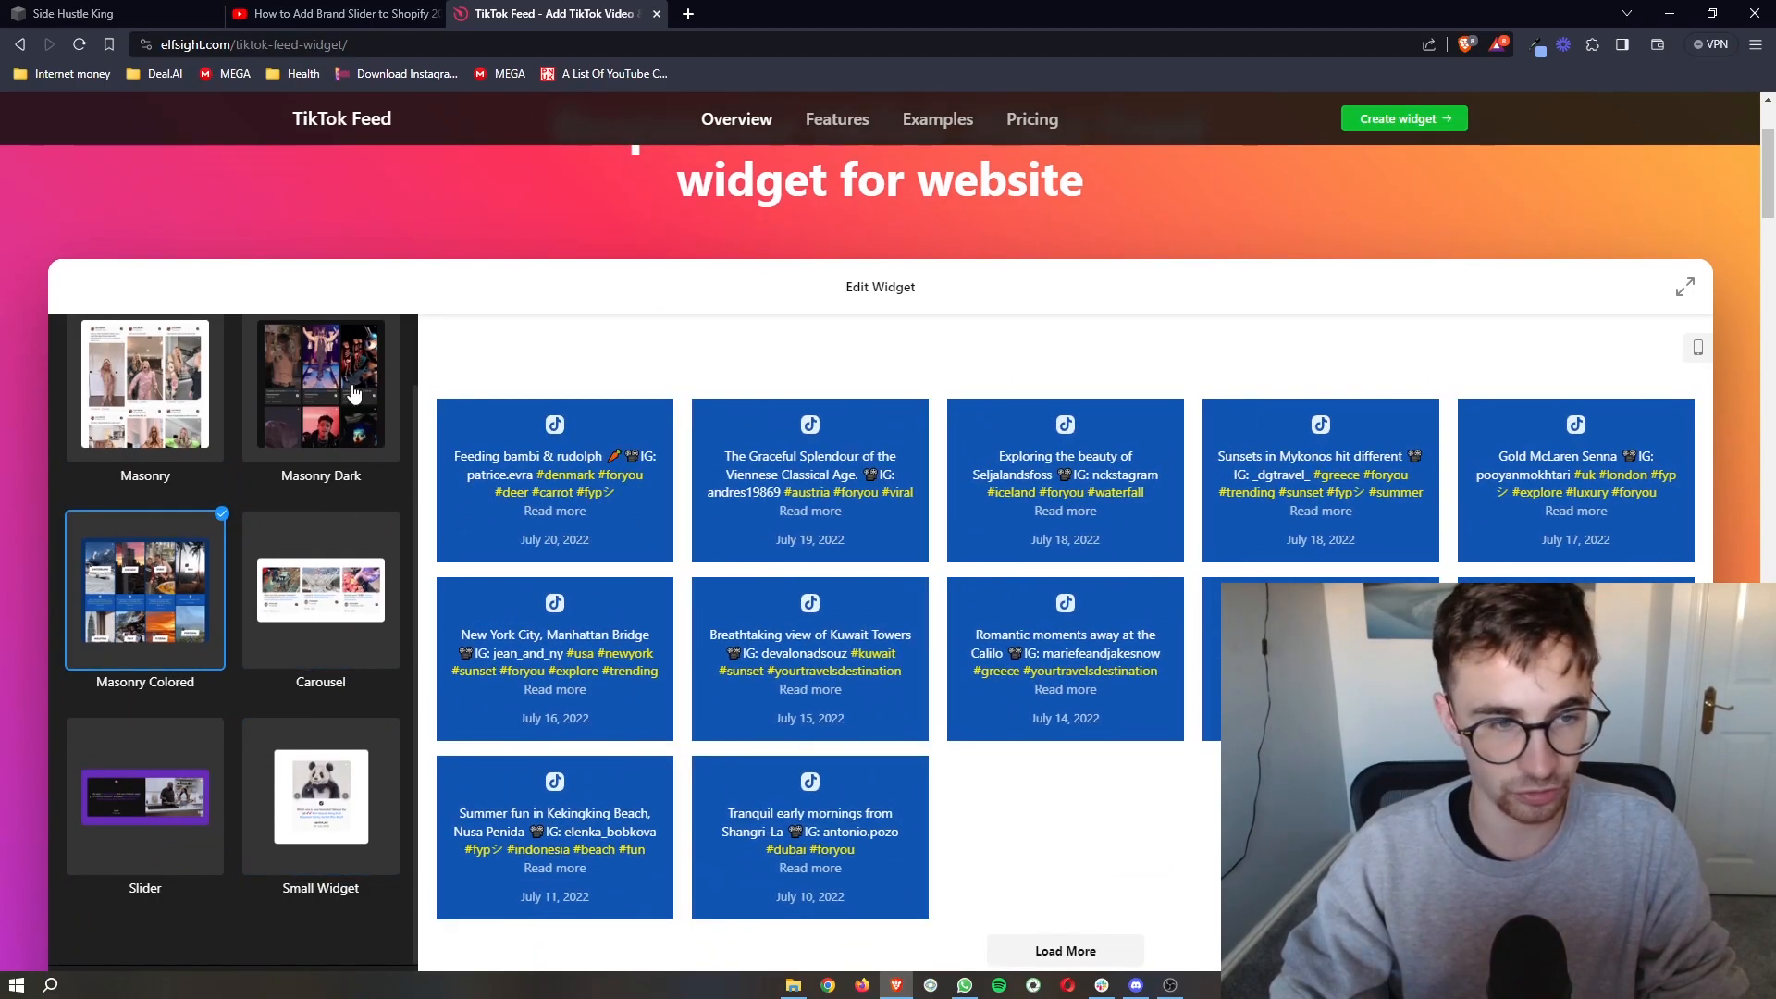
pyautogui.click(320, 383)
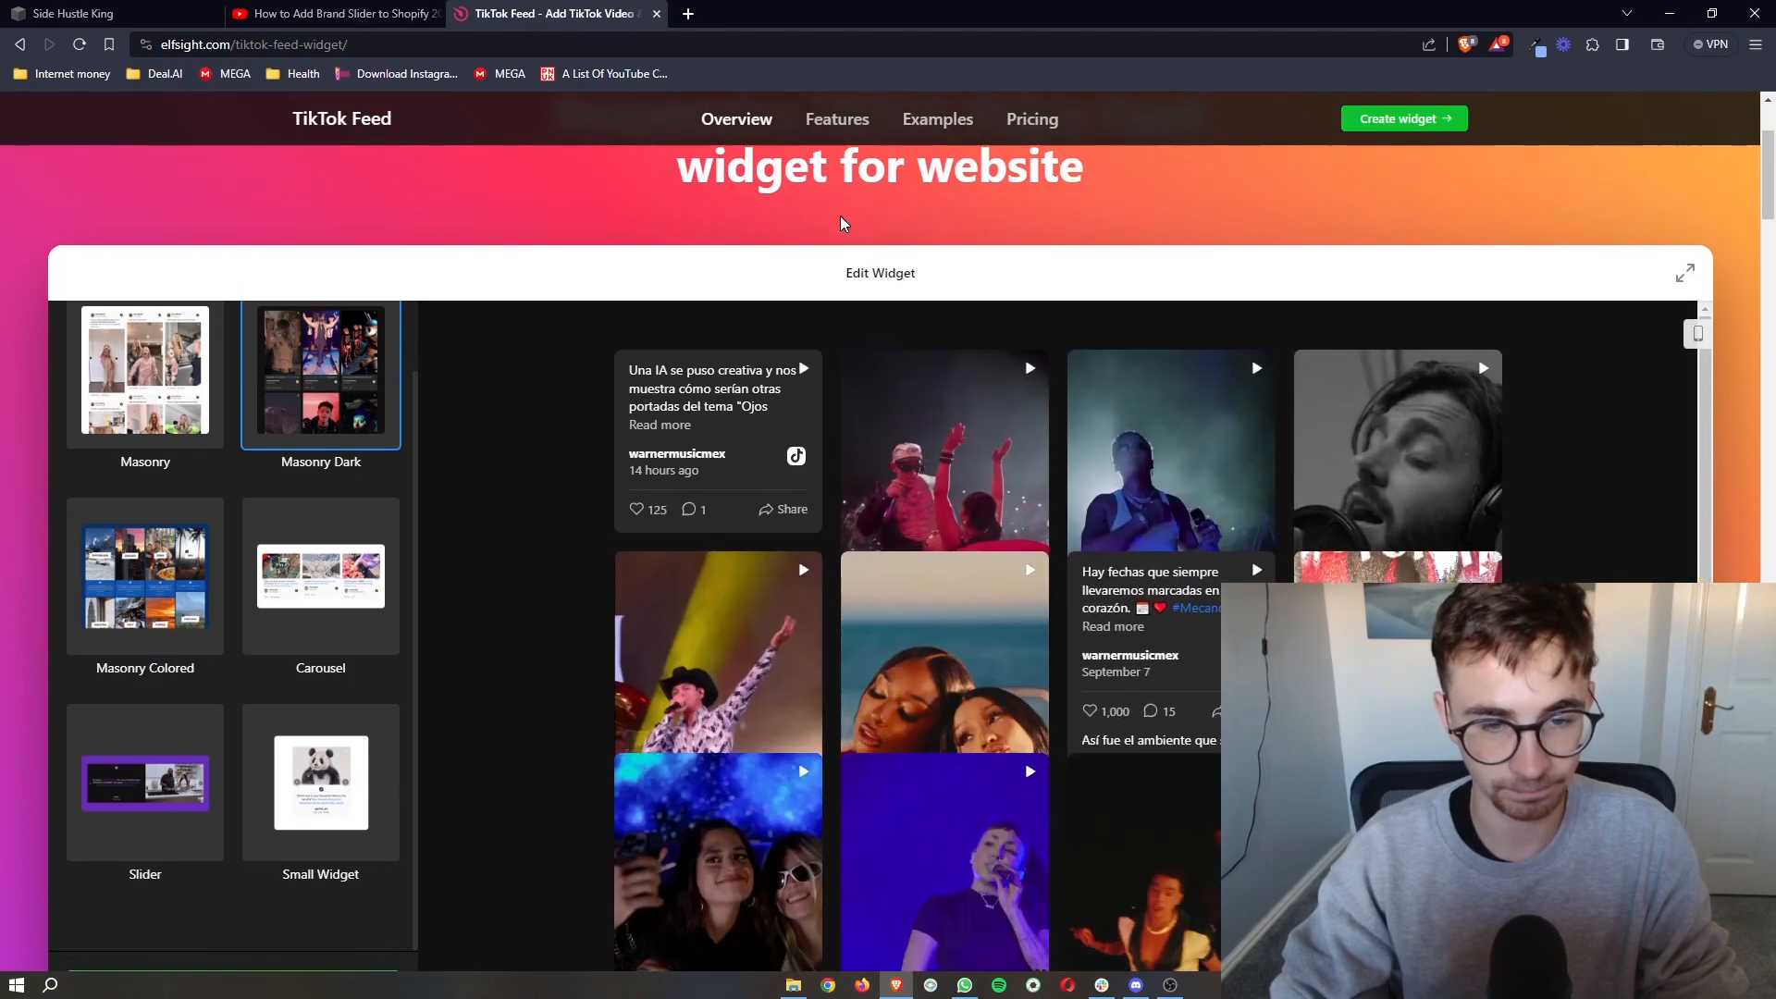
pyautogui.scroll(-3)
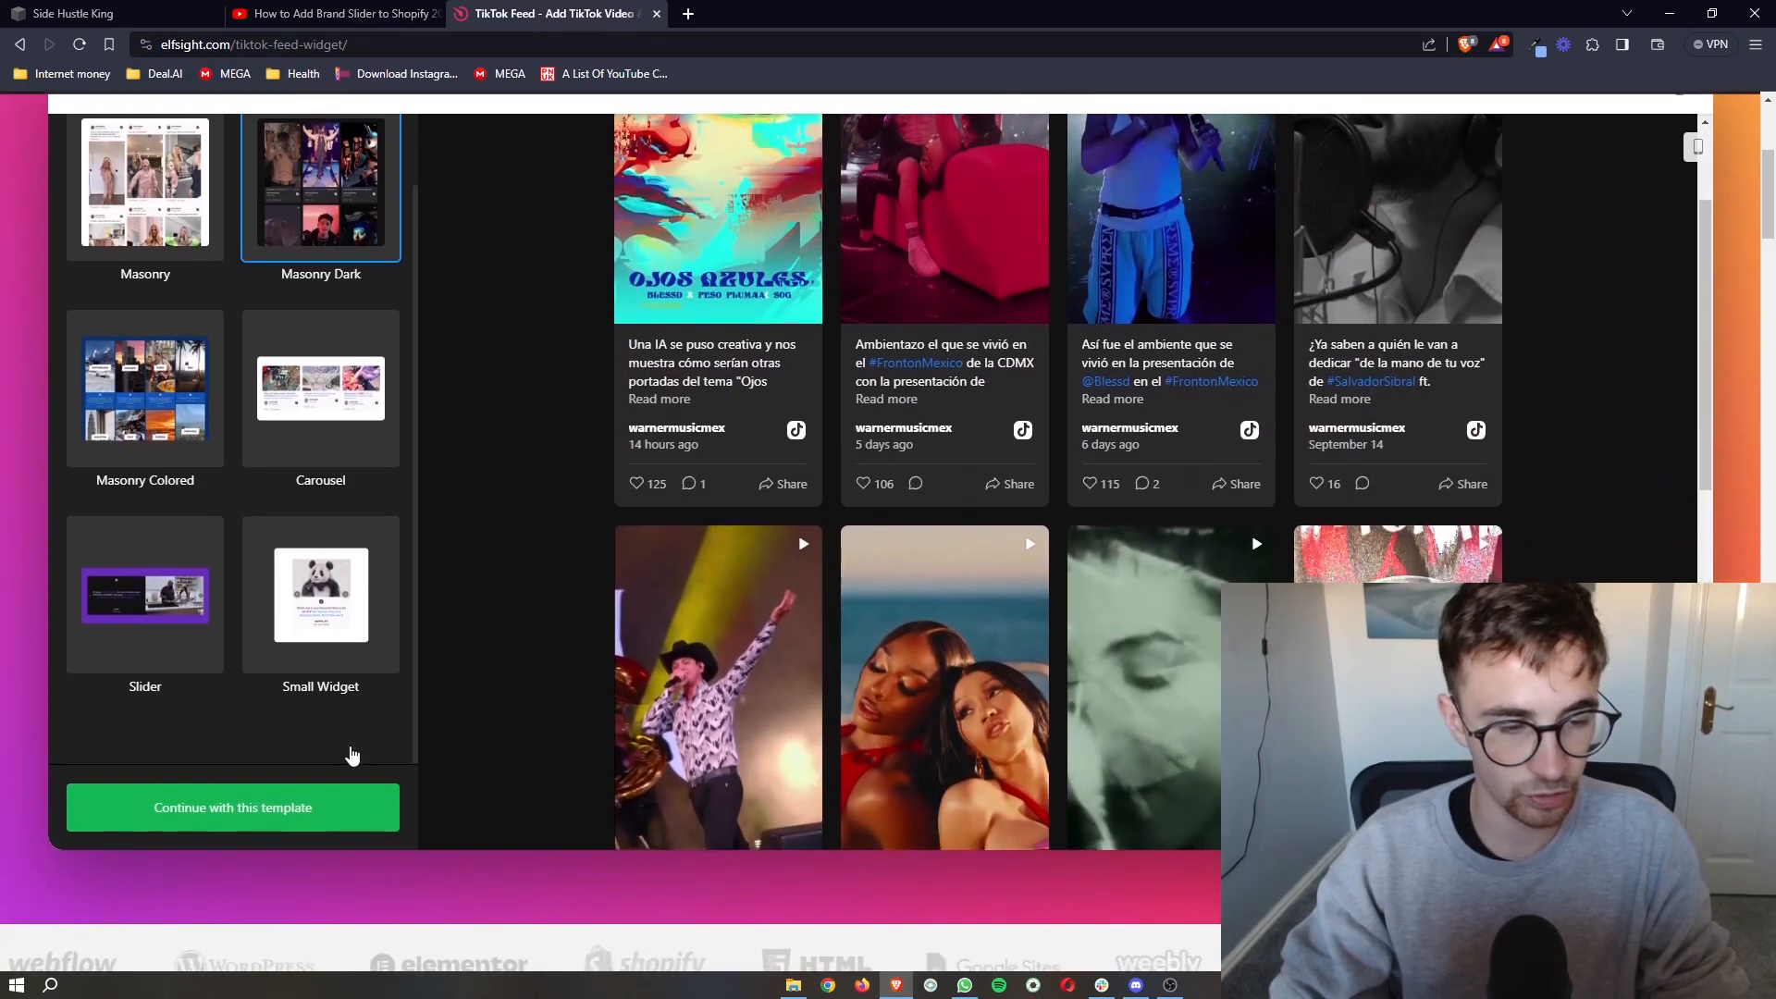
# Continue with Masonry Dark and apply the charlidamelio TikTok profile as the feed source.
pyautogui.click(233, 809)
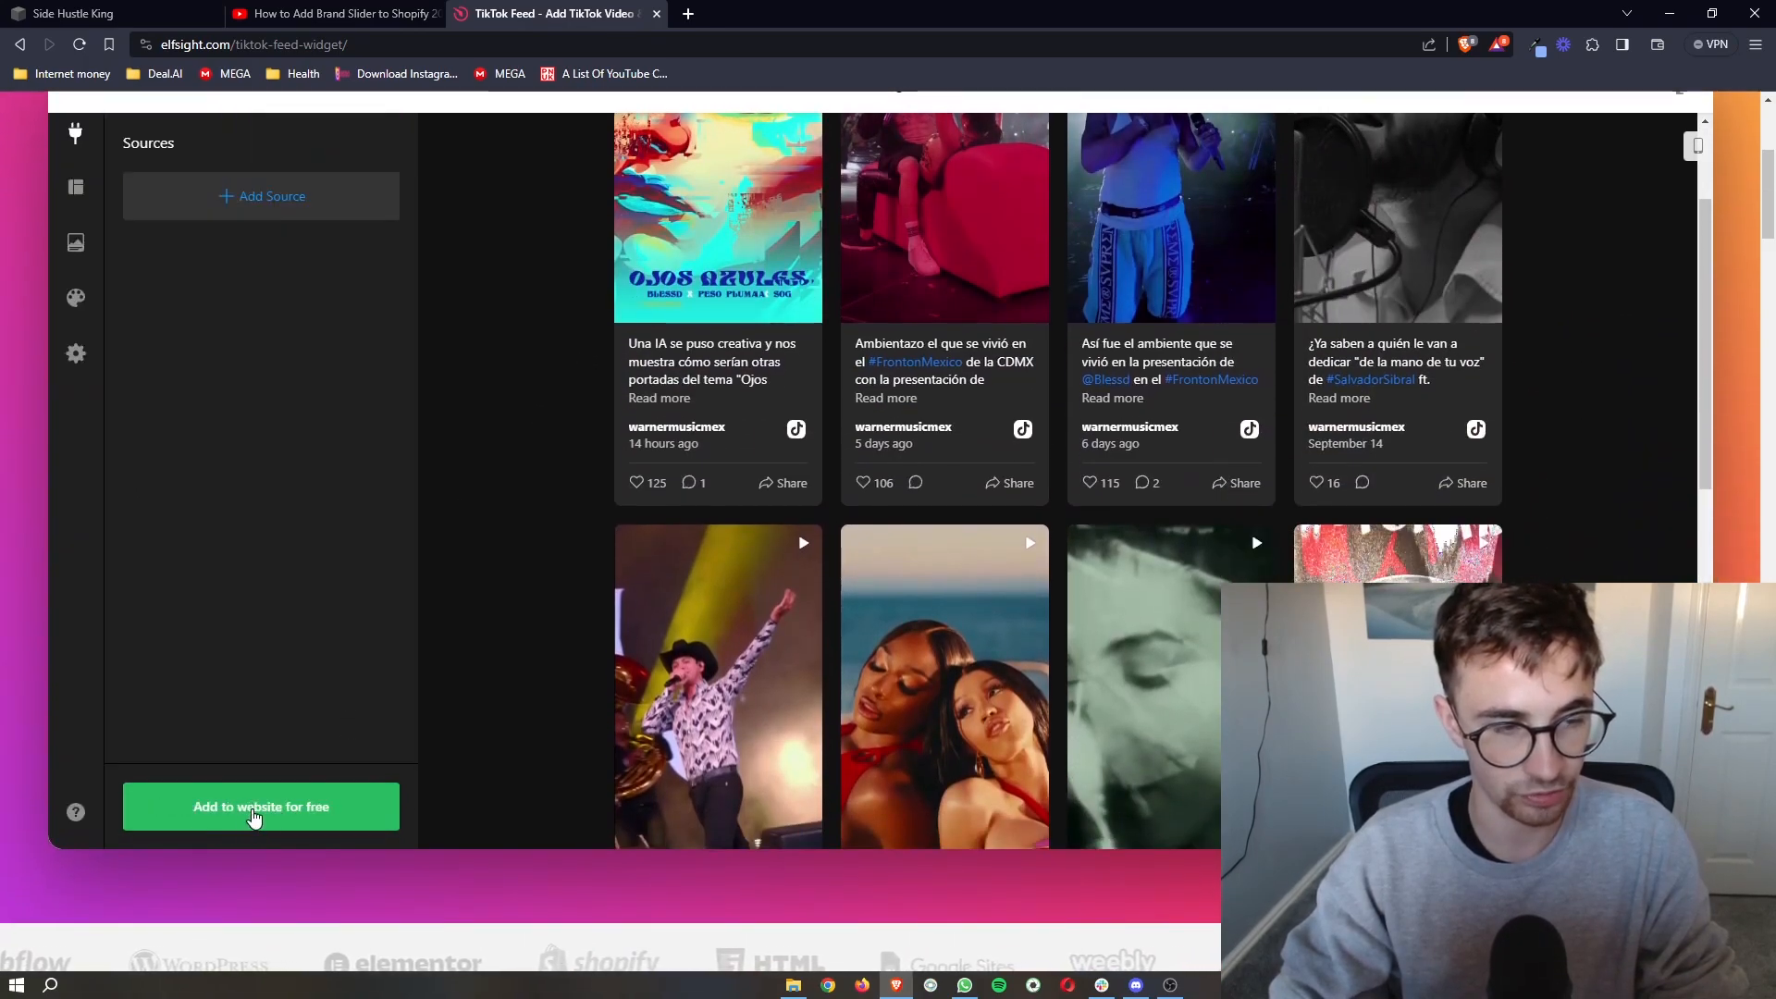
pyautogui.scroll(3)
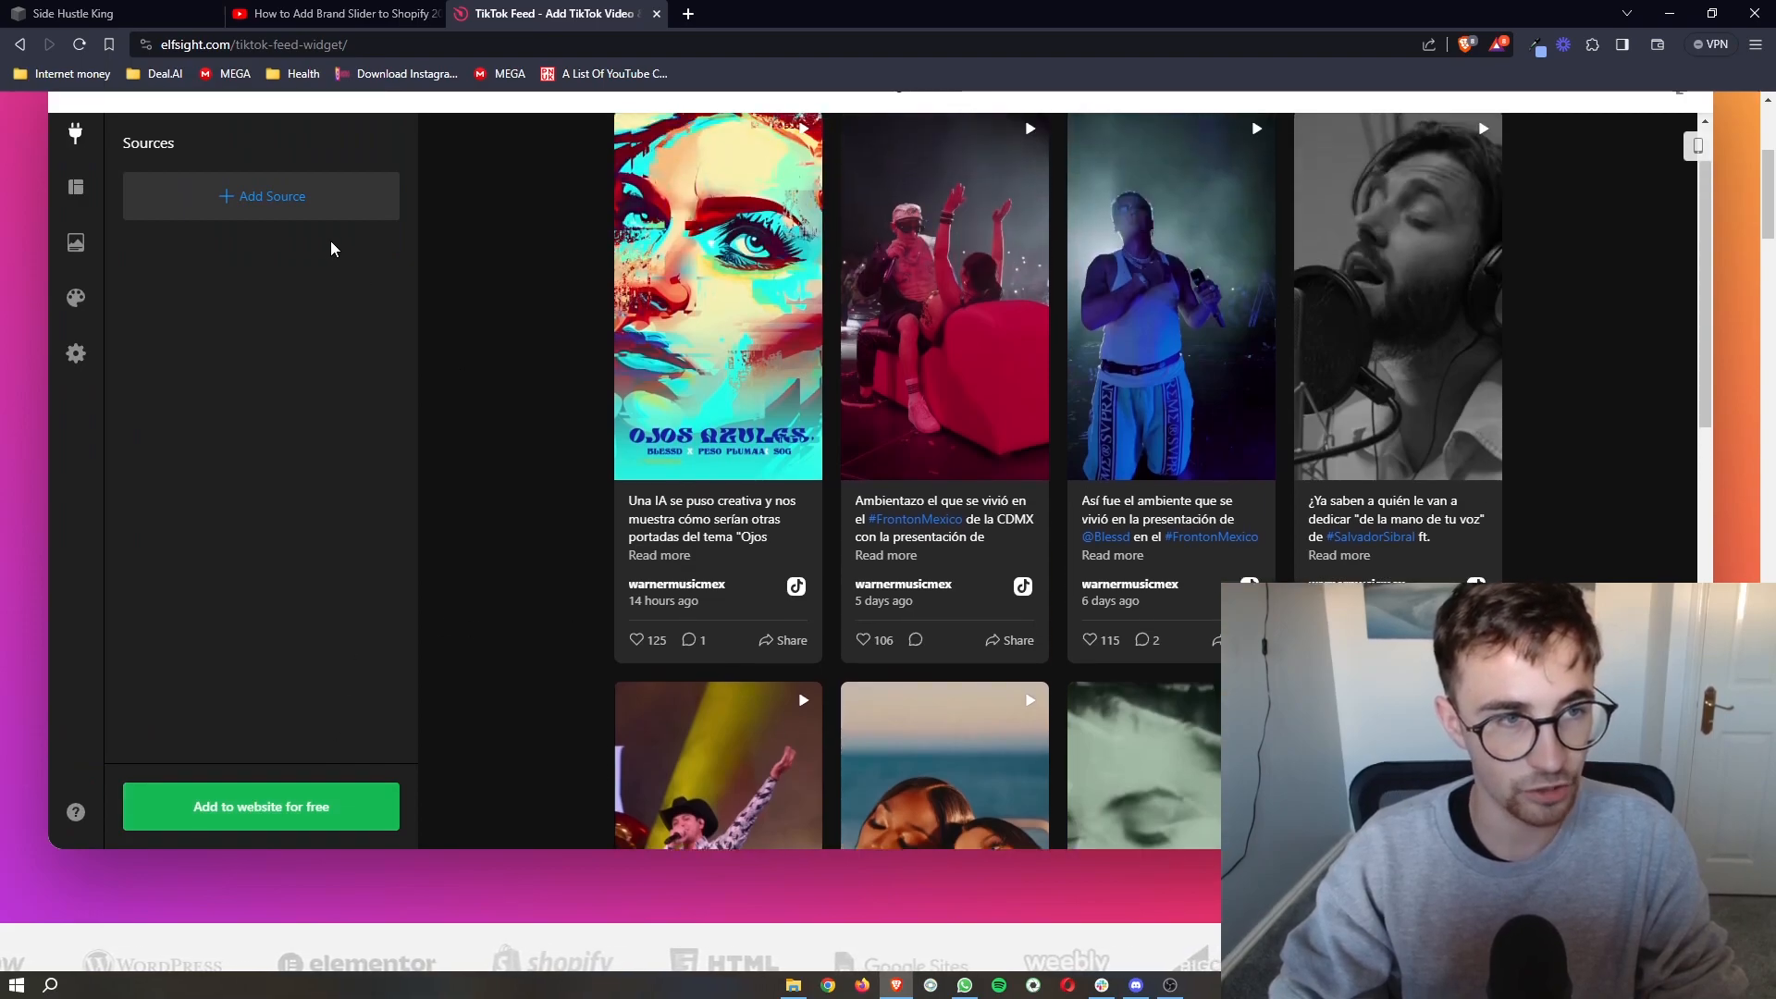
pyautogui.click(260, 196)
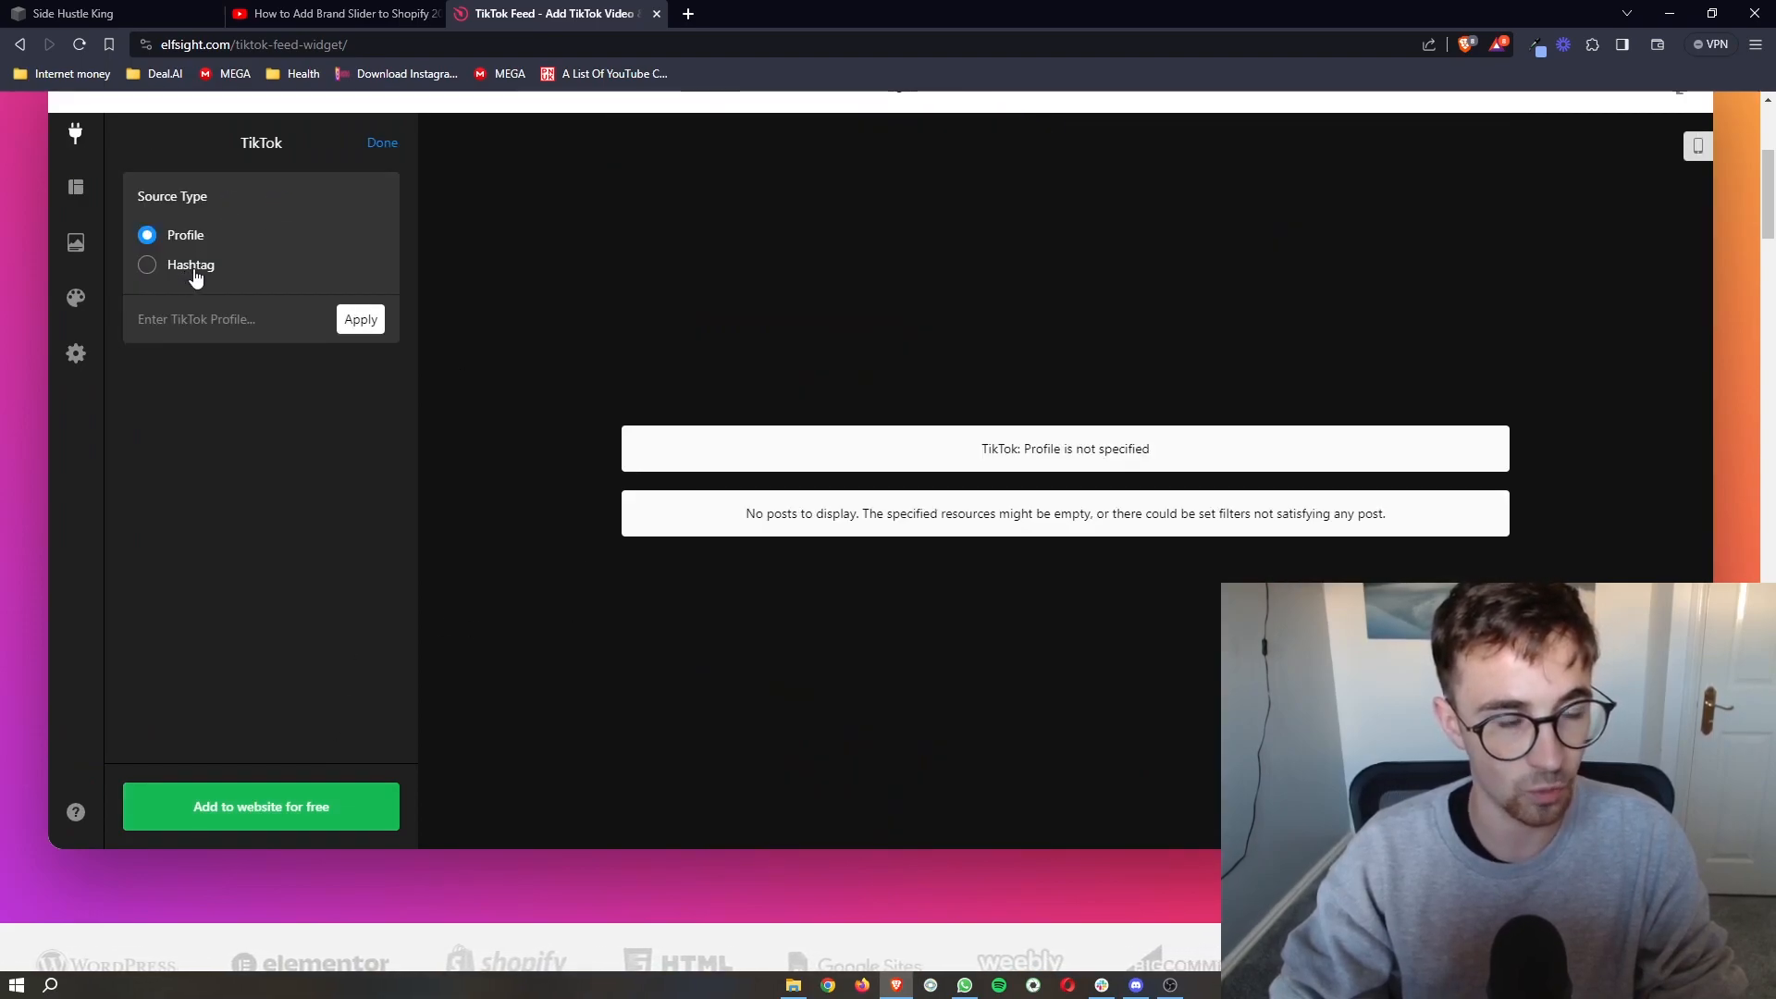
pyautogui.click(226, 318)
pyautogui.write('charlidamelio')
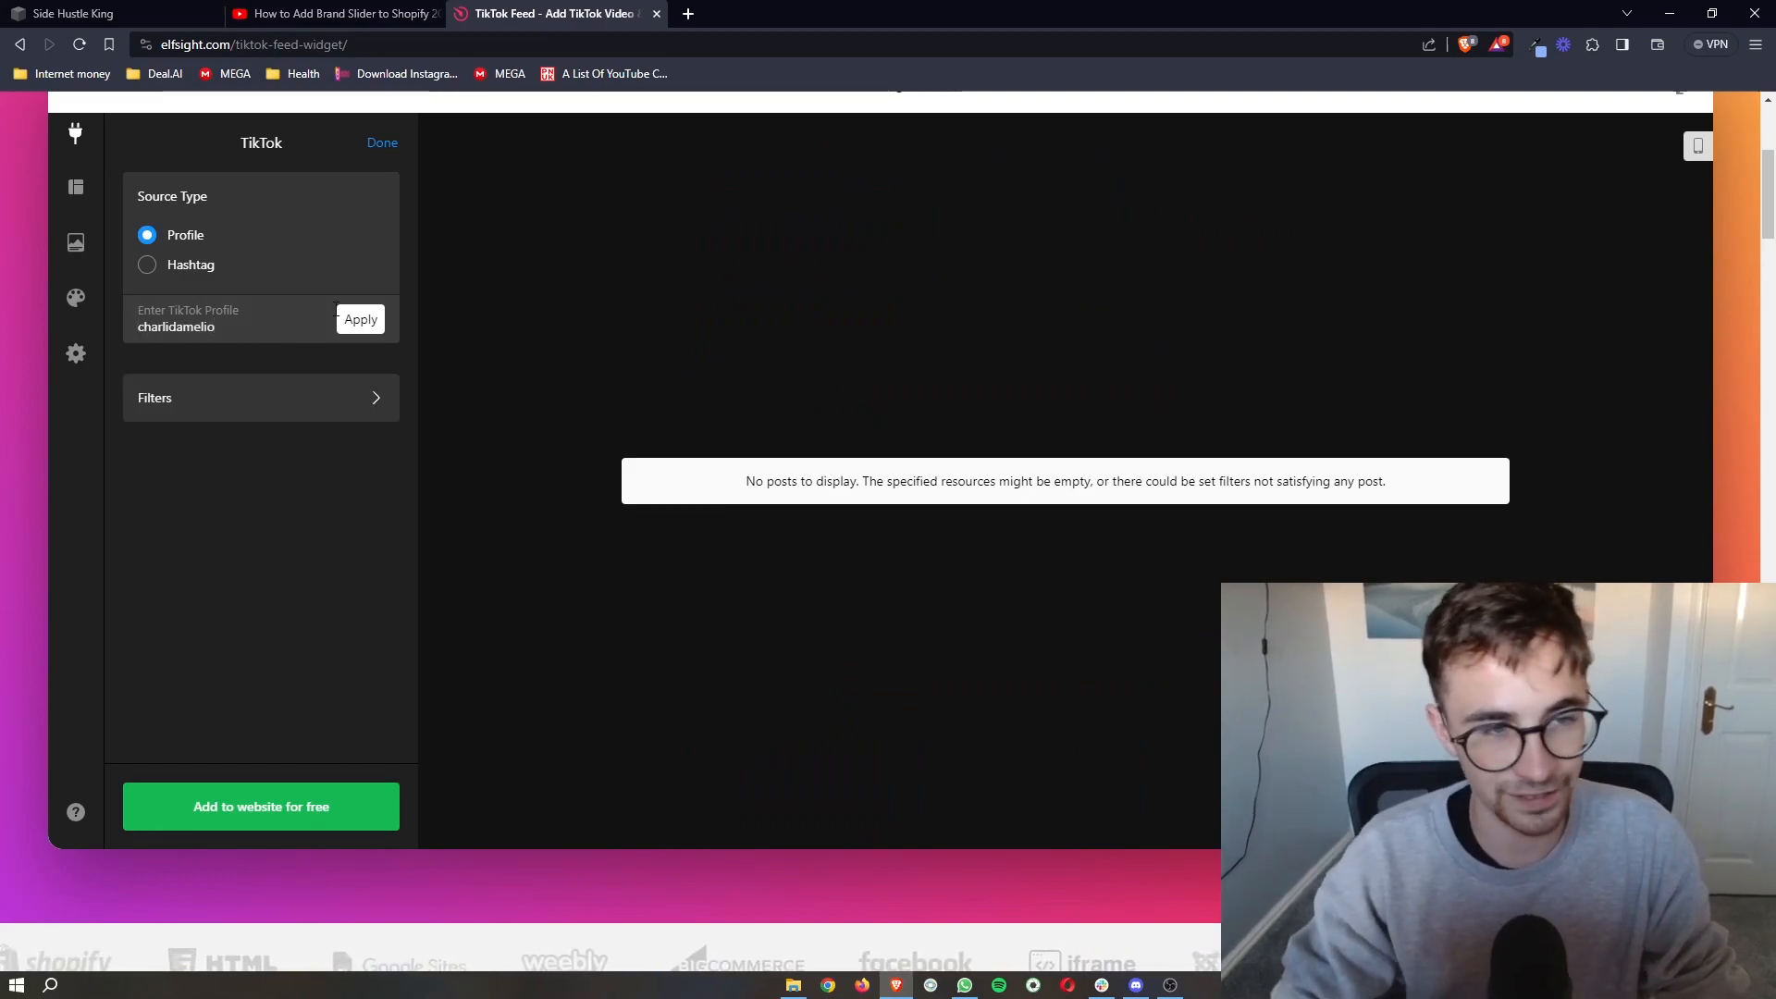
pyautogui.click(361, 320)
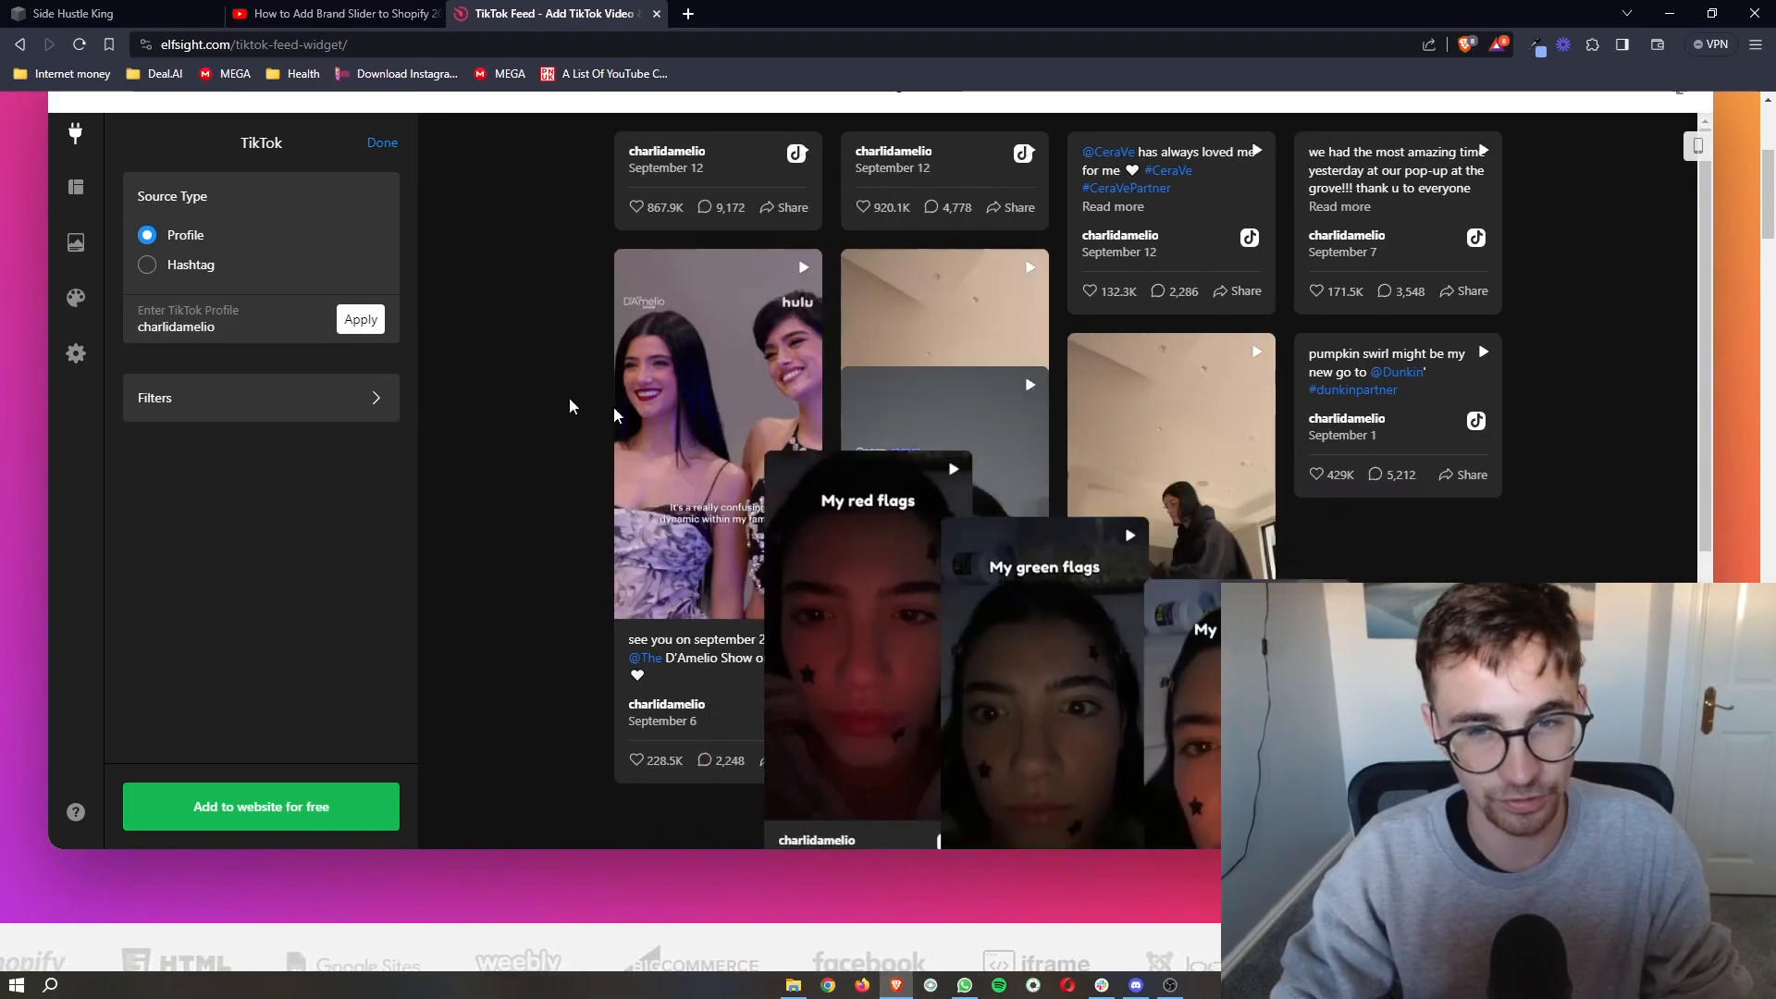
# Look through the loaded charlidamelio videos in the widget preview.
pyautogui.scroll(3)
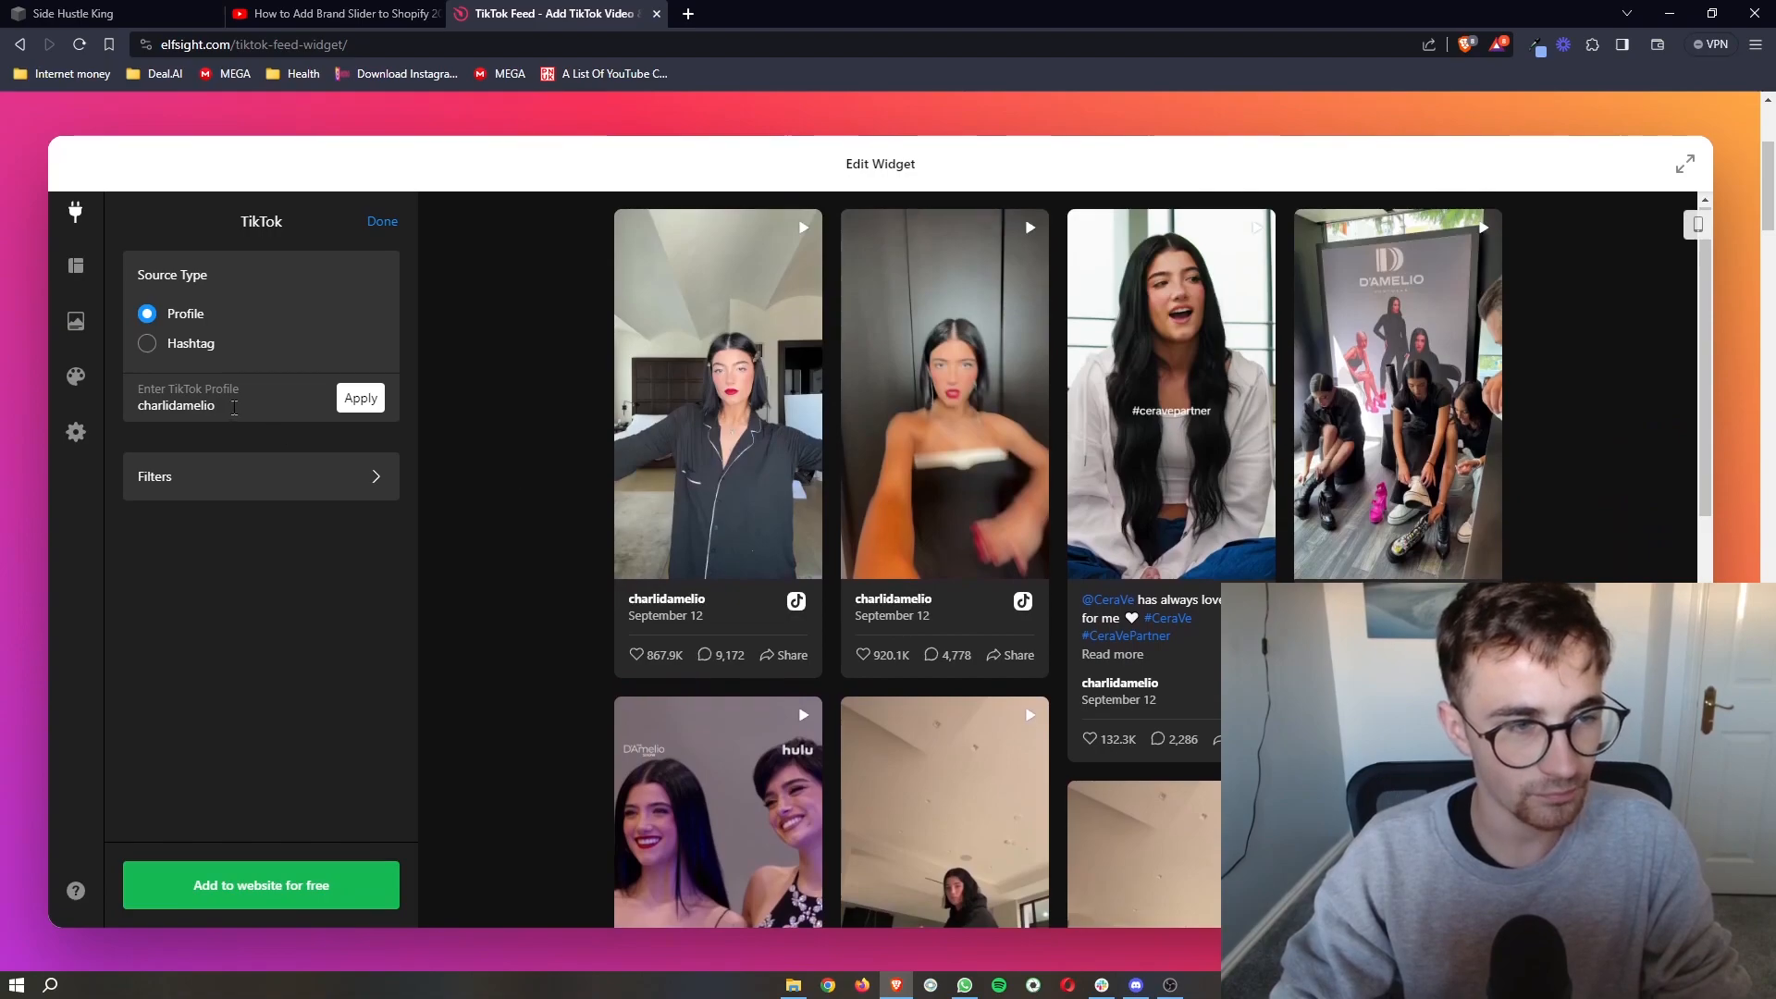
pyautogui.moveTo(361, 397)
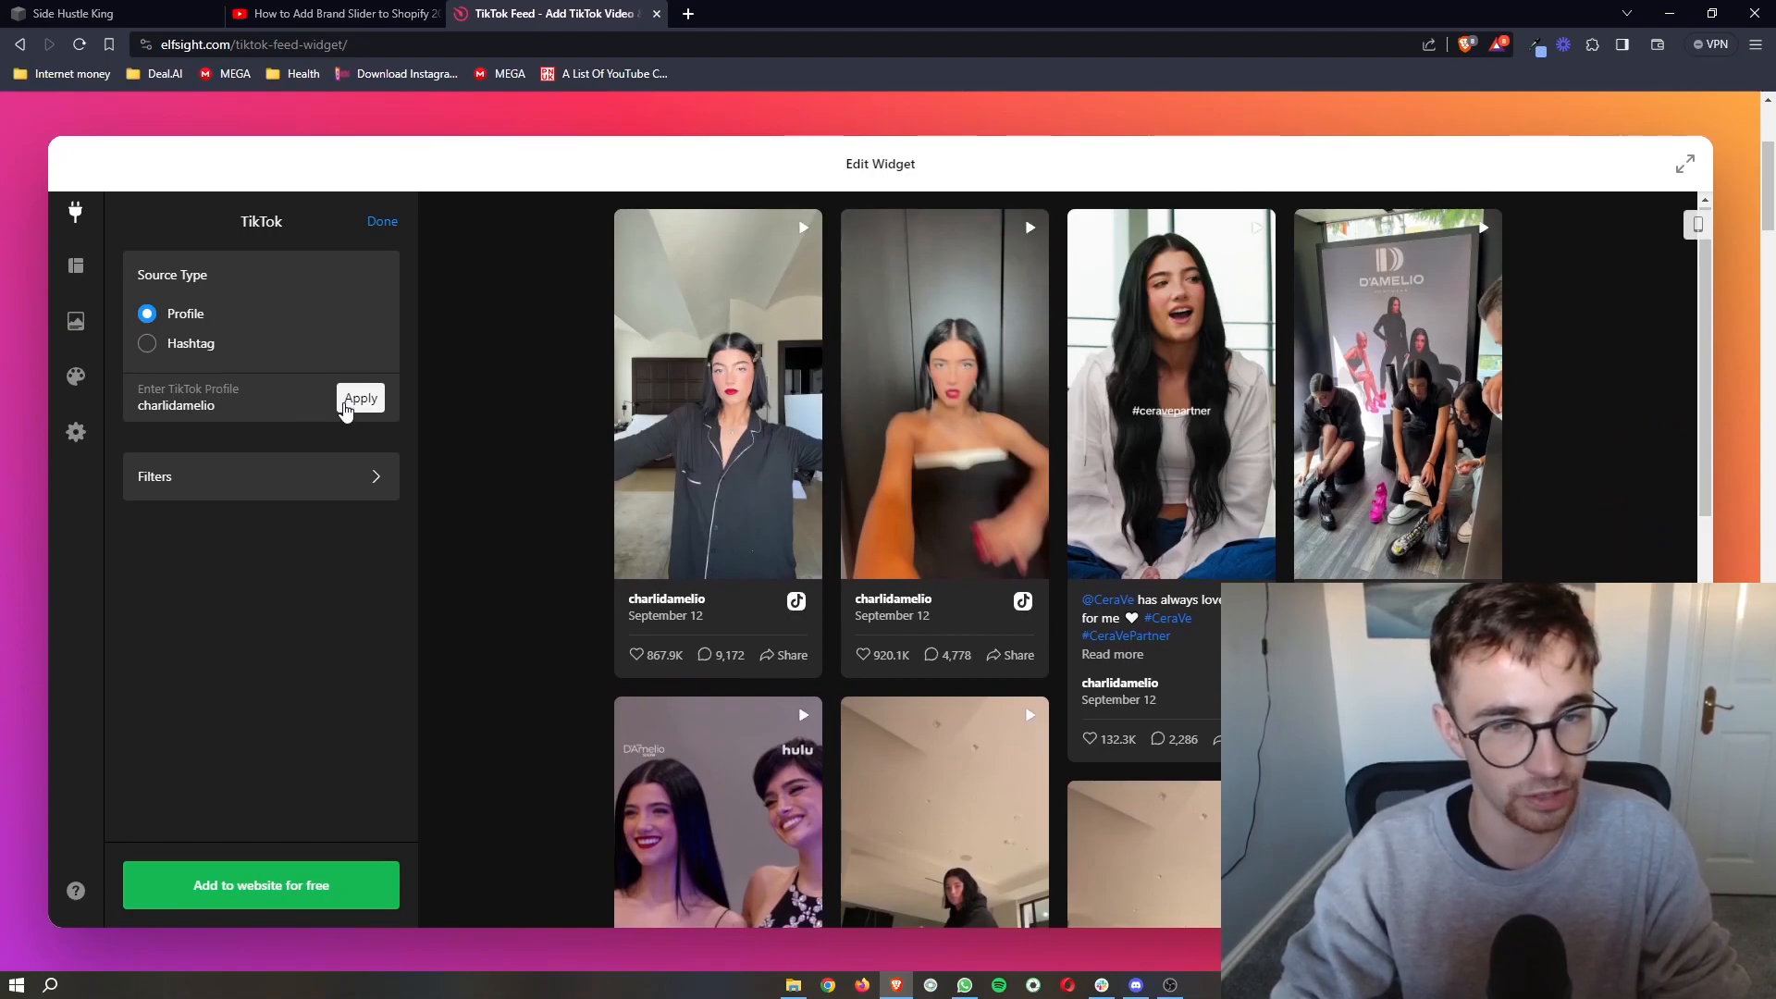
pyautogui.scroll(-3)
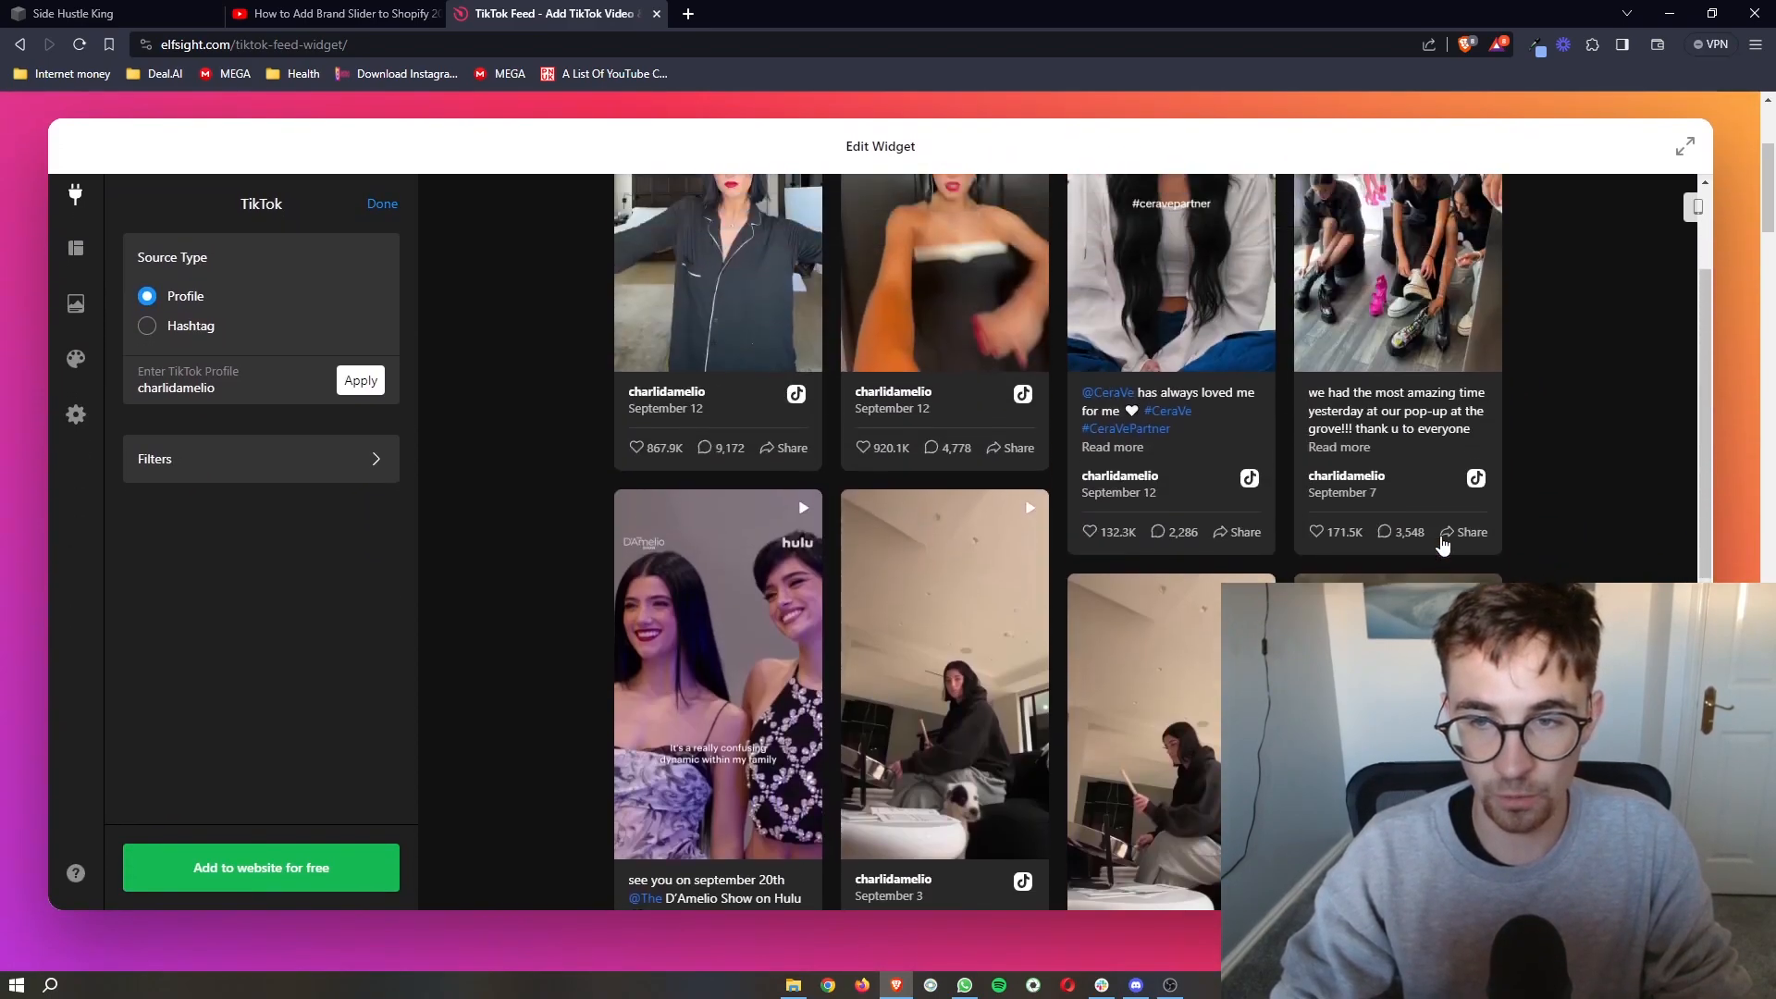
pyautogui.scroll(-3)
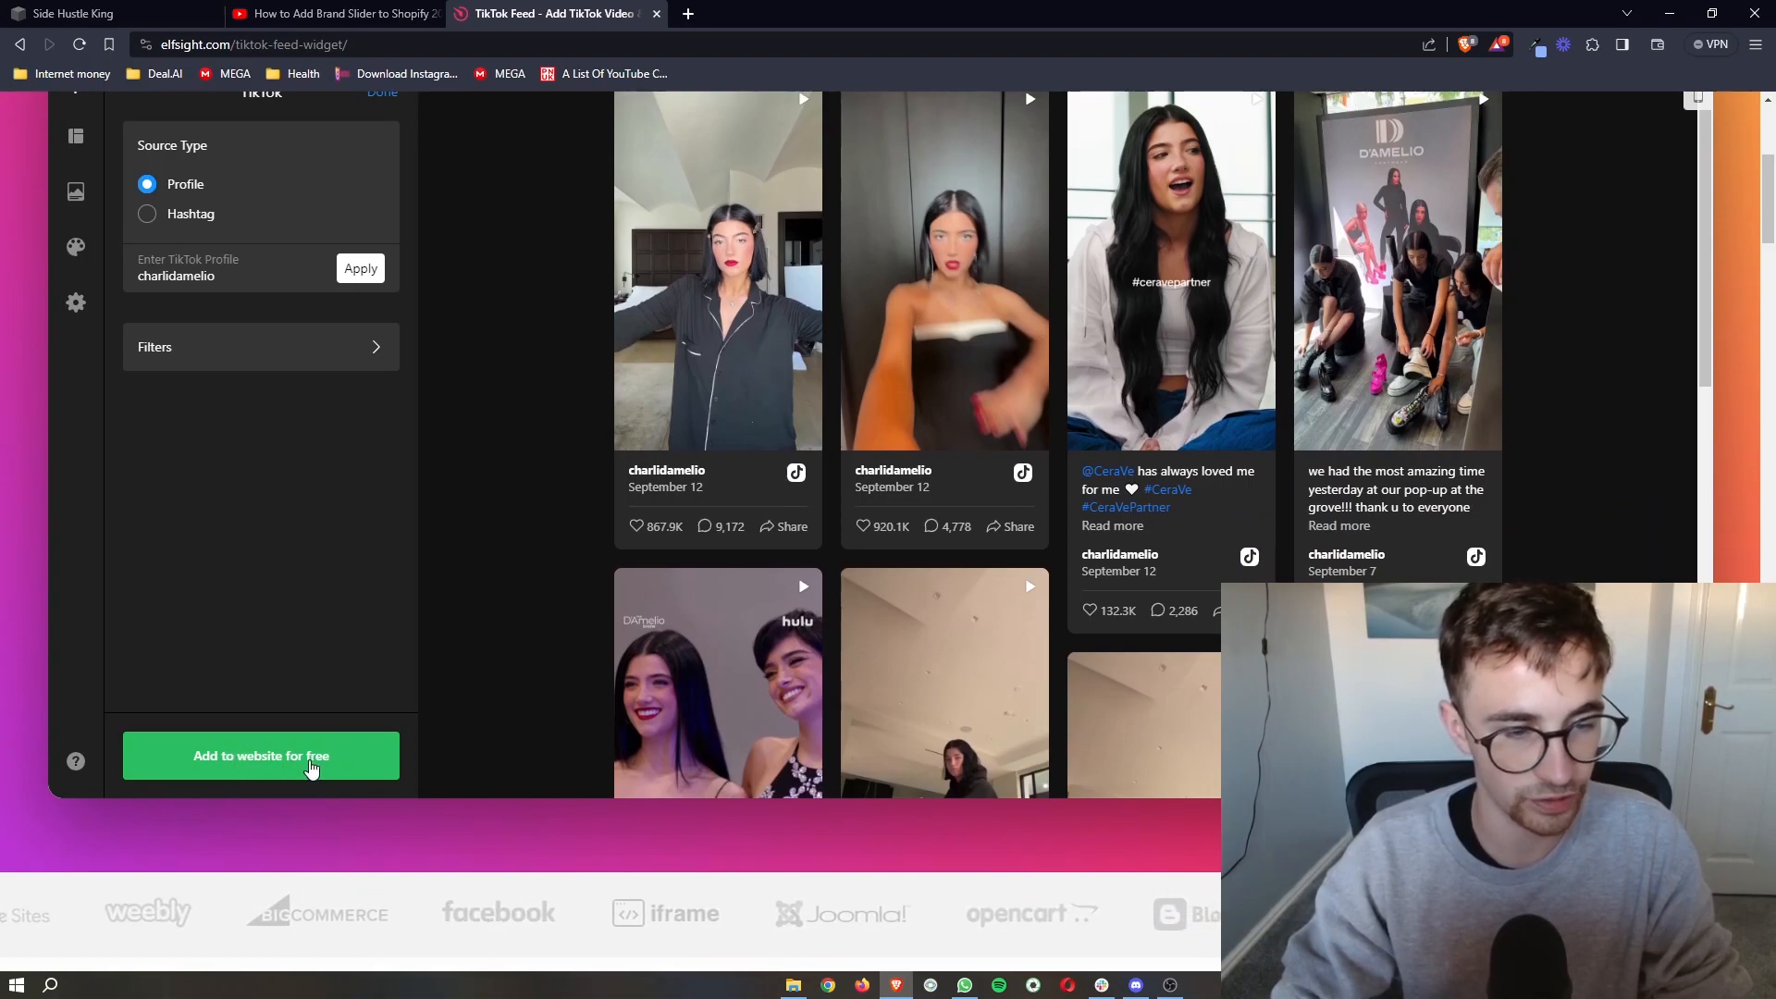
# Add the feed to the account as an Untitled TikTok Feed widget draft.
pyautogui.click(261, 755)
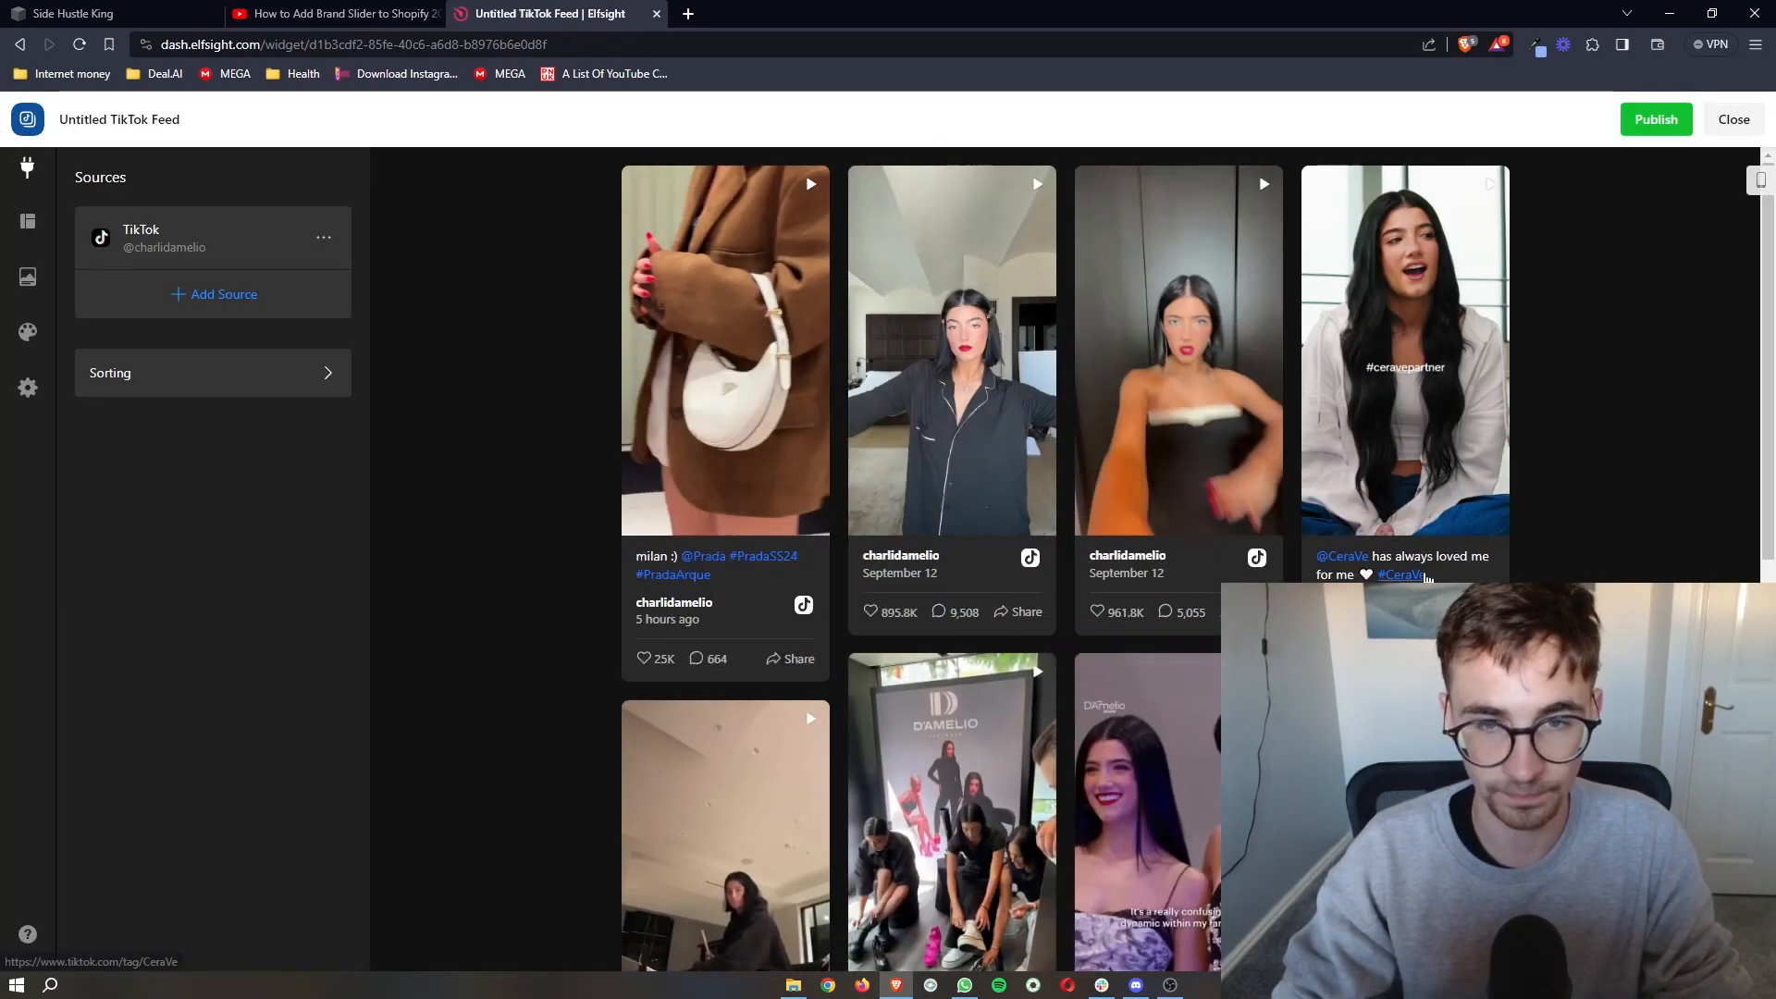
pyautogui.scroll(-3)
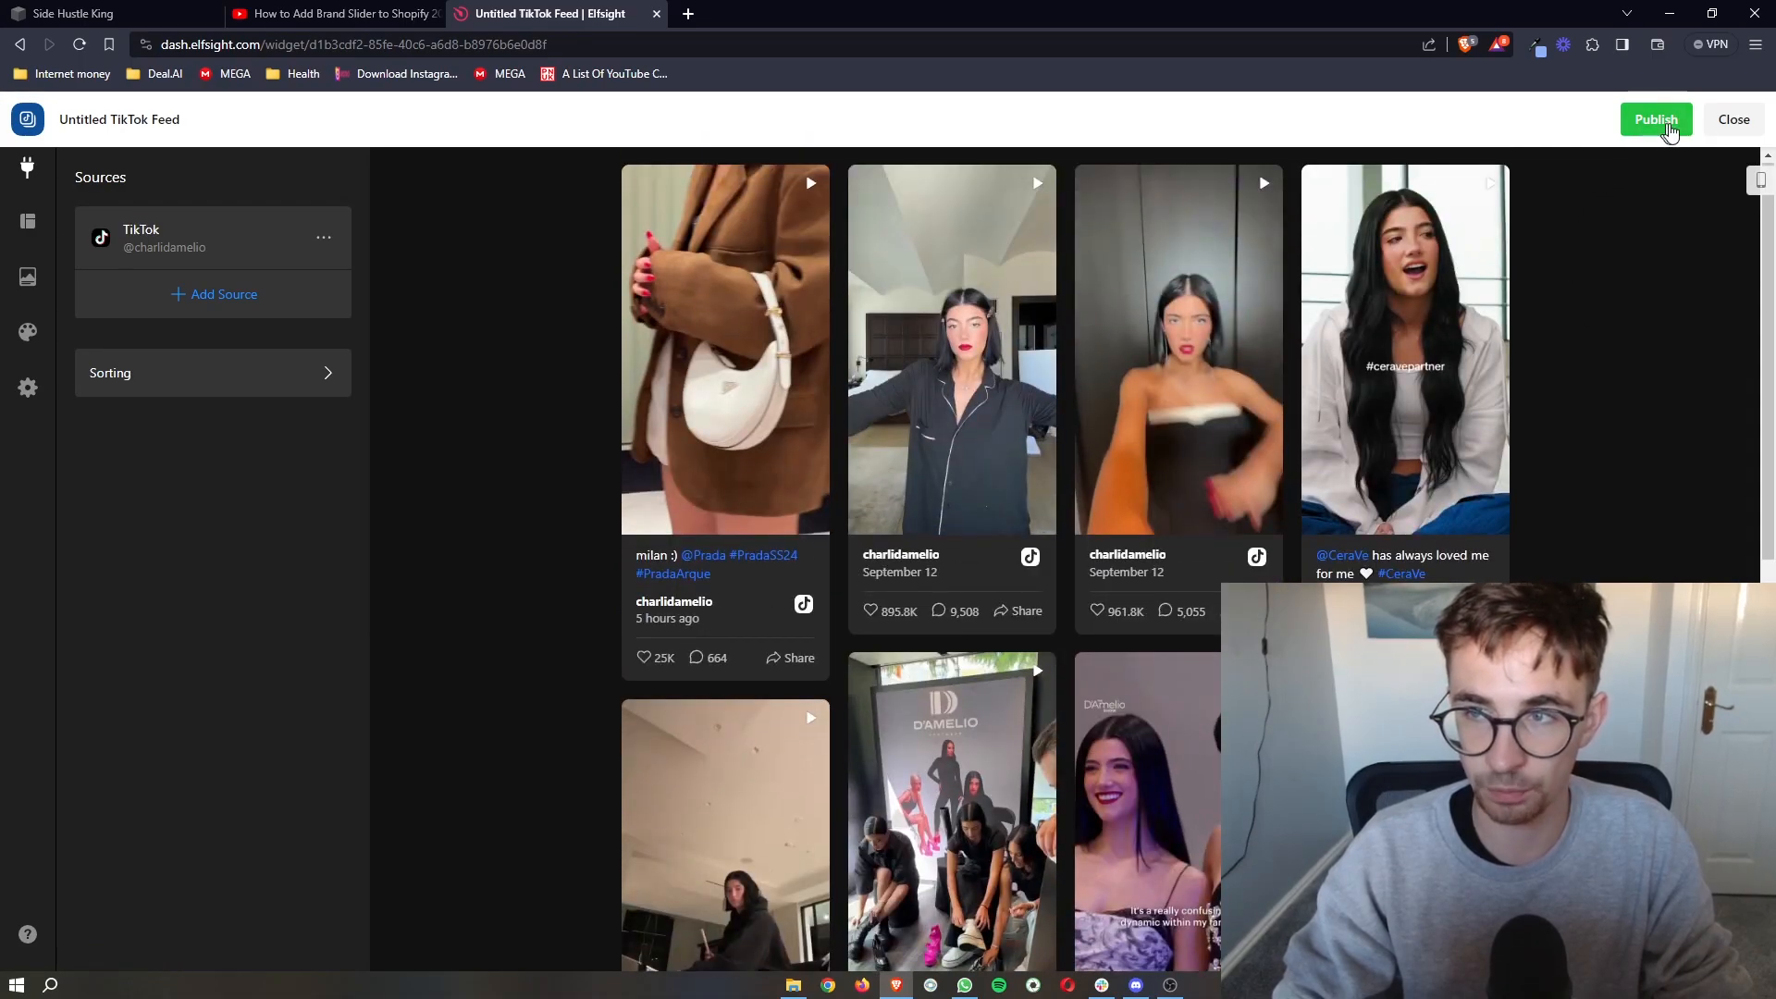
# Publish the widget and review the Free, Basic, Pro and Premium plans.
pyautogui.click(1654, 119)
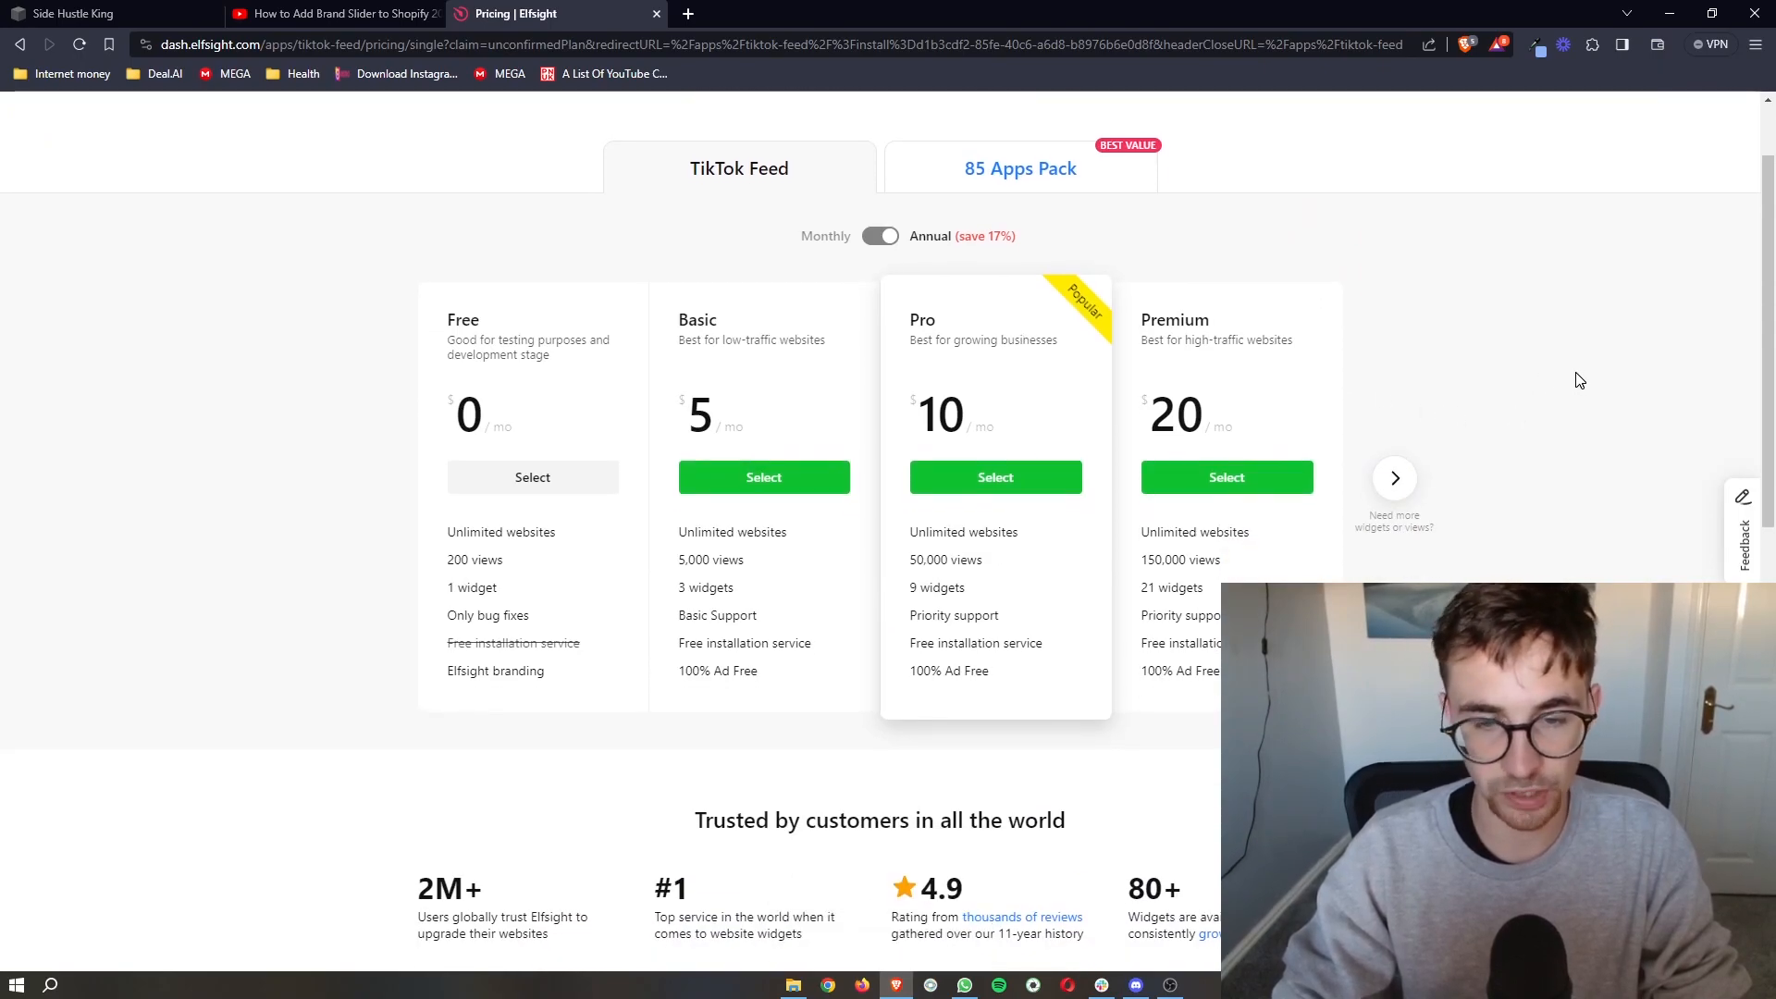
pyautogui.moveTo(805, 294)
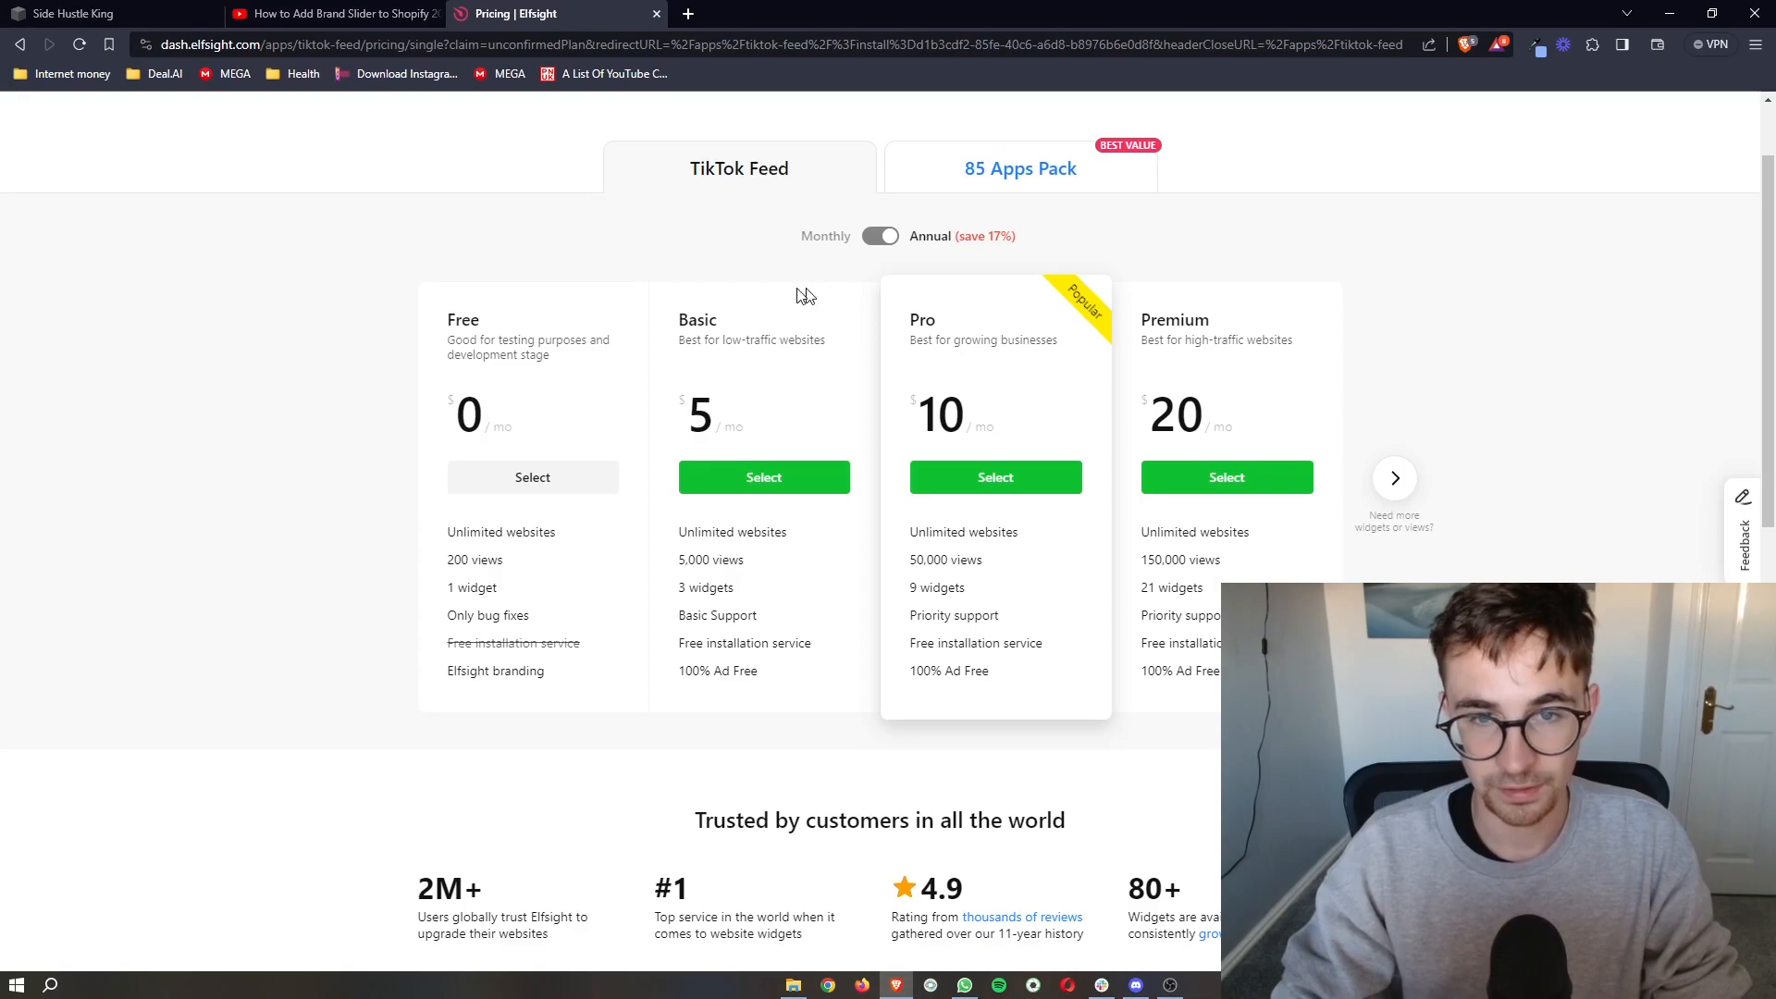
pyautogui.moveTo(1254, 421)
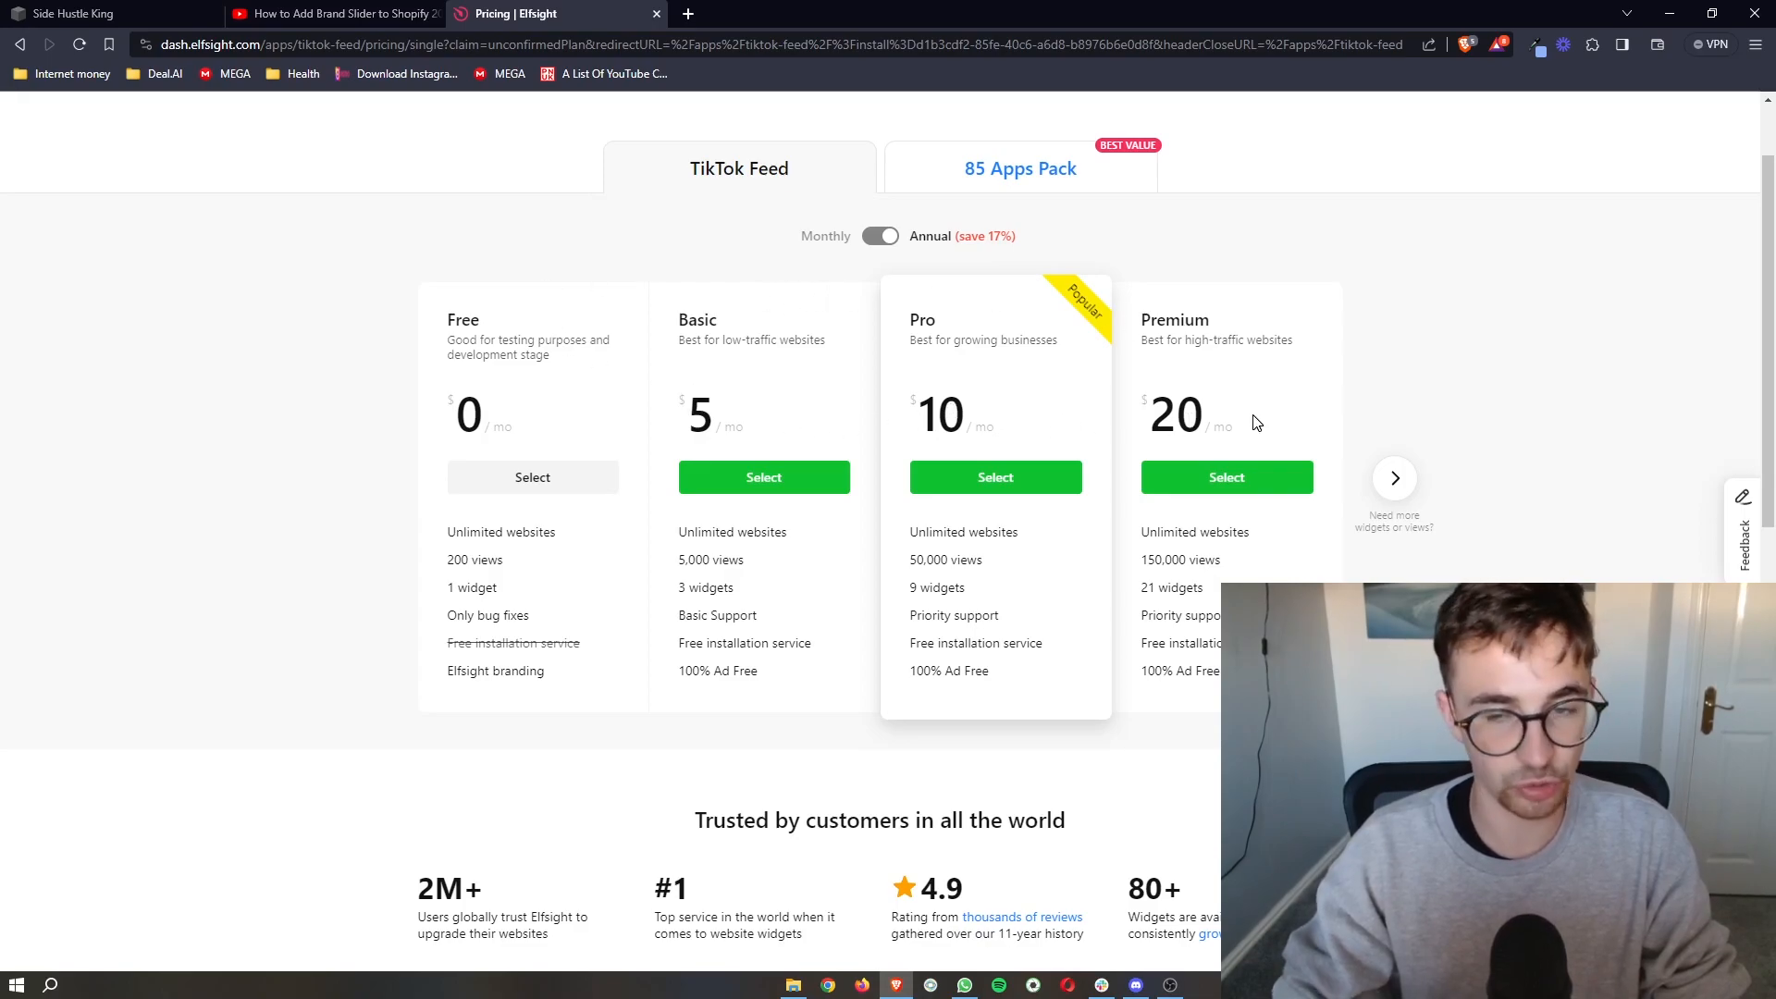
pyautogui.moveTo(1240, 527)
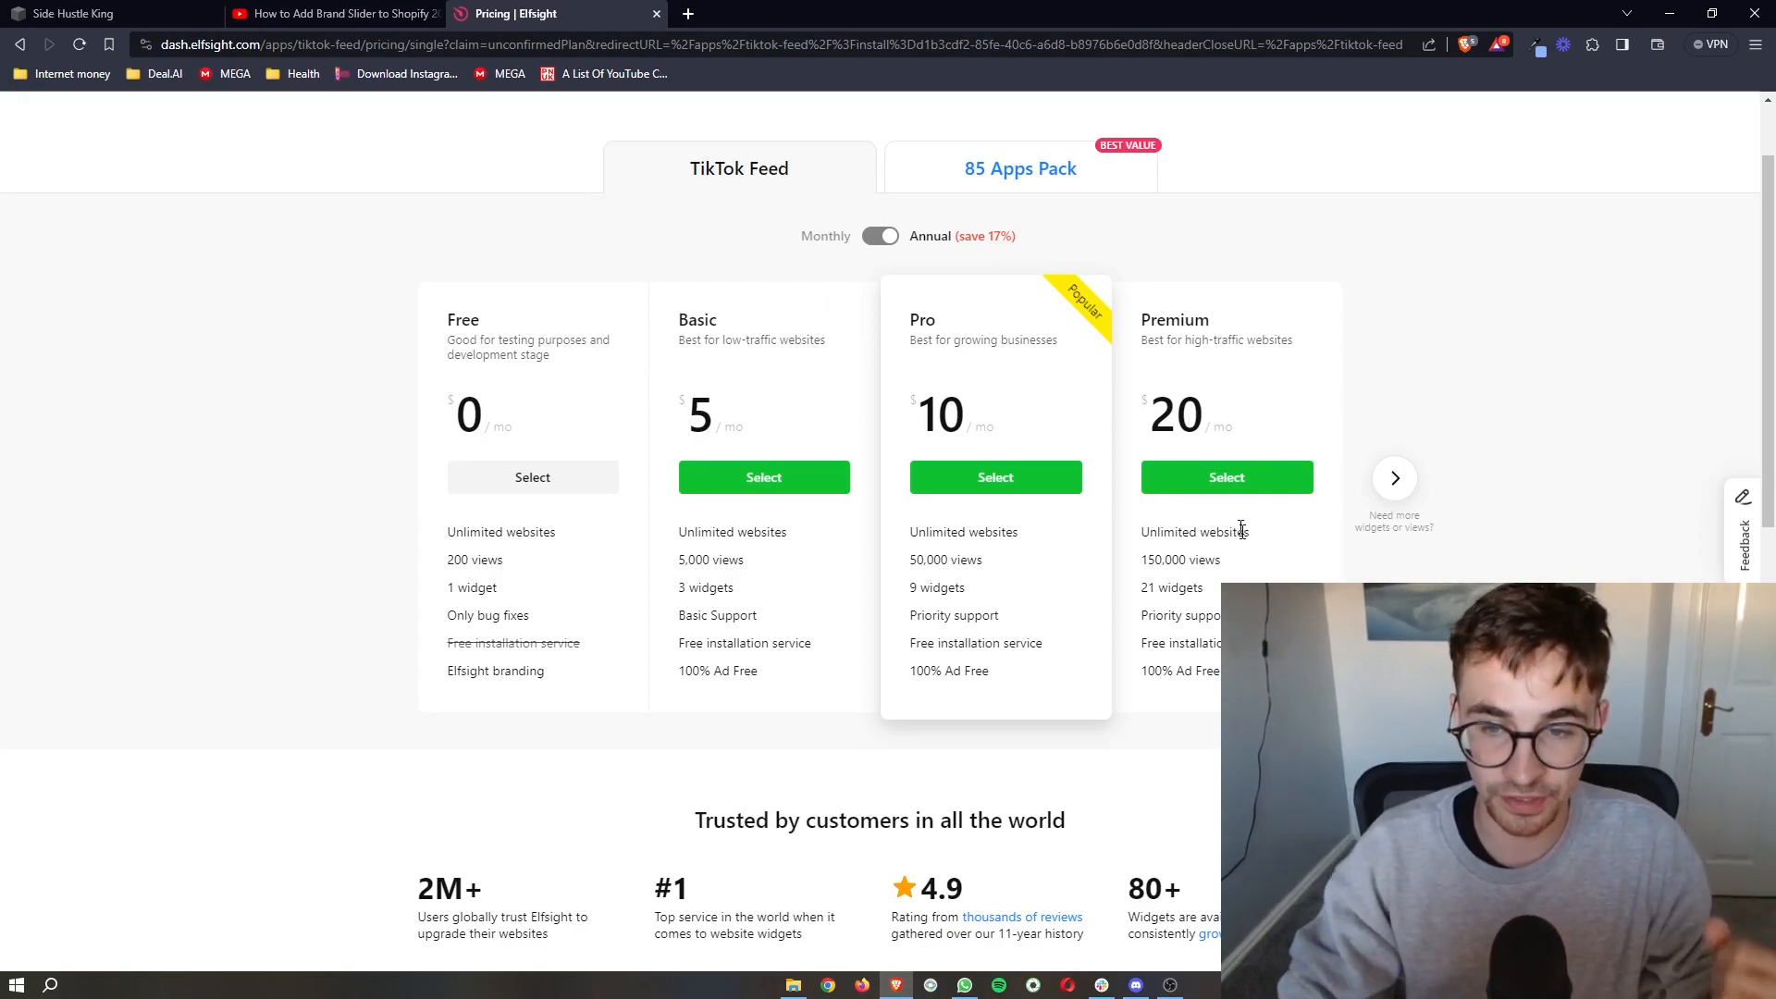
pyautogui.doubleClick(945, 558)
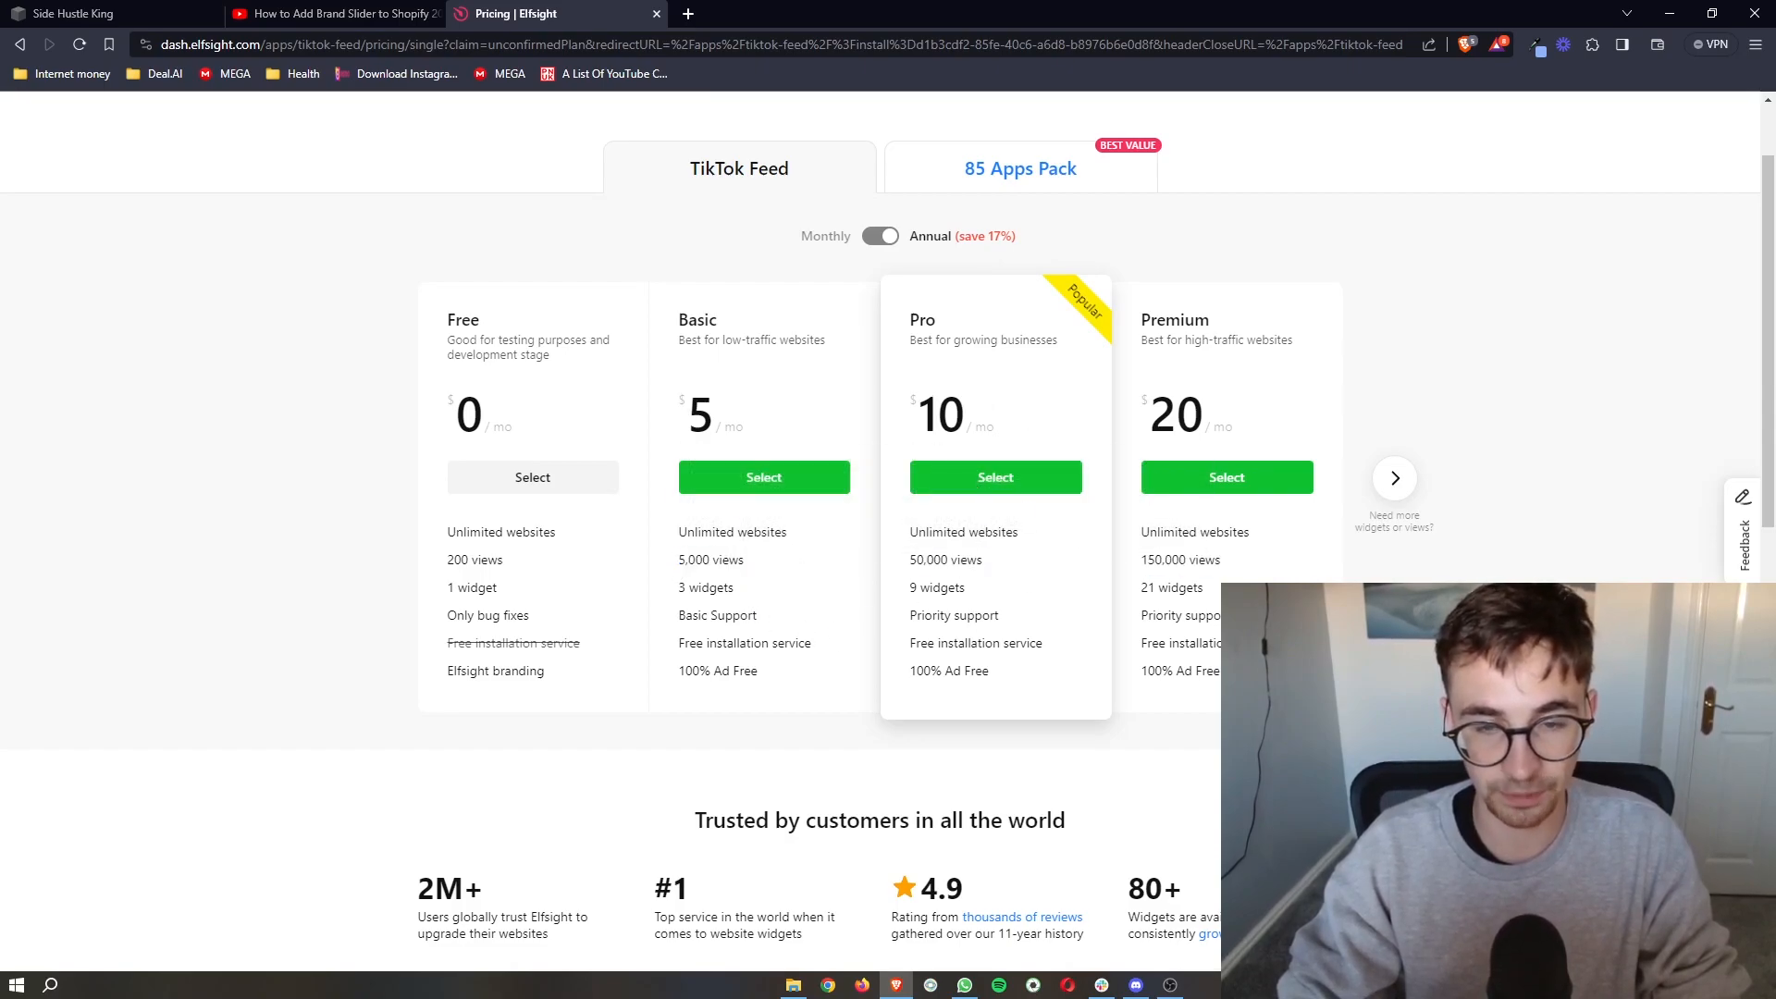
pyautogui.moveTo(613, 325)
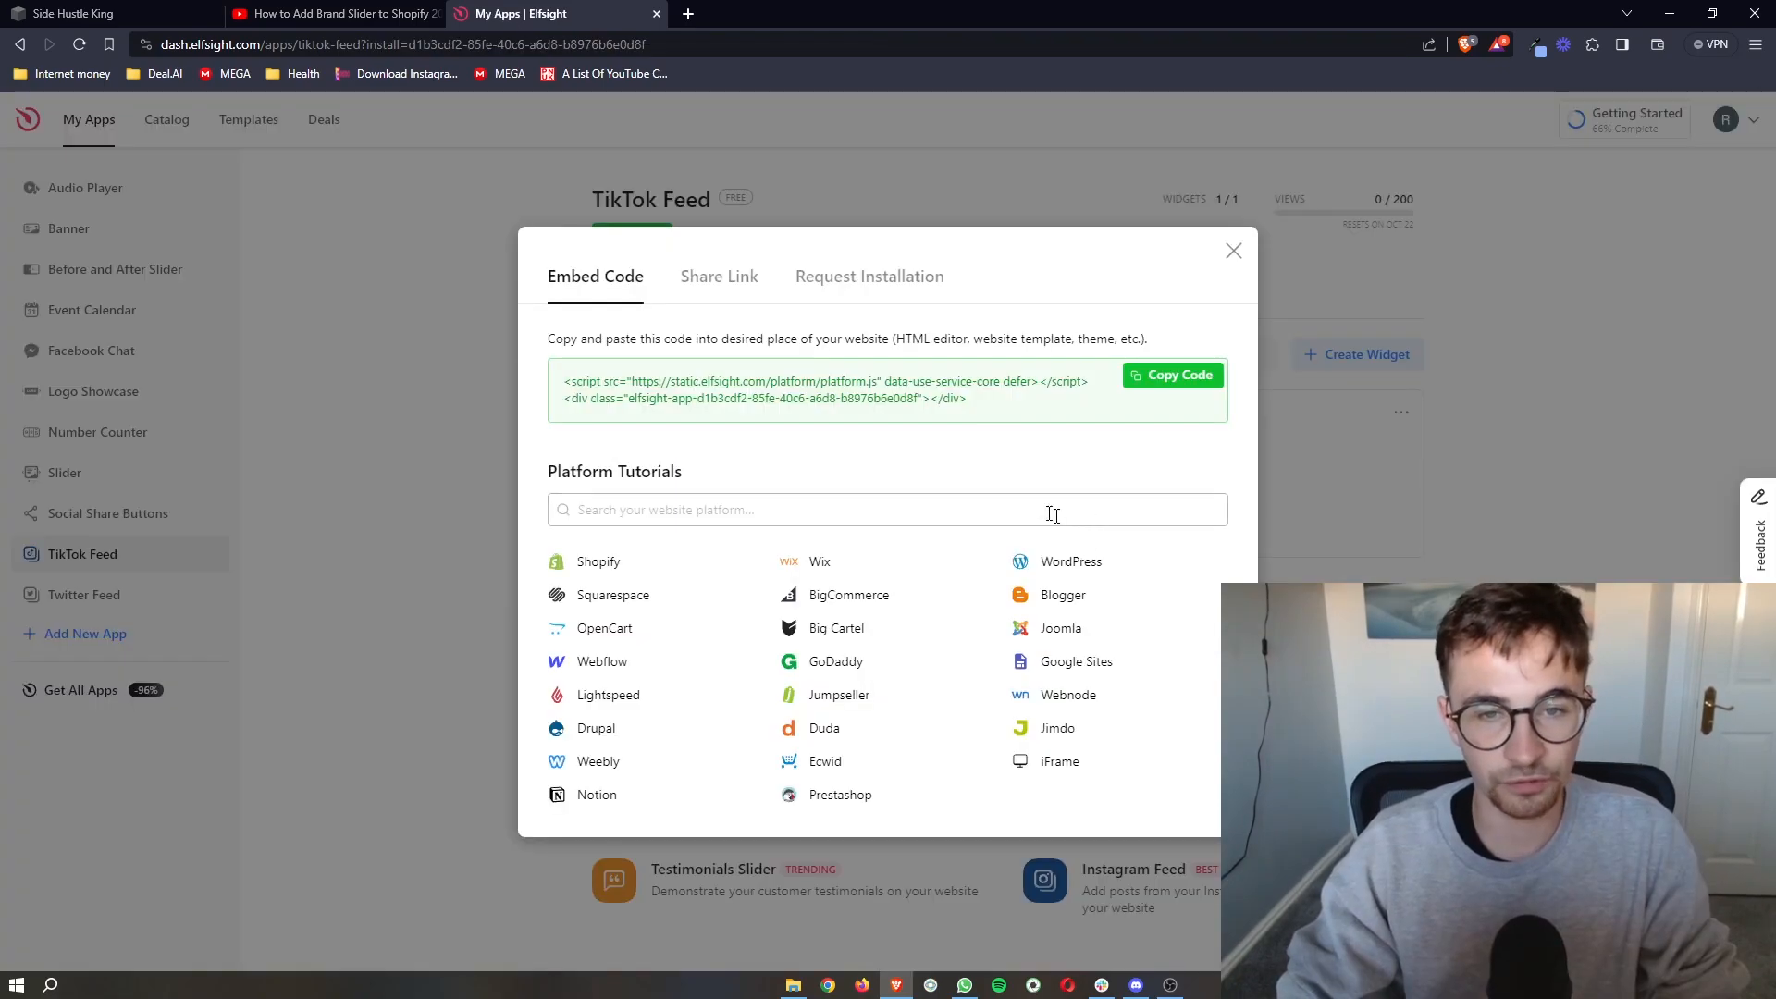
# Copy the TikTok Feed embed script from the install dialog.
pyautogui.tripleClick(816, 388)
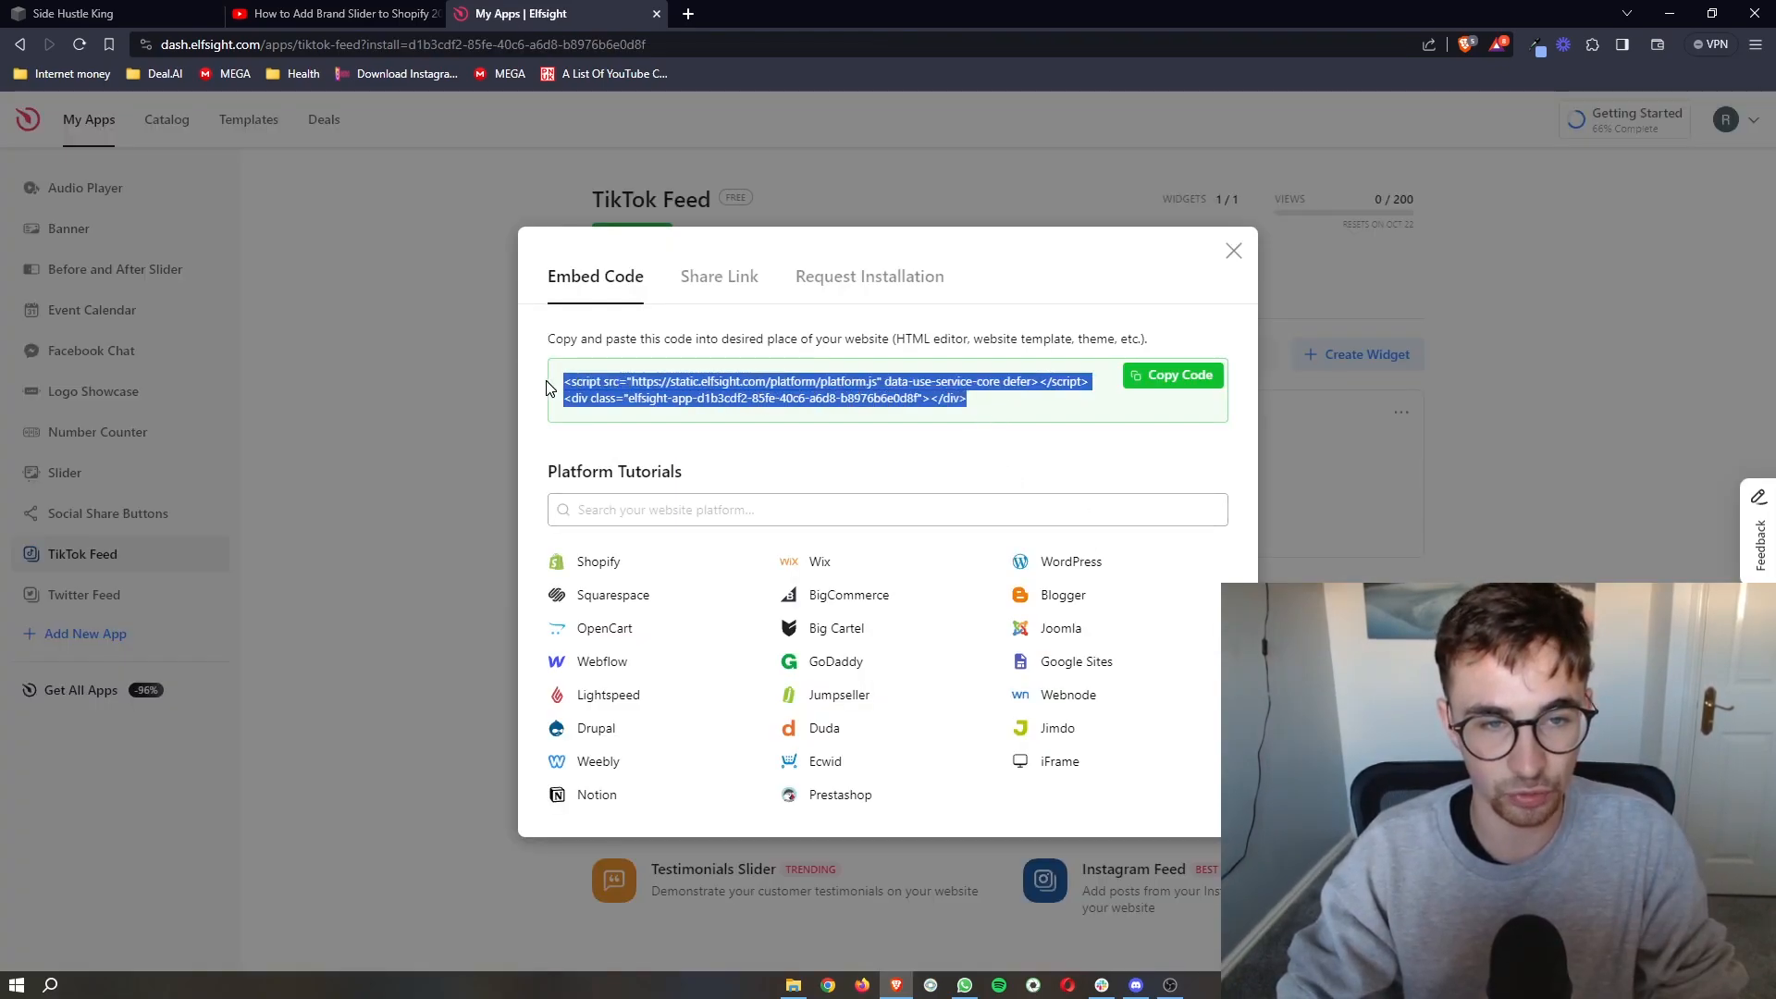
pyautogui.click(954, 400)
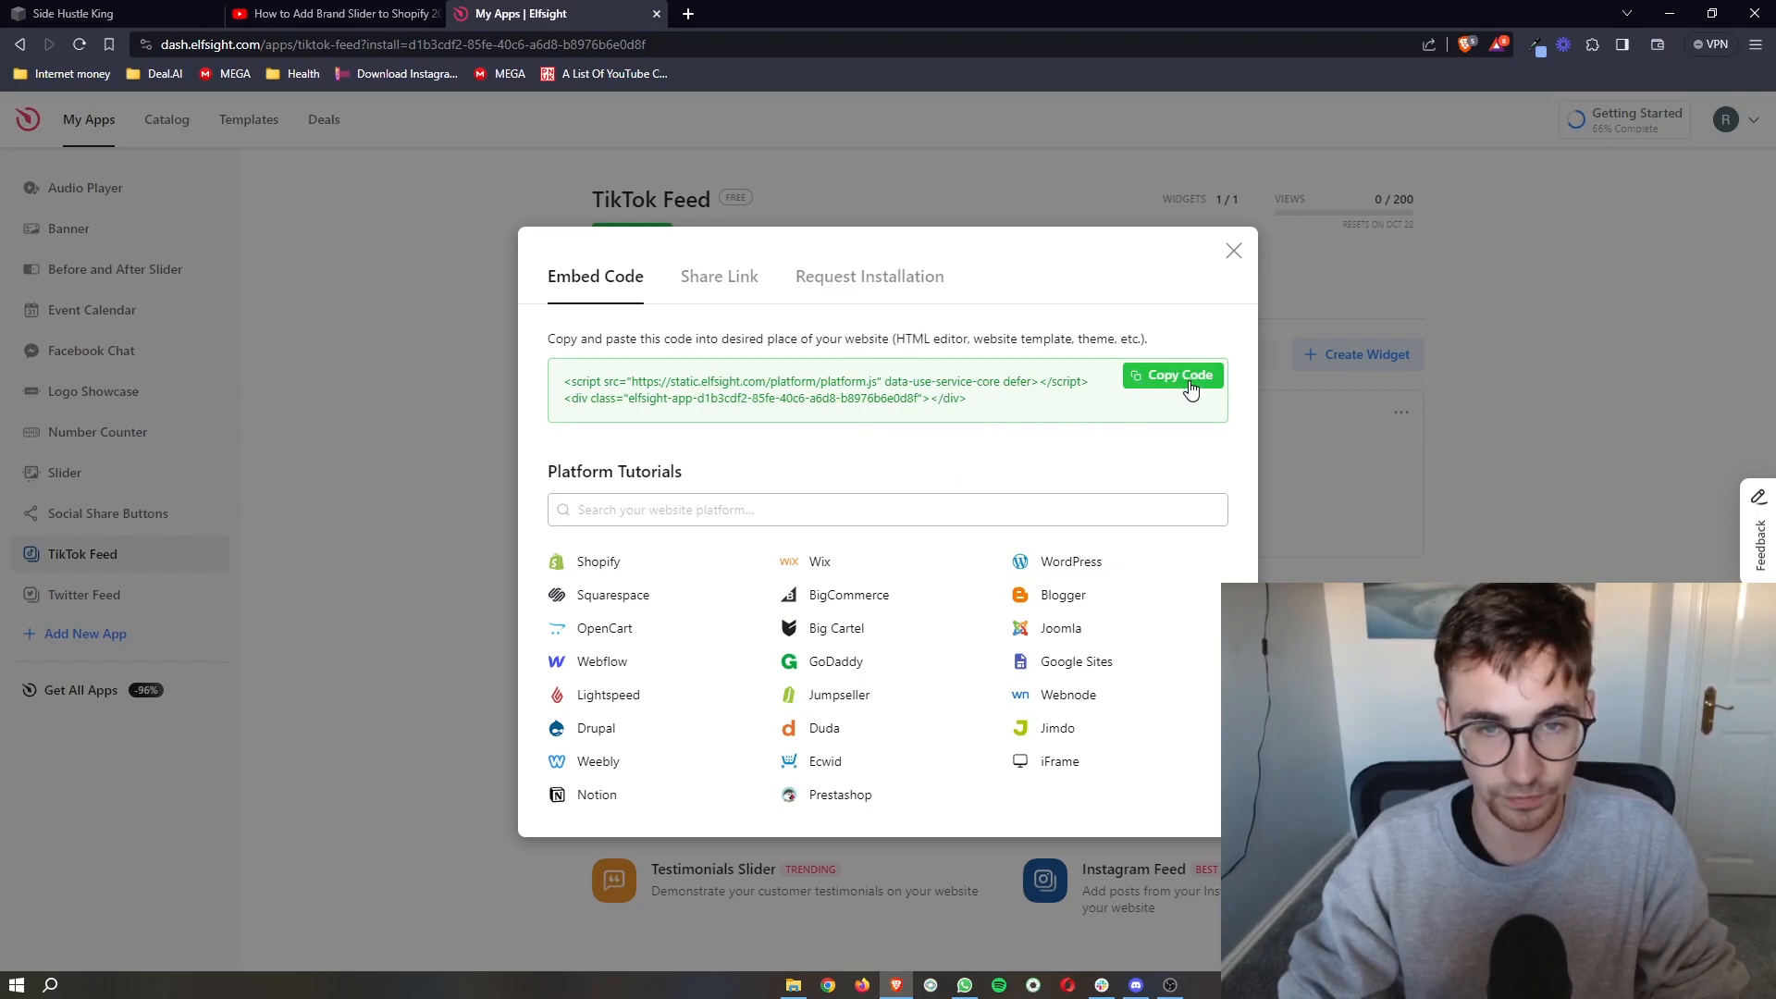
pyautogui.click(1171, 375)
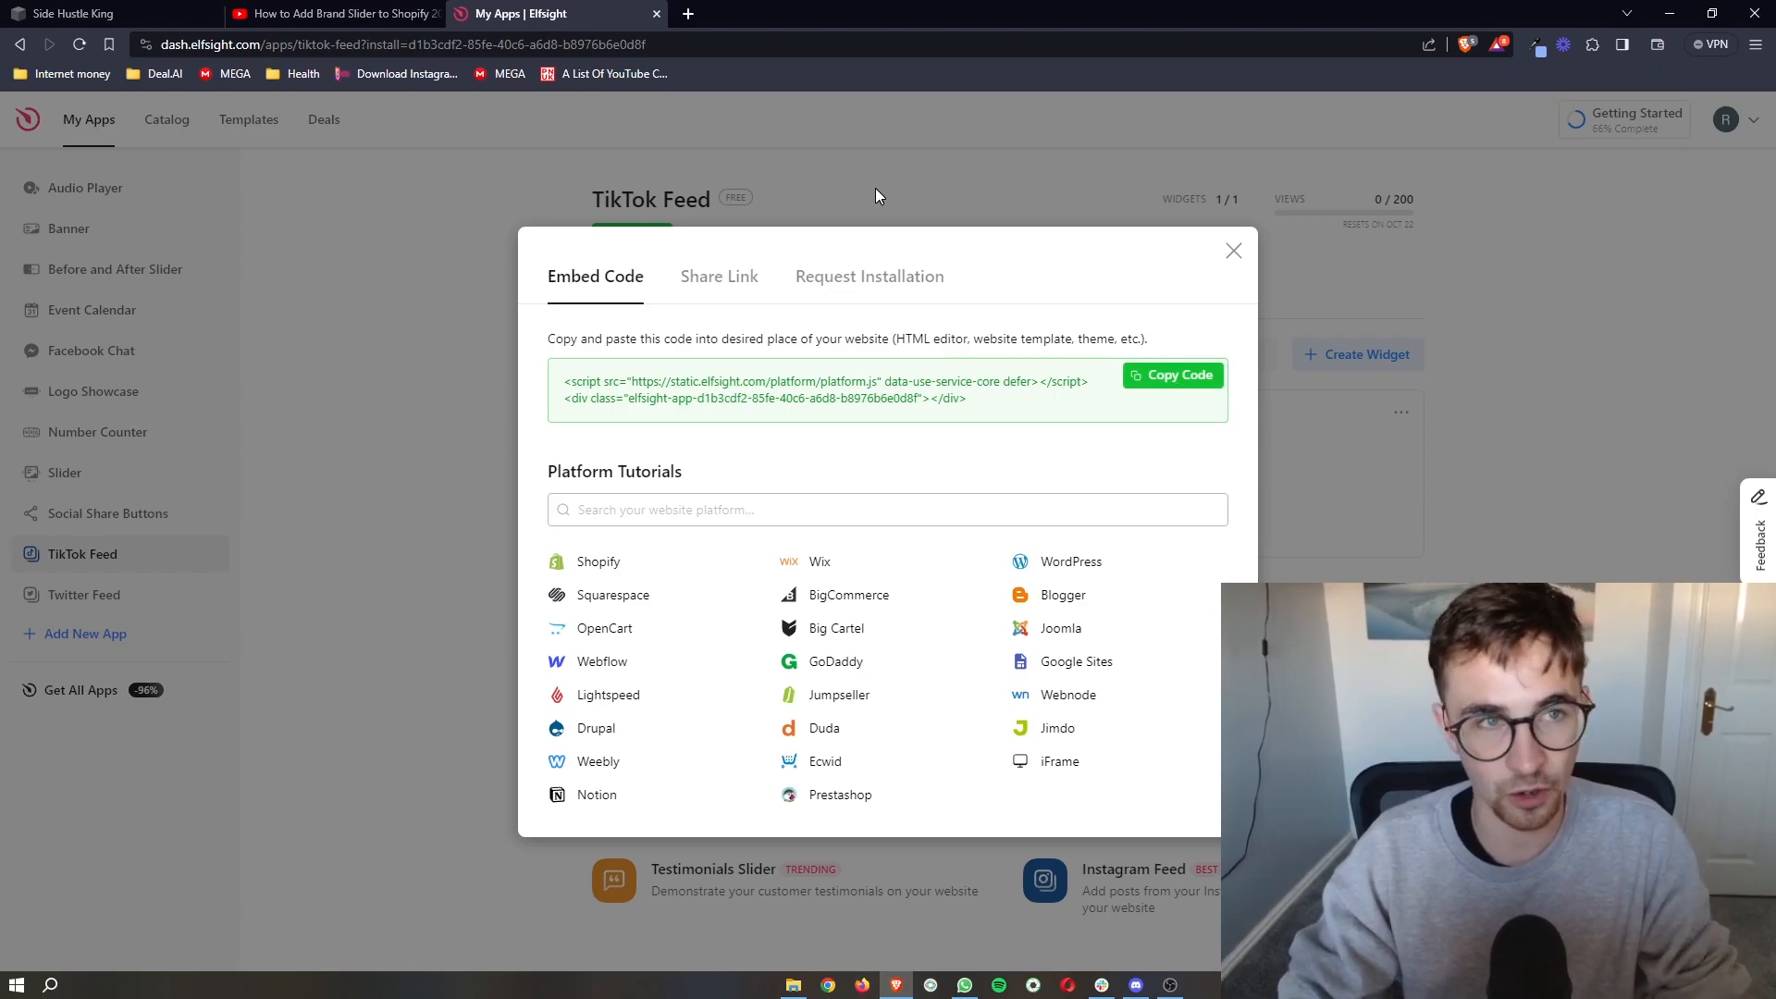
# Return to Squarespace and add a new section below the waitlist signup.
pyautogui.click(90, 13)
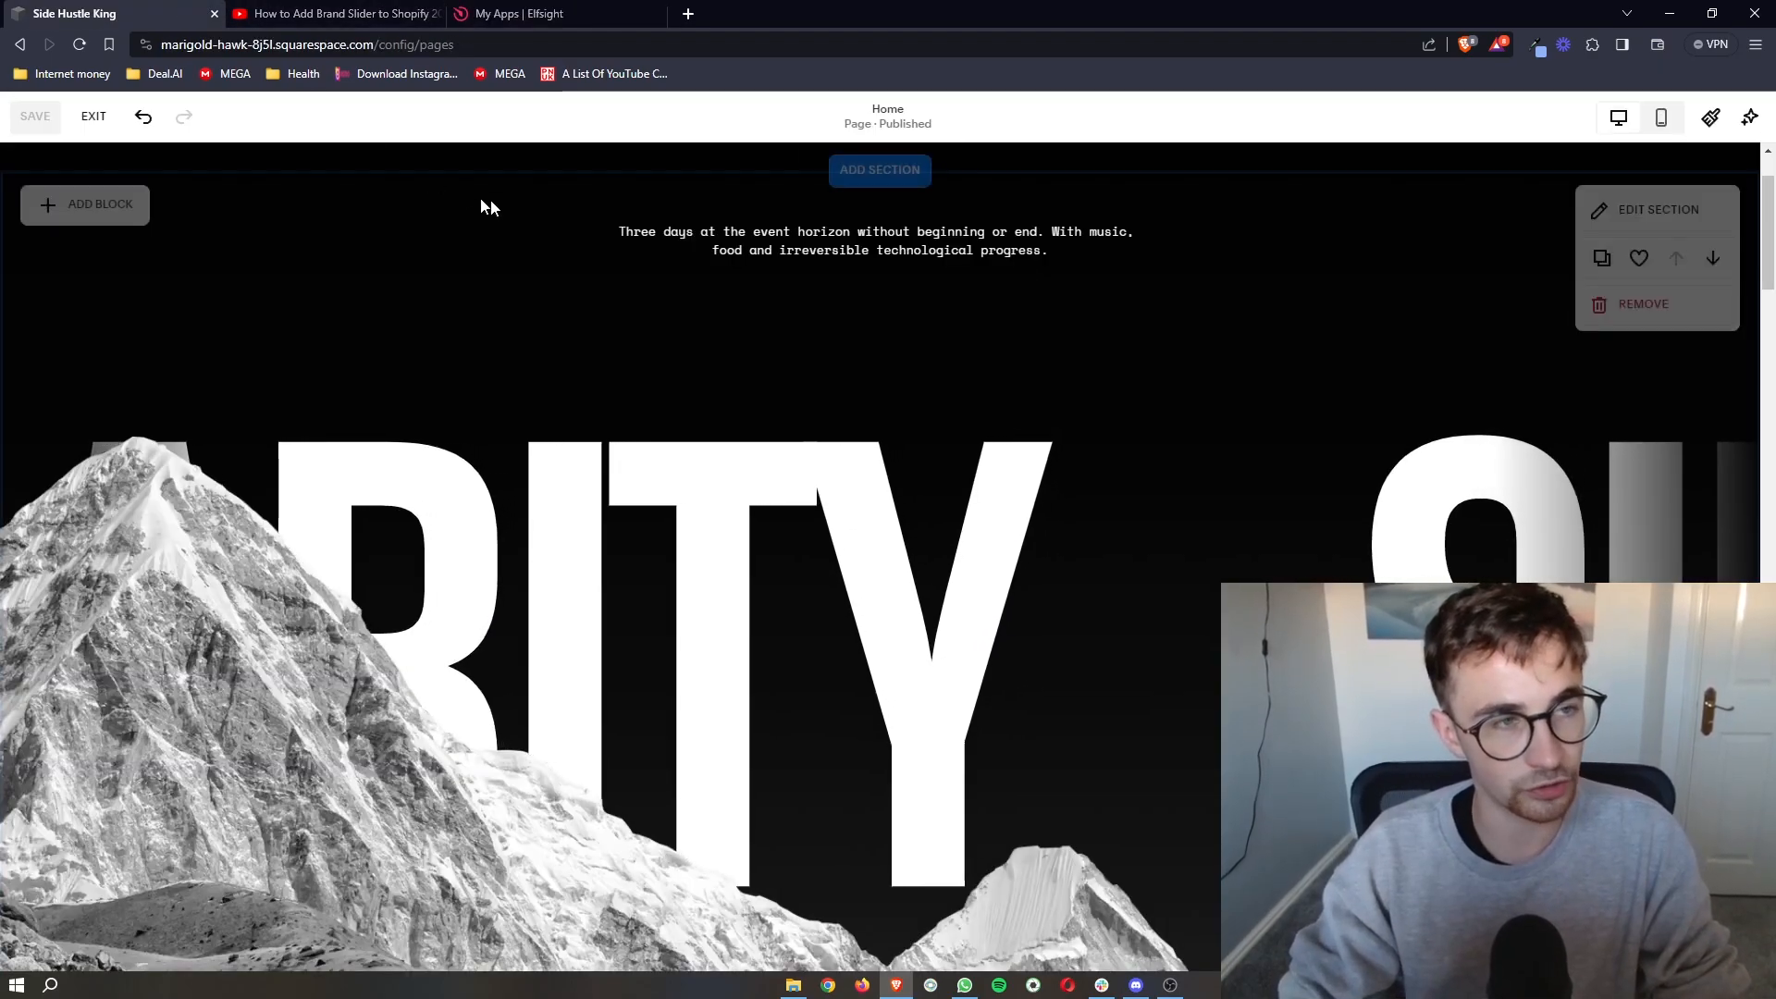
pyautogui.scroll(-3)
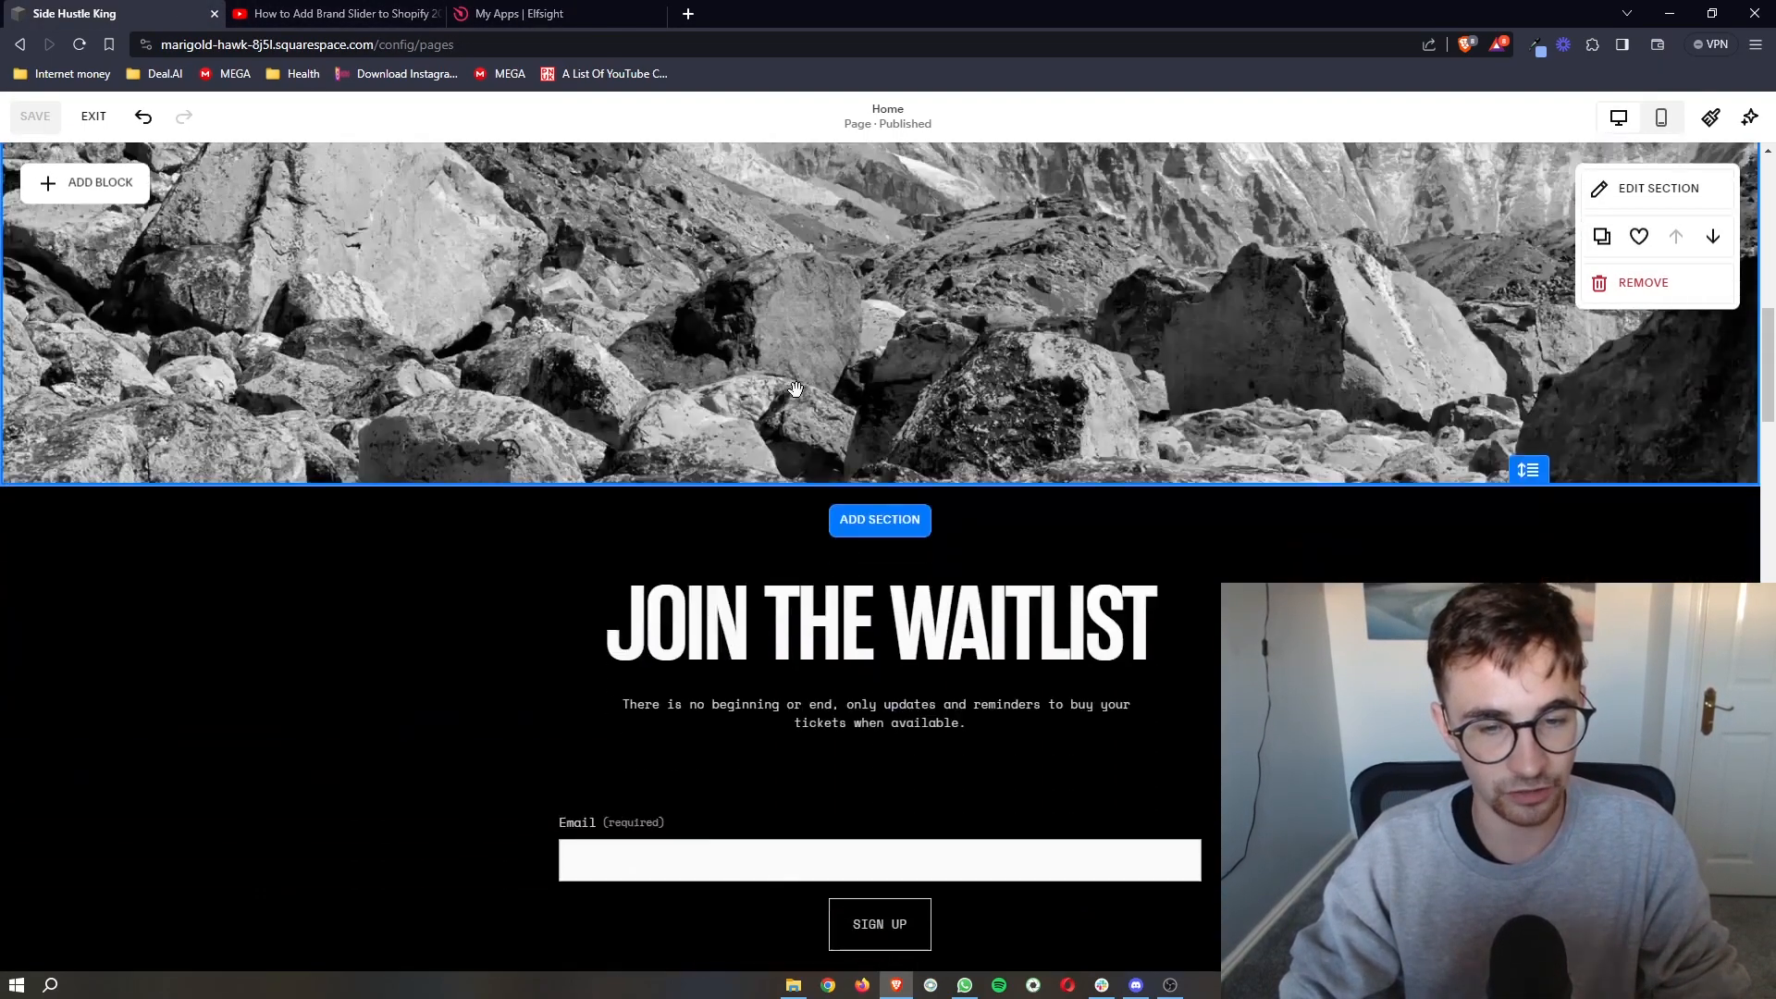
pyautogui.scroll(-3)
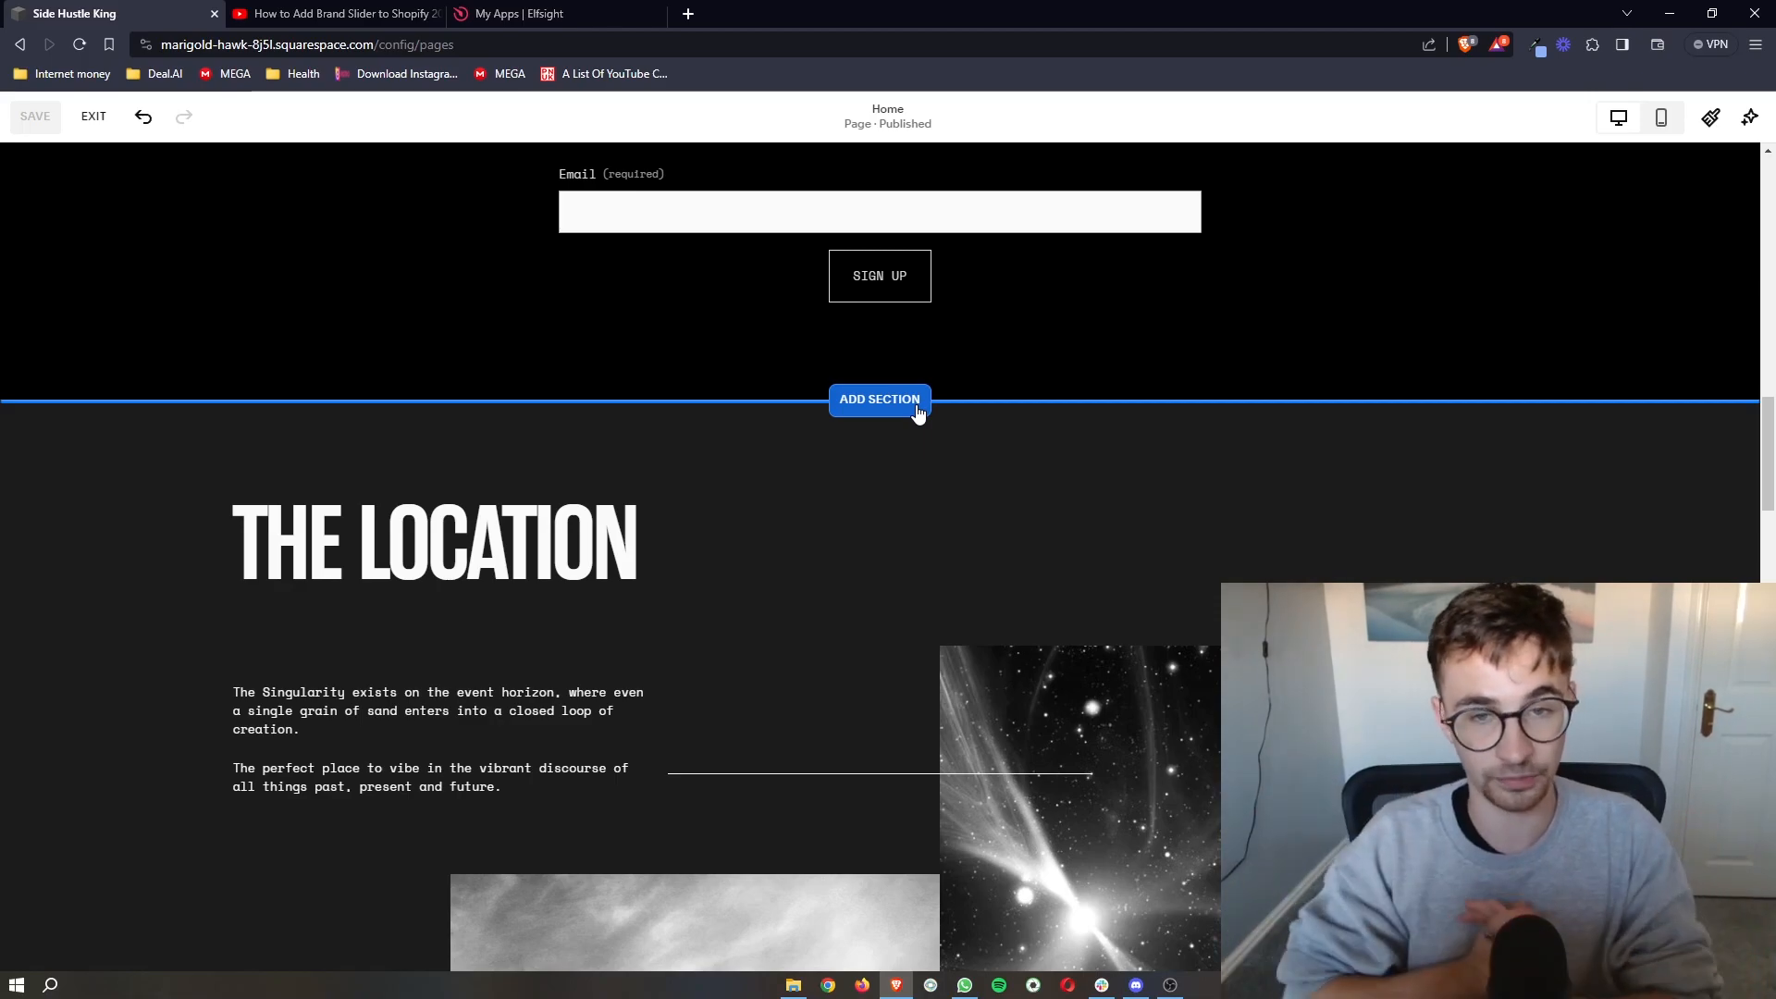
pyautogui.click(879, 400)
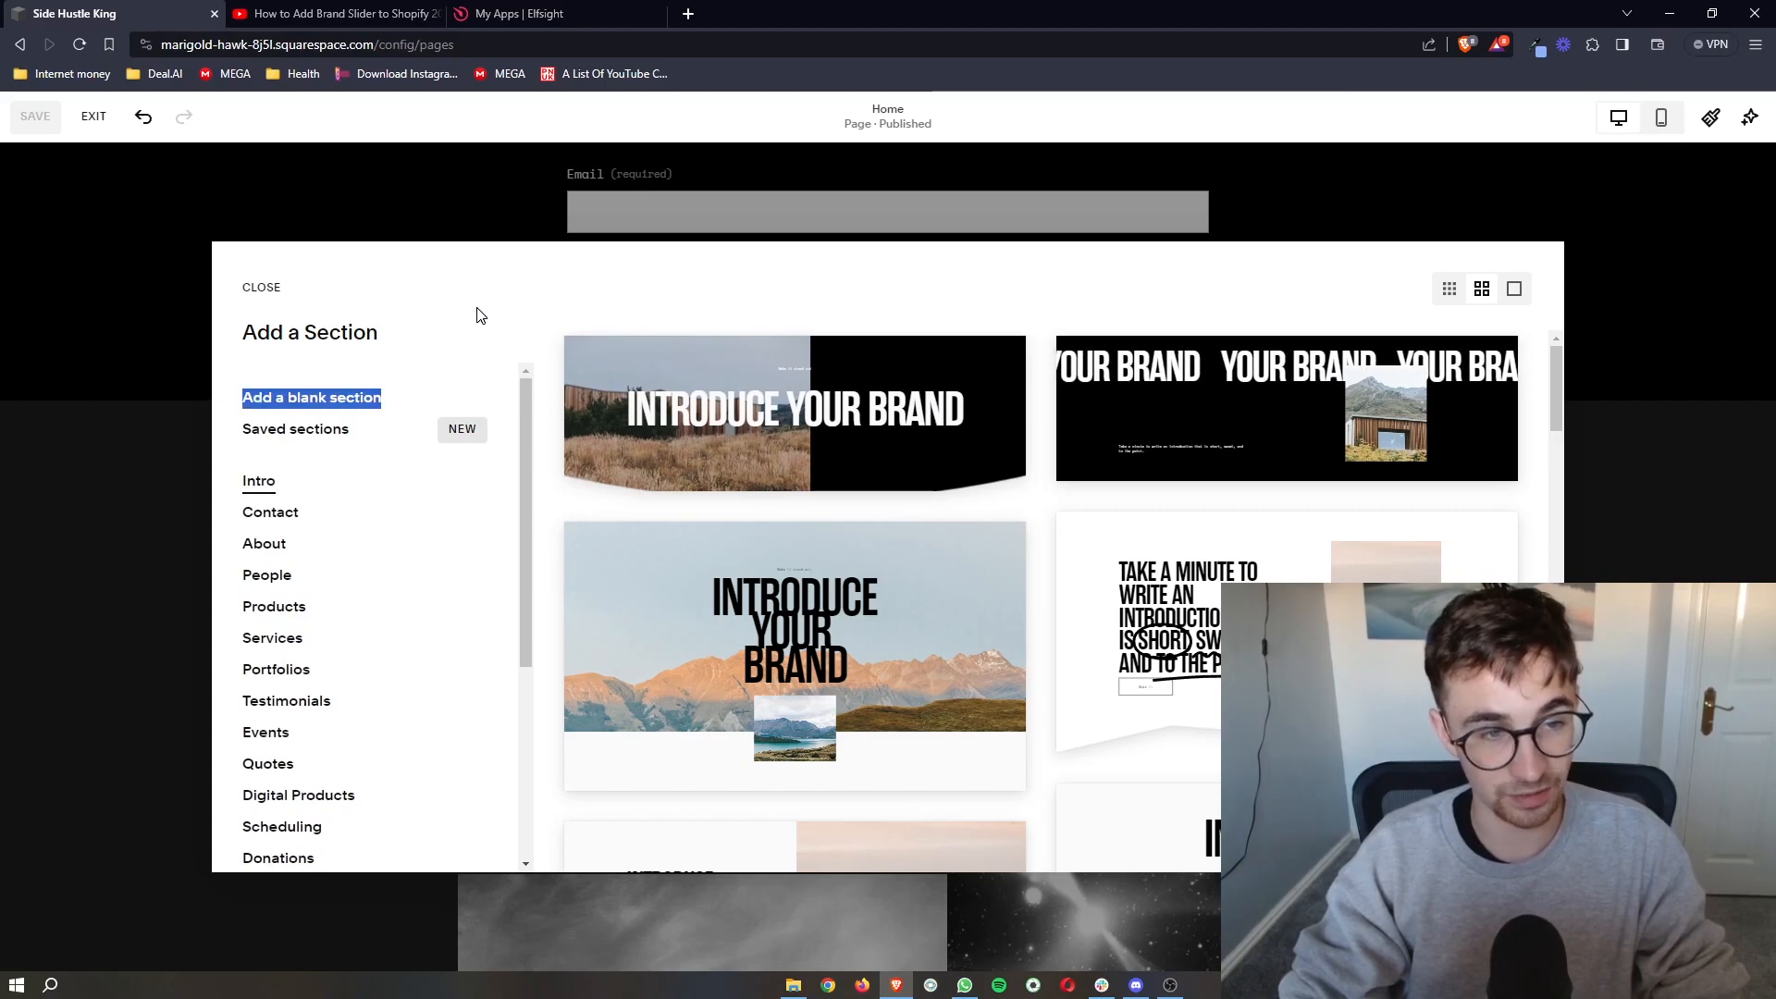
pyautogui.moveTo(334, 405)
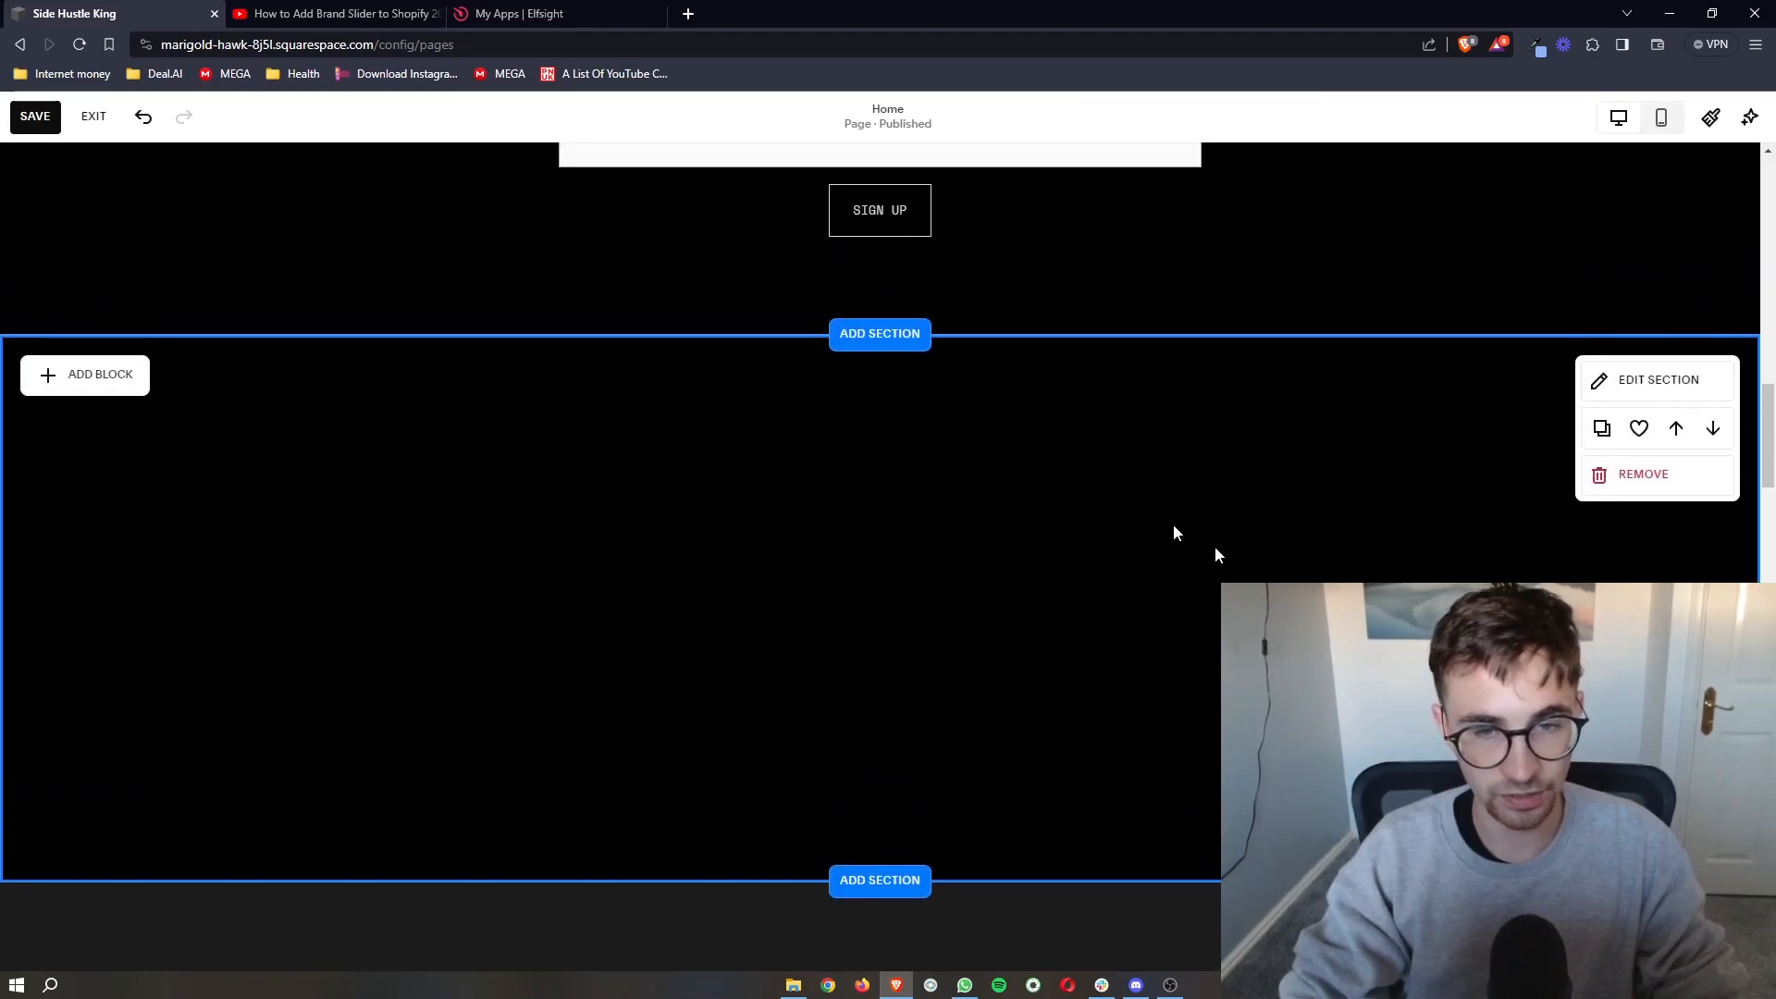
pyautogui.moveTo(83, 381)
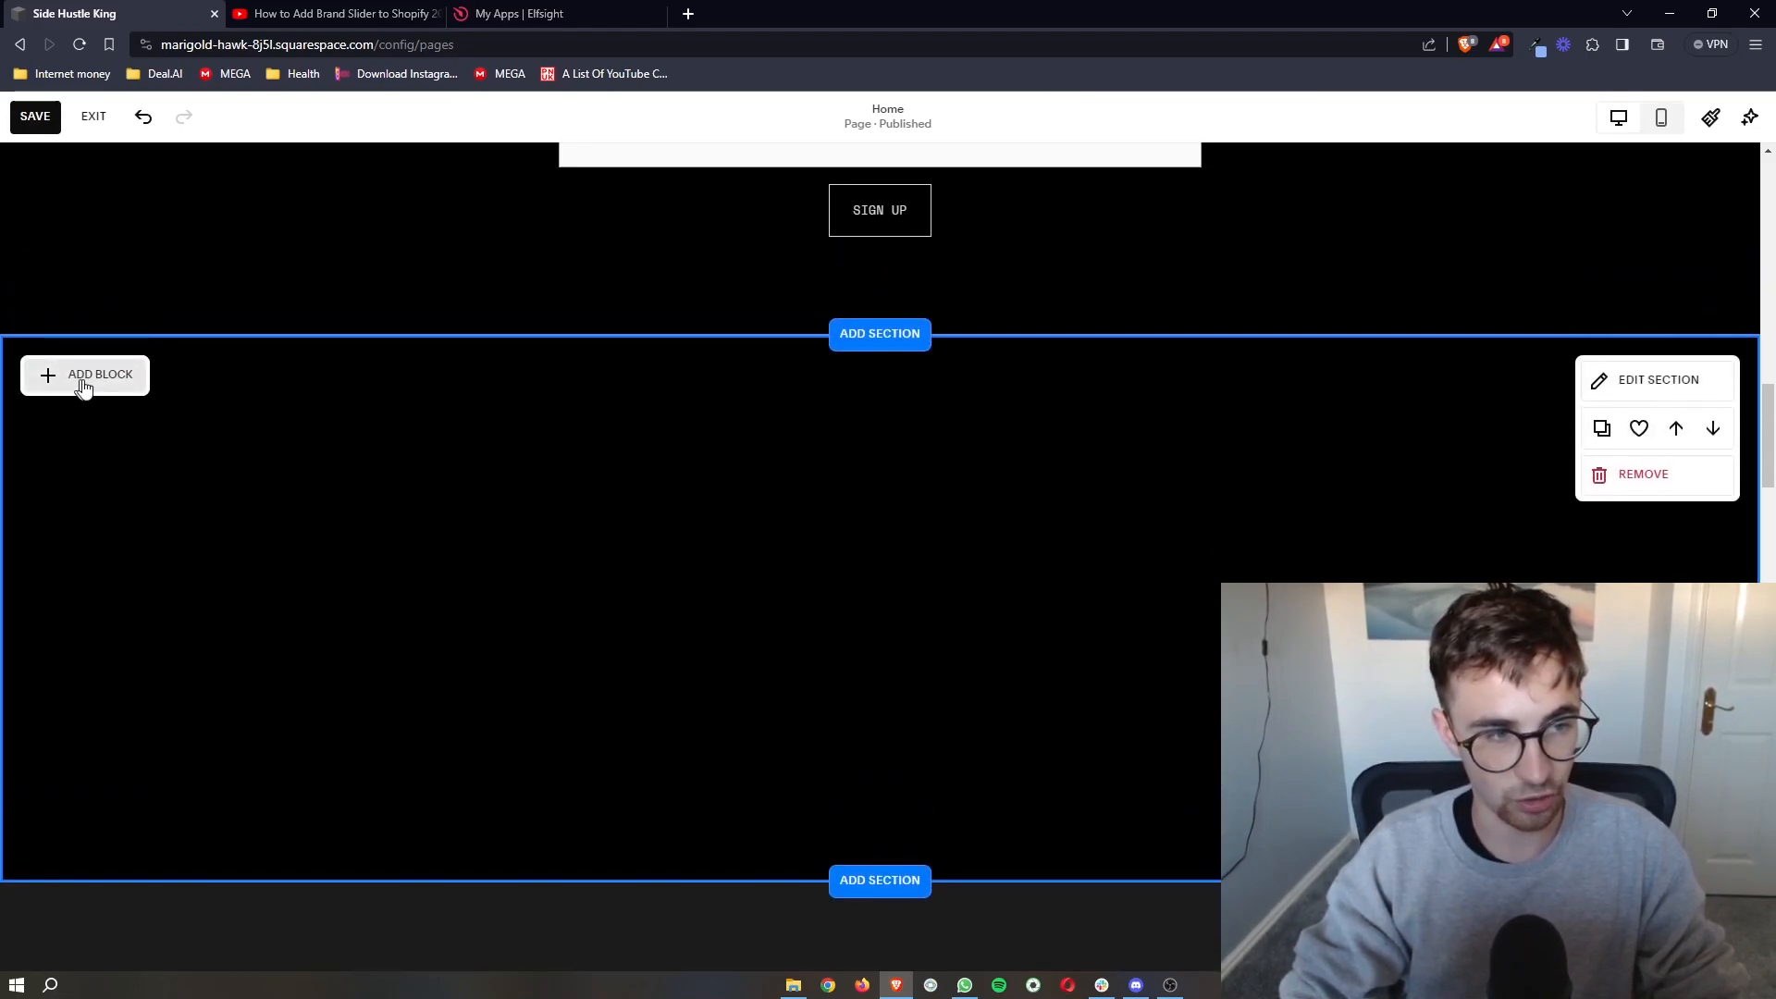
# Insert a Code block into the new section and widen it across the page.
pyautogui.click(85, 374)
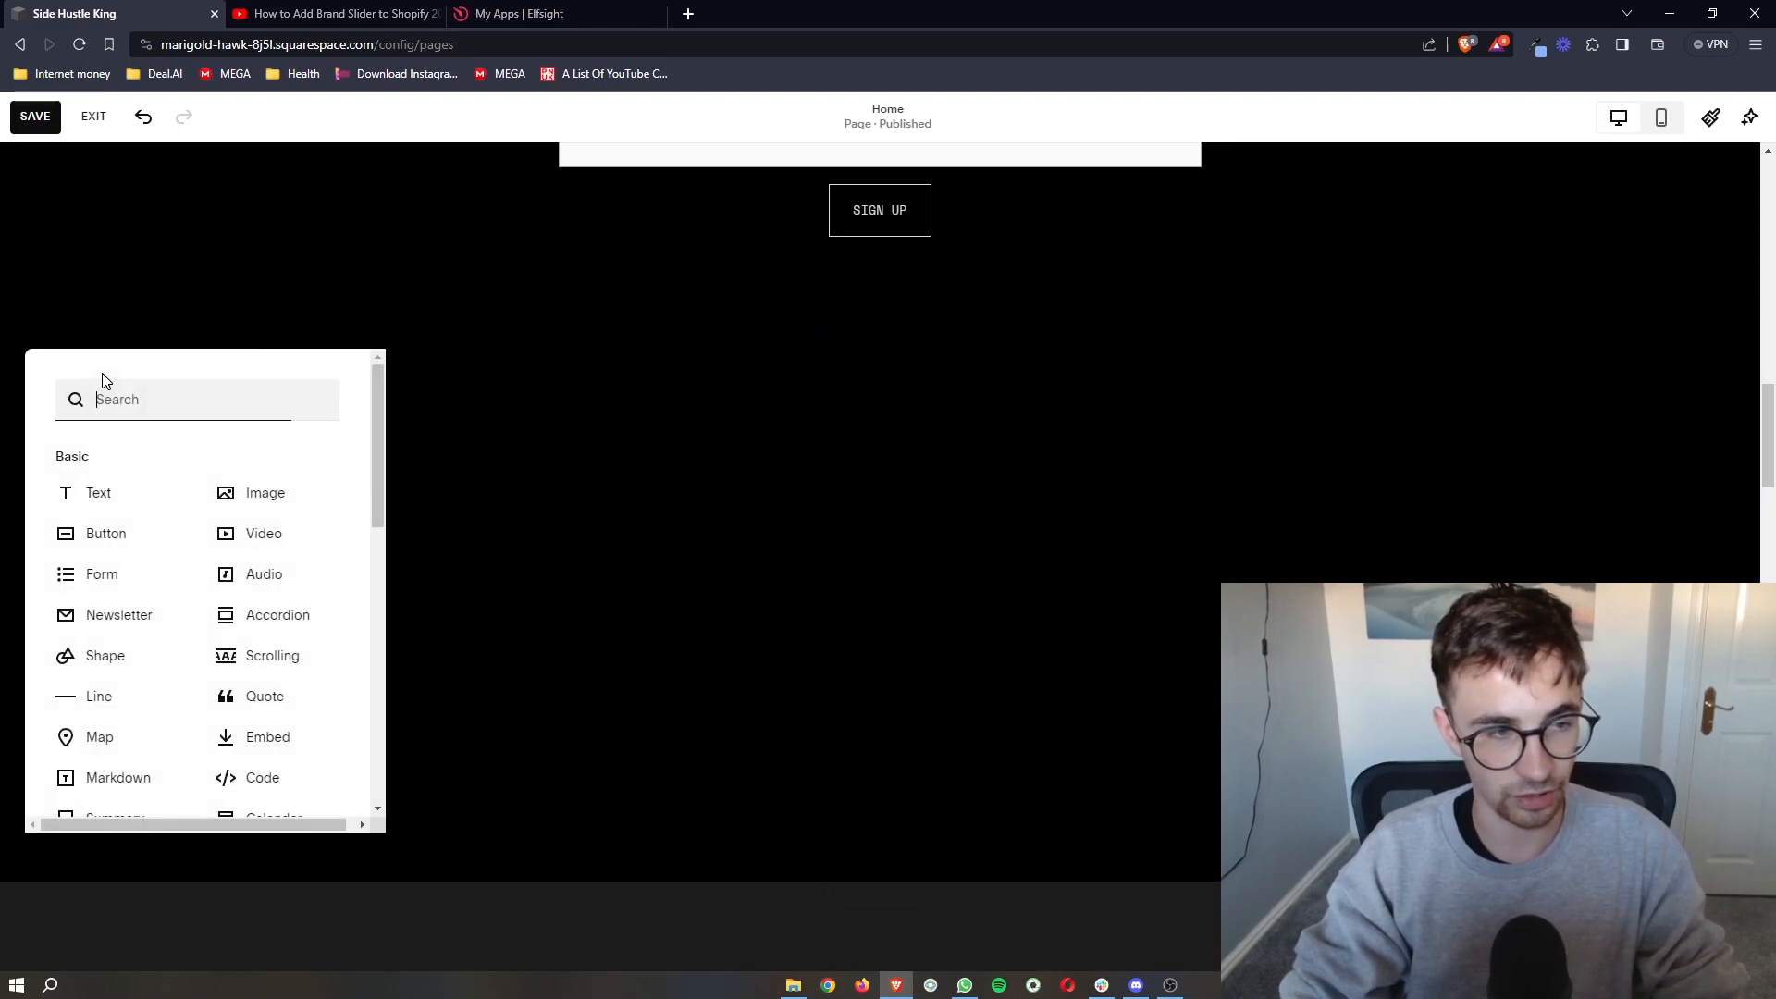
pyautogui.scroll(-3)
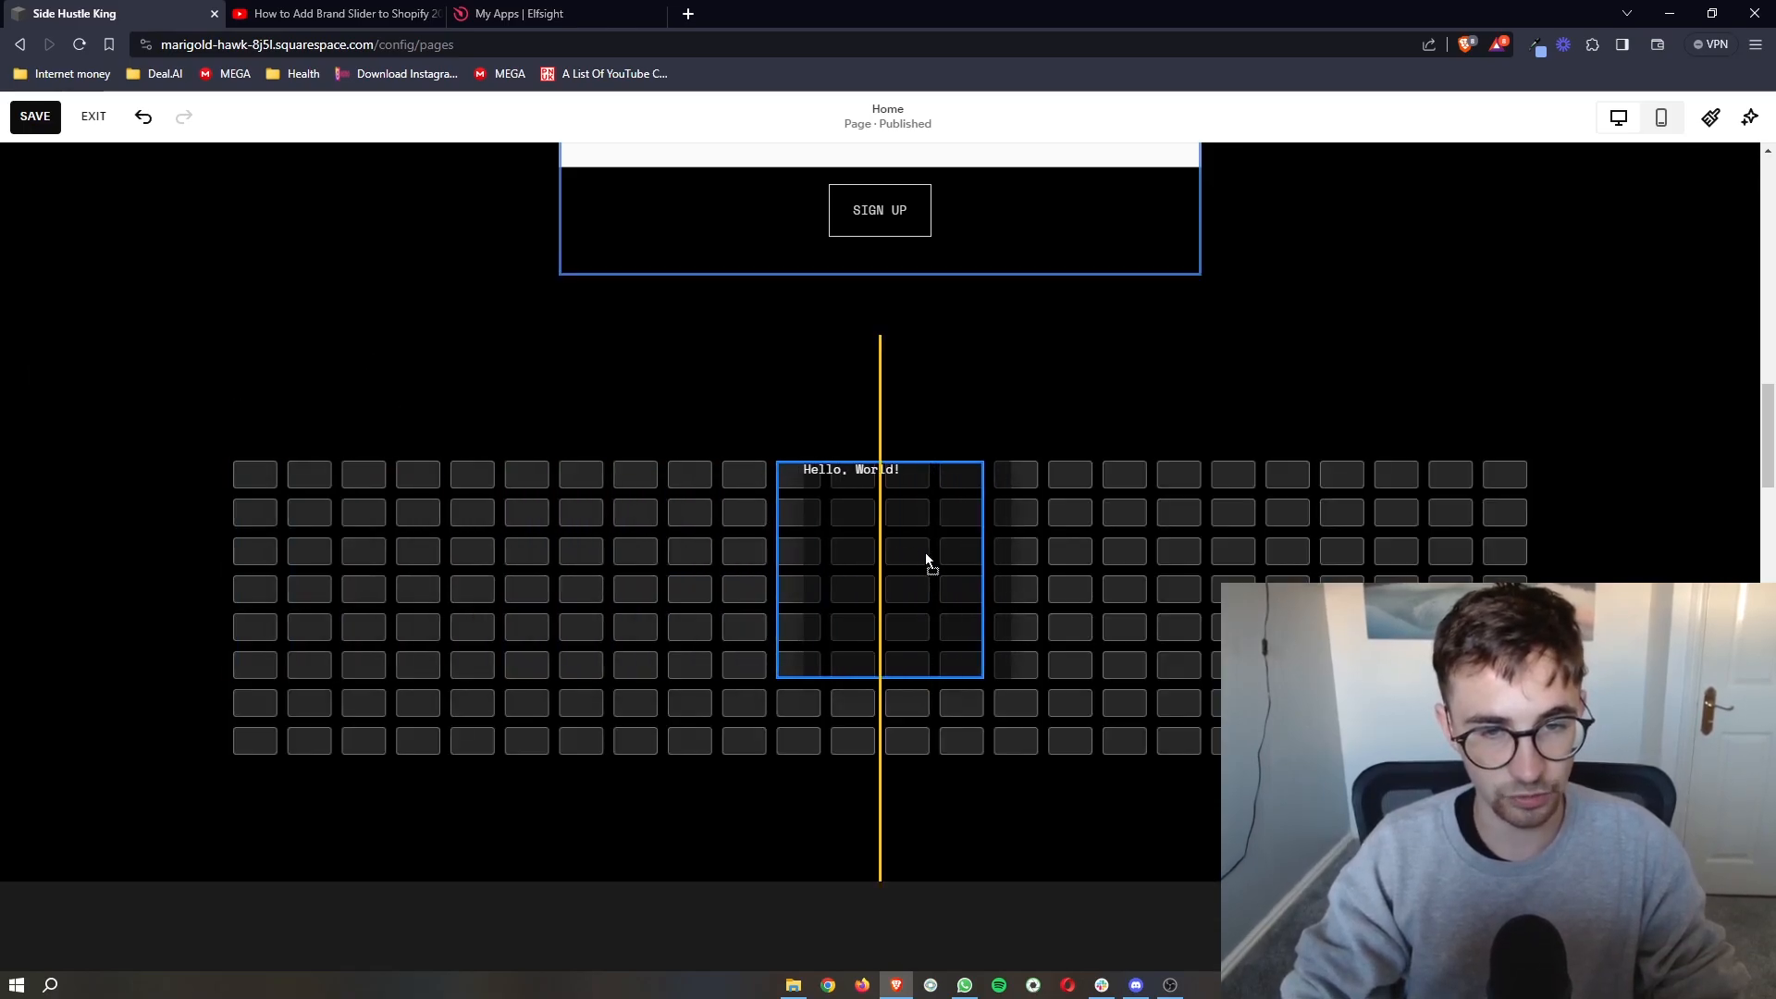
pyautogui.rightClick(929, 532)
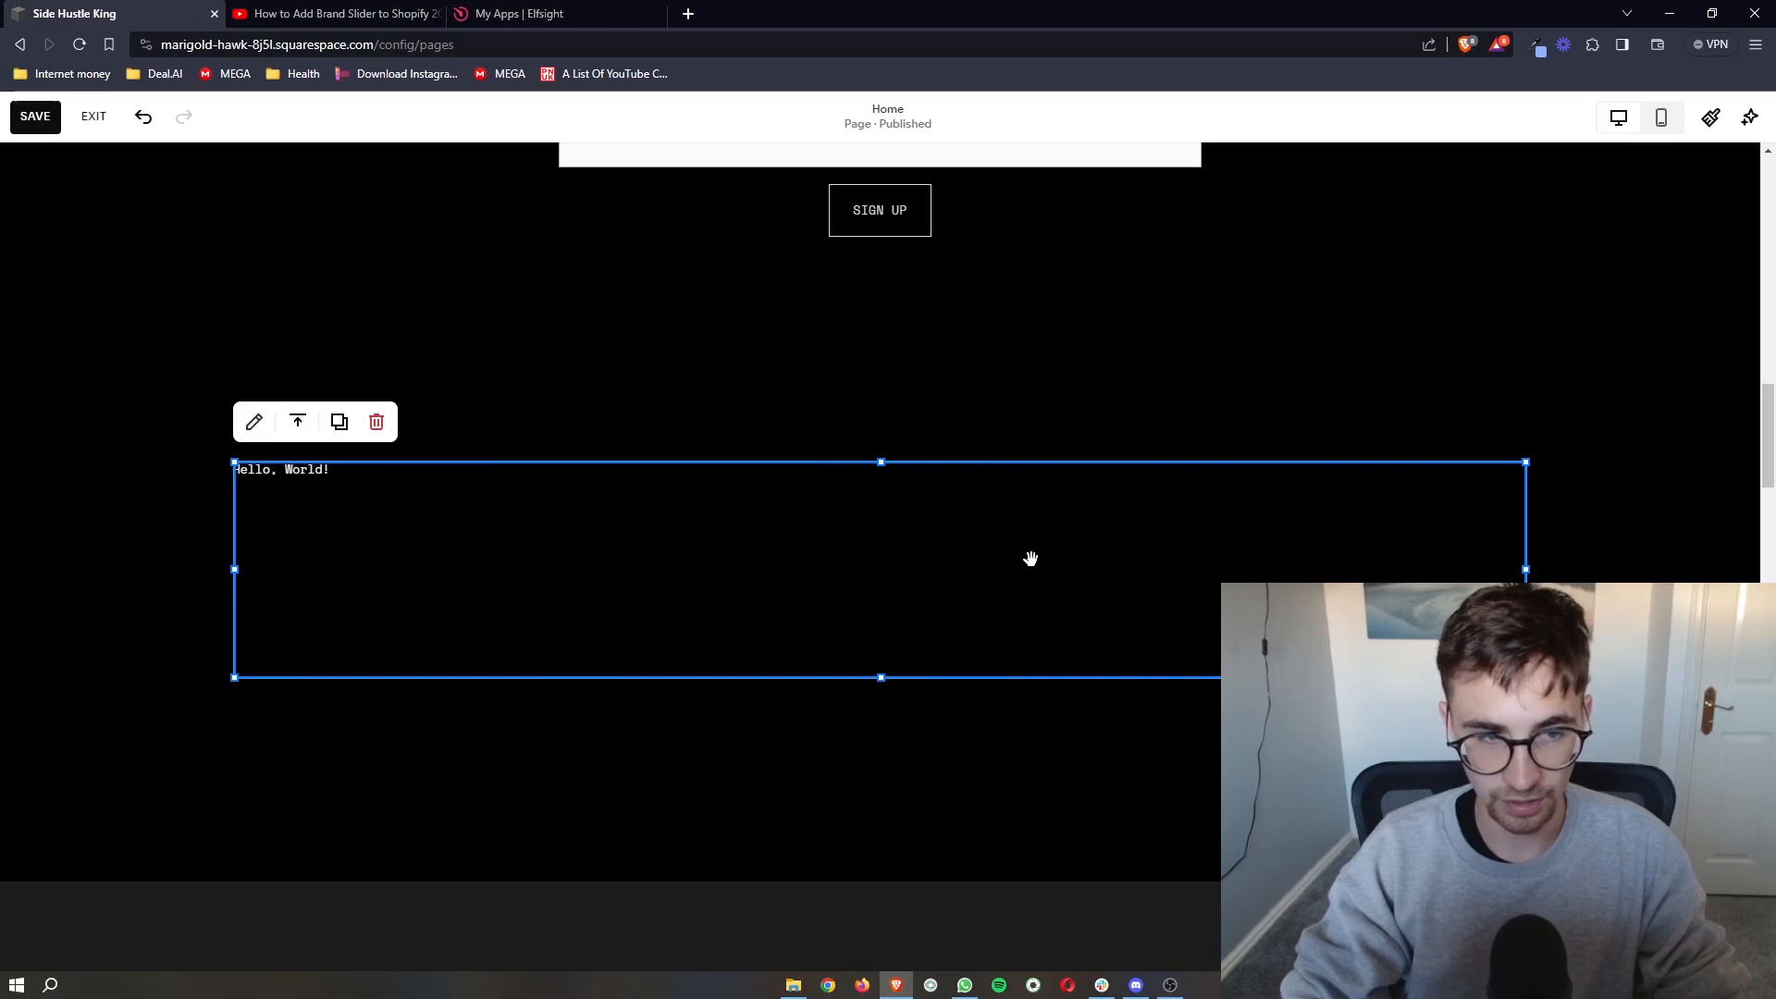
# Paste the Elfsight embed code into the code block and save the page.
pyautogui.click(253, 422)
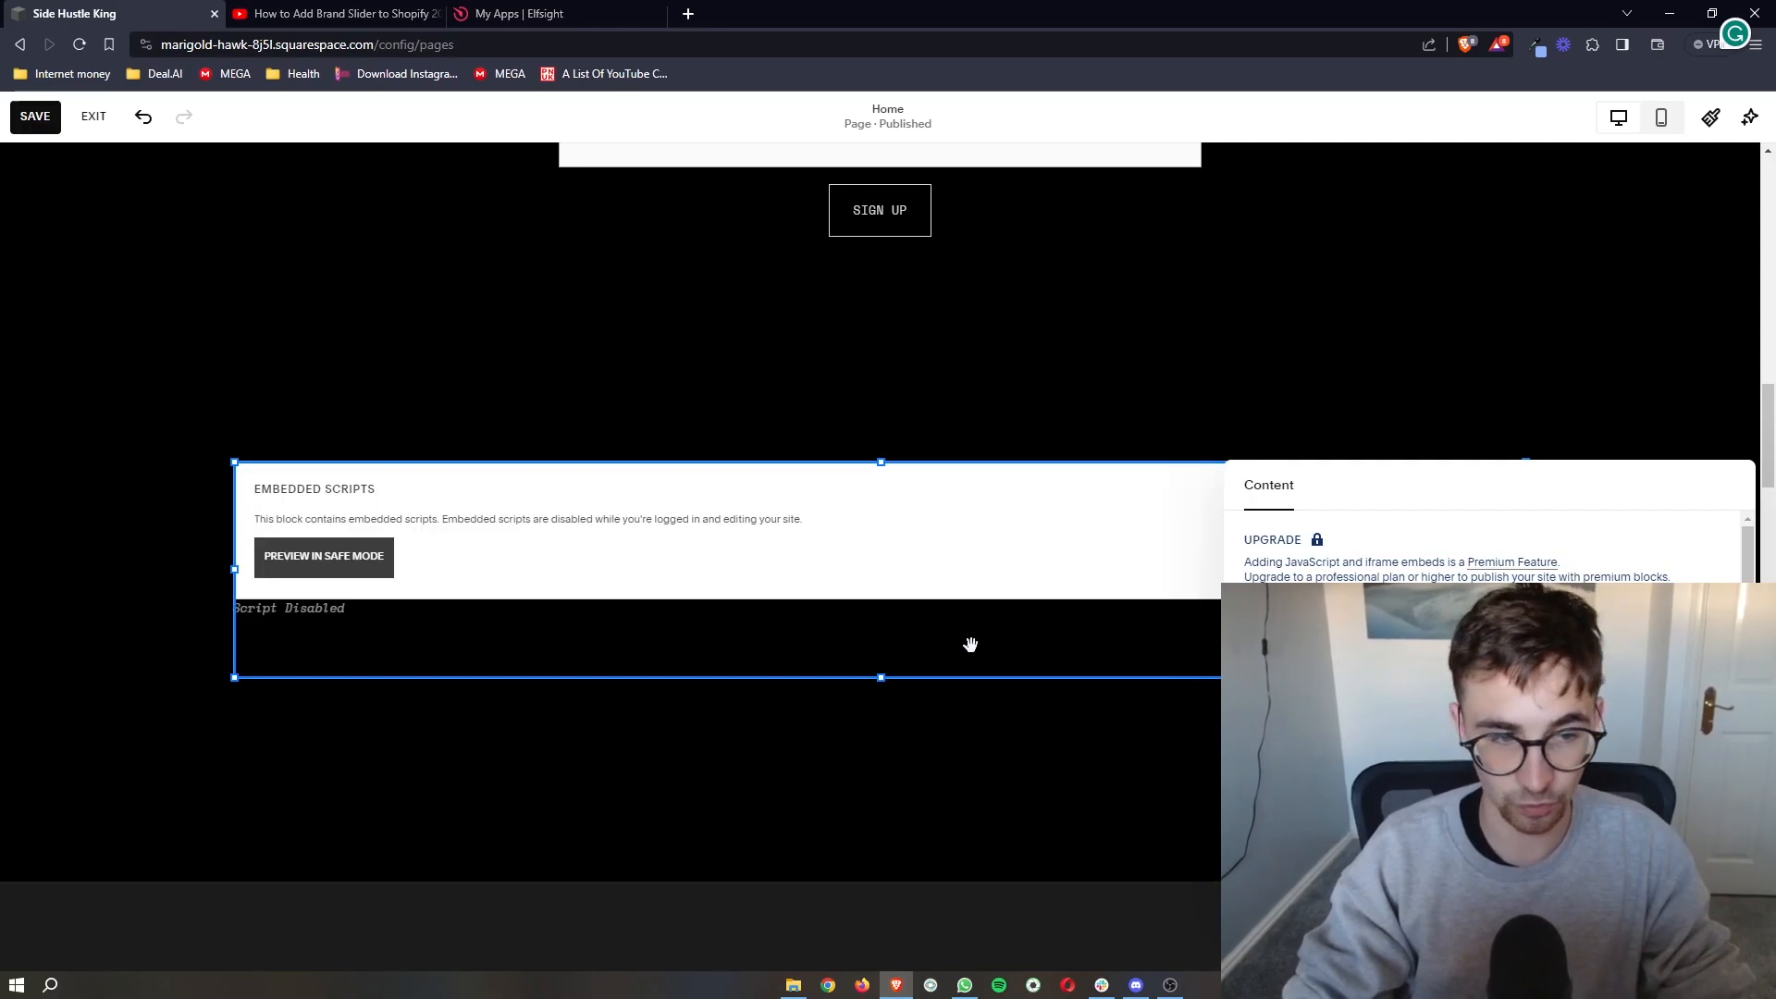
pyautogui.scroll(-3)
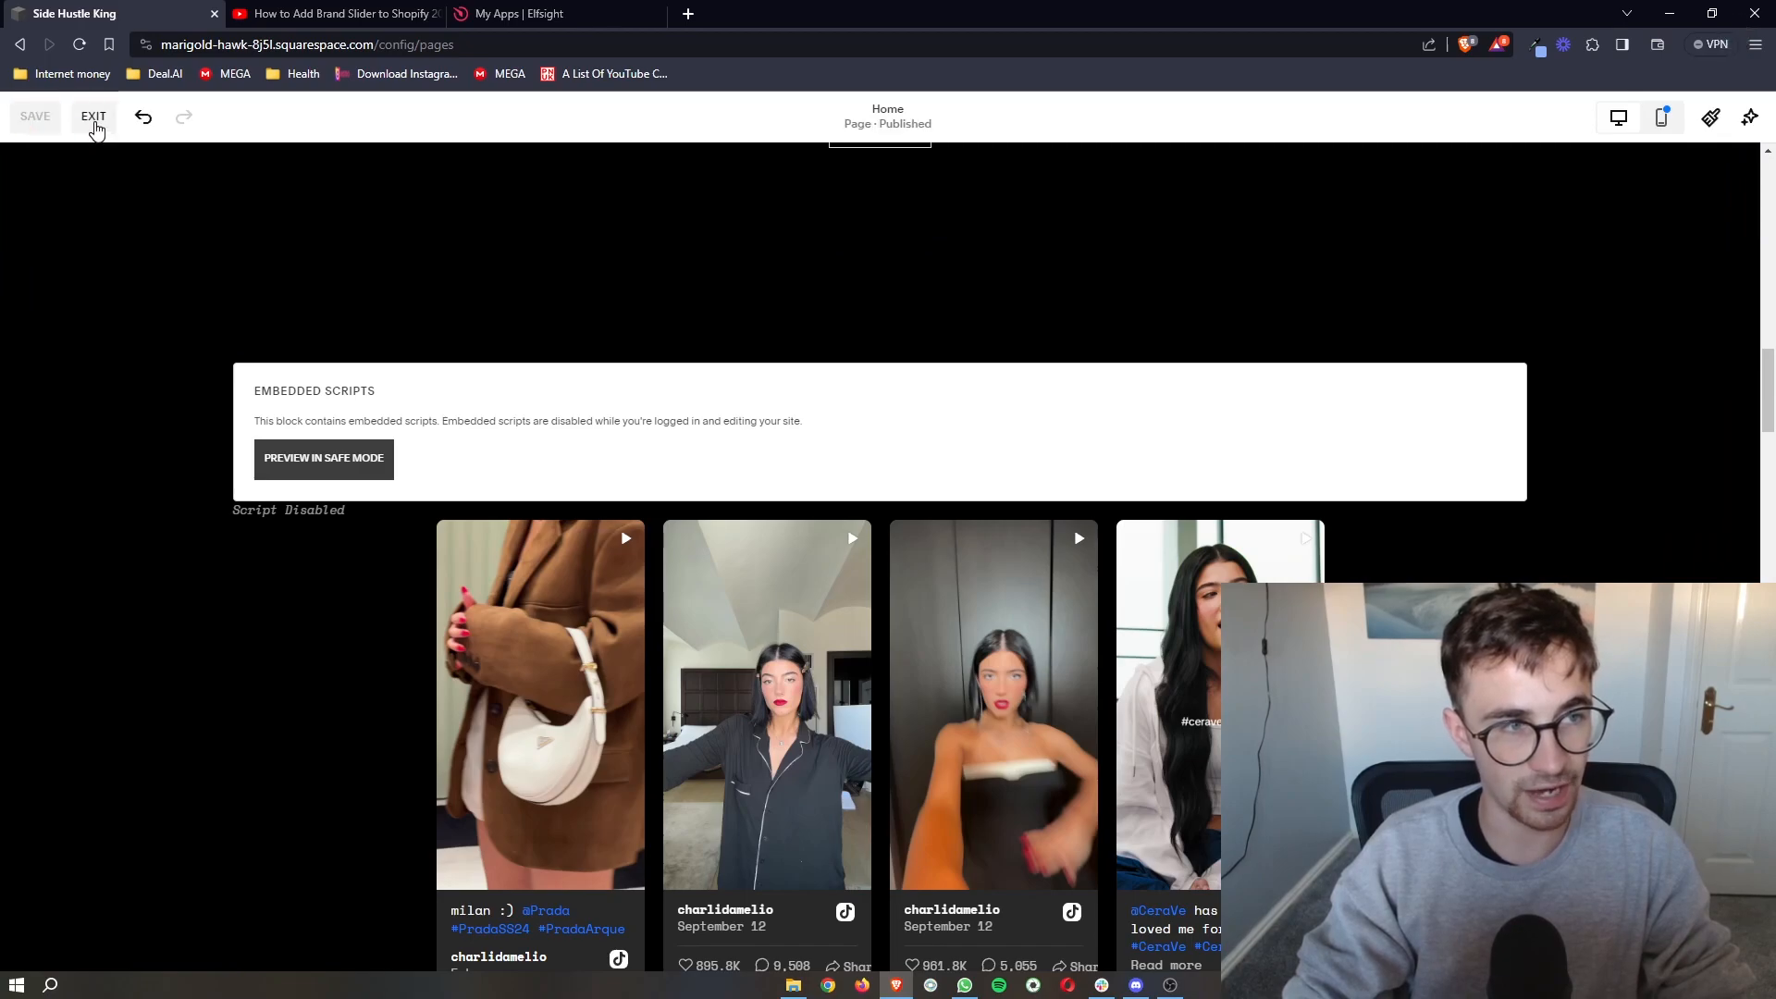
# Exit the Squarespace editor and scroll to the TikTok feed below the waitlist section.
pyautogui.click(95, 117)
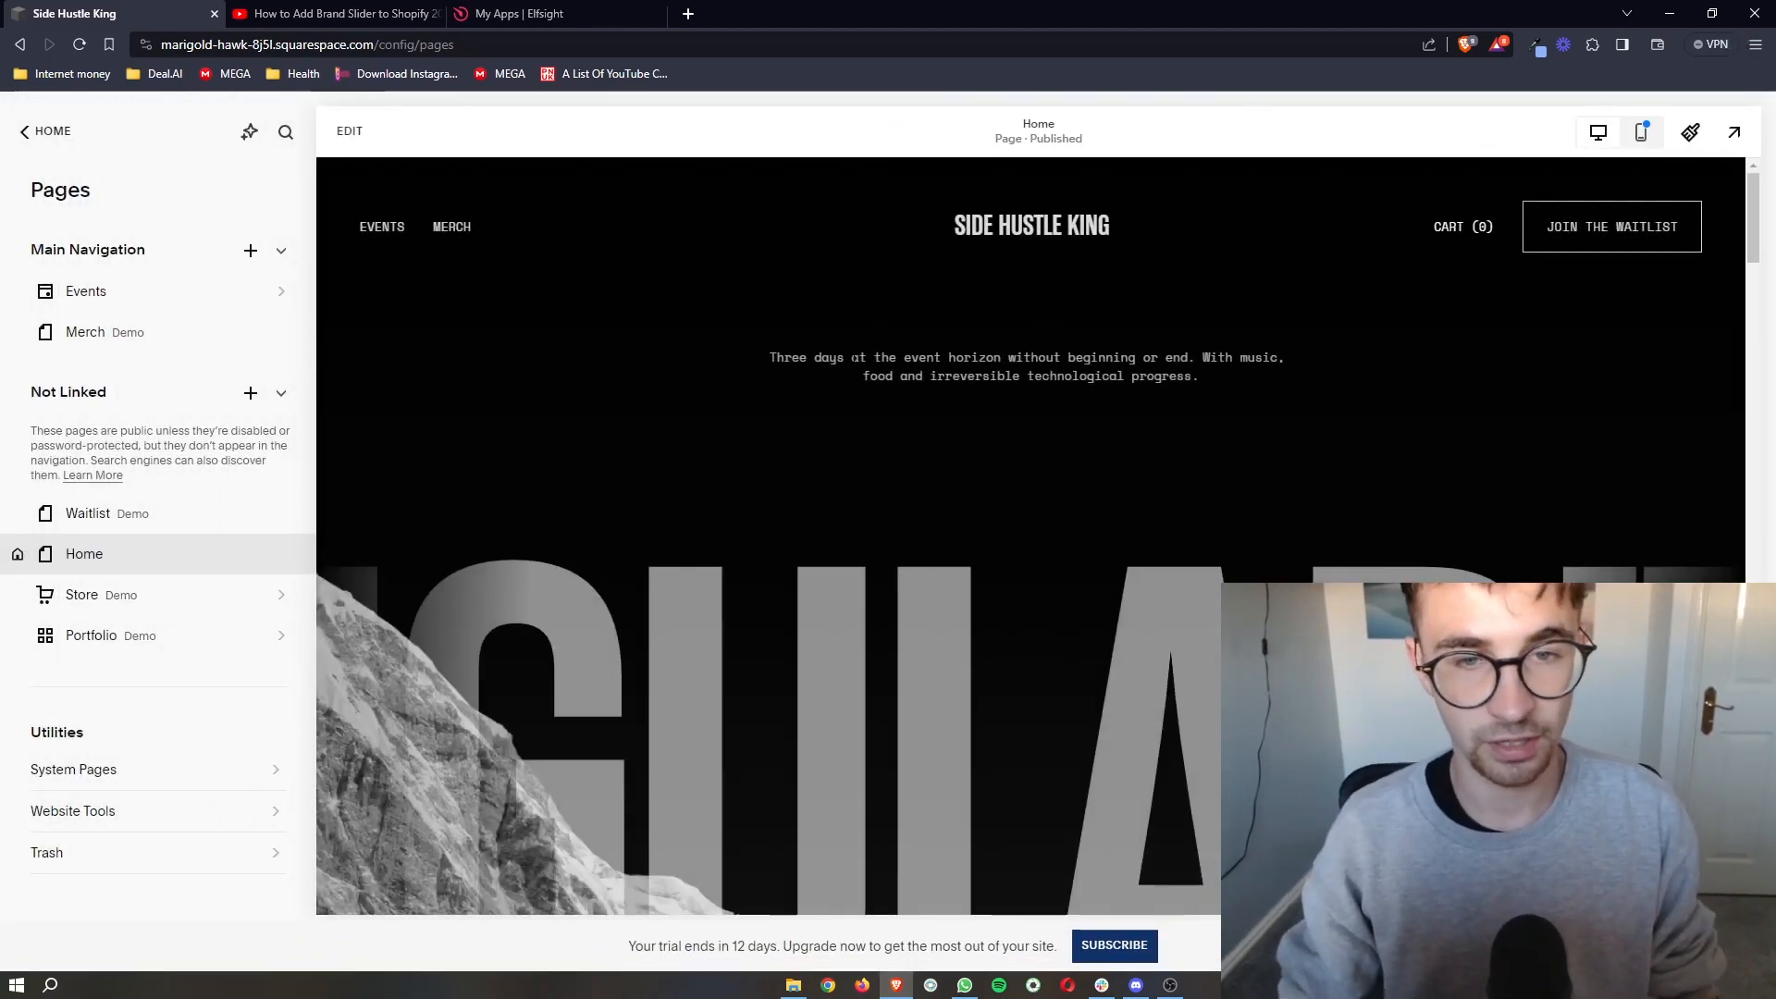
pyautogui.scroll(-3)
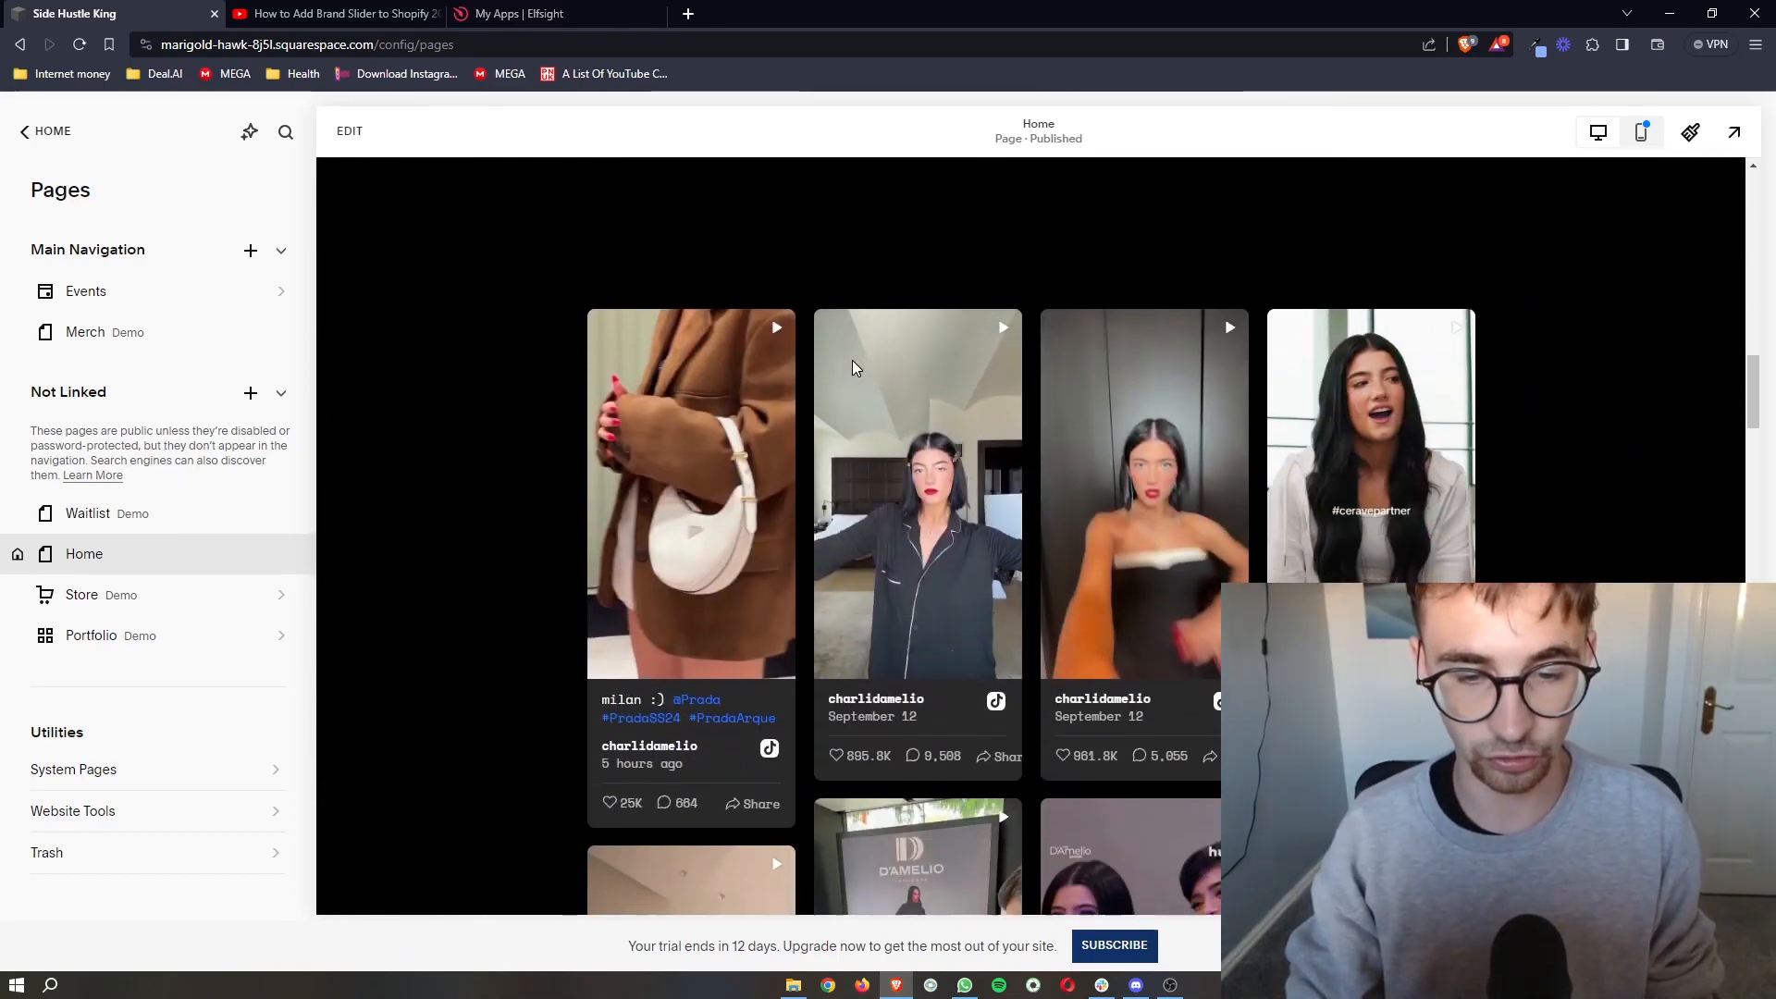
pyautogui.scroll(-3)
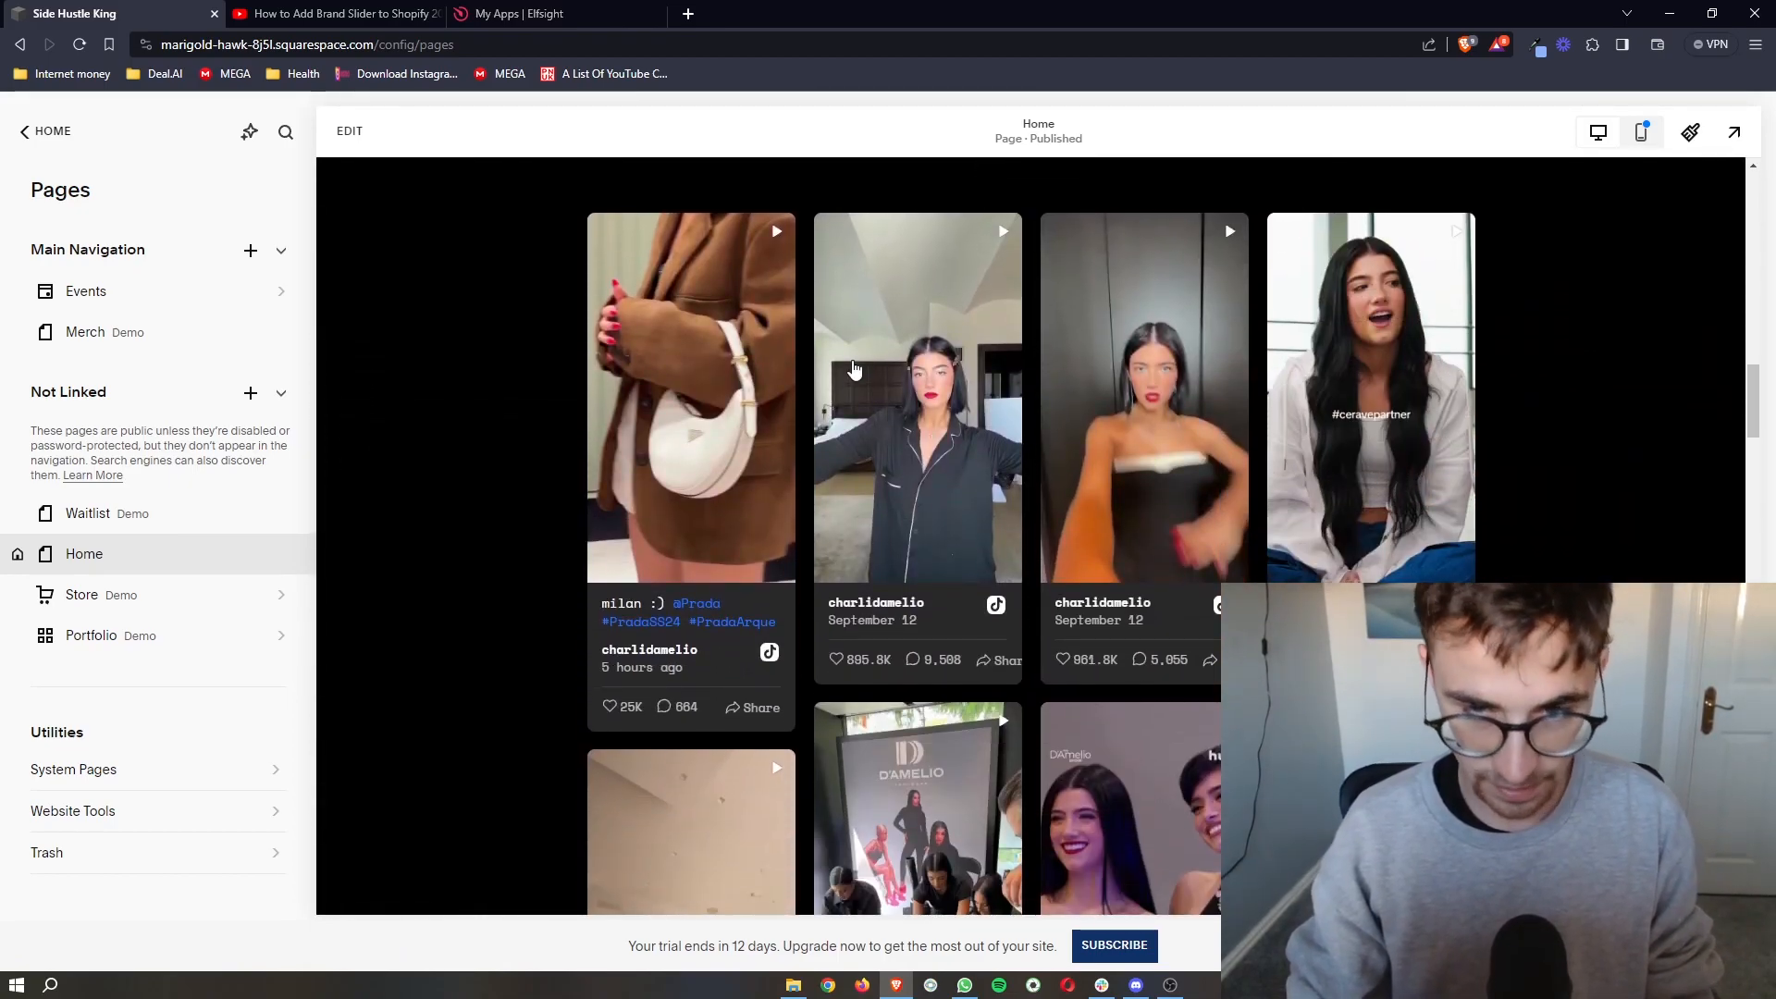